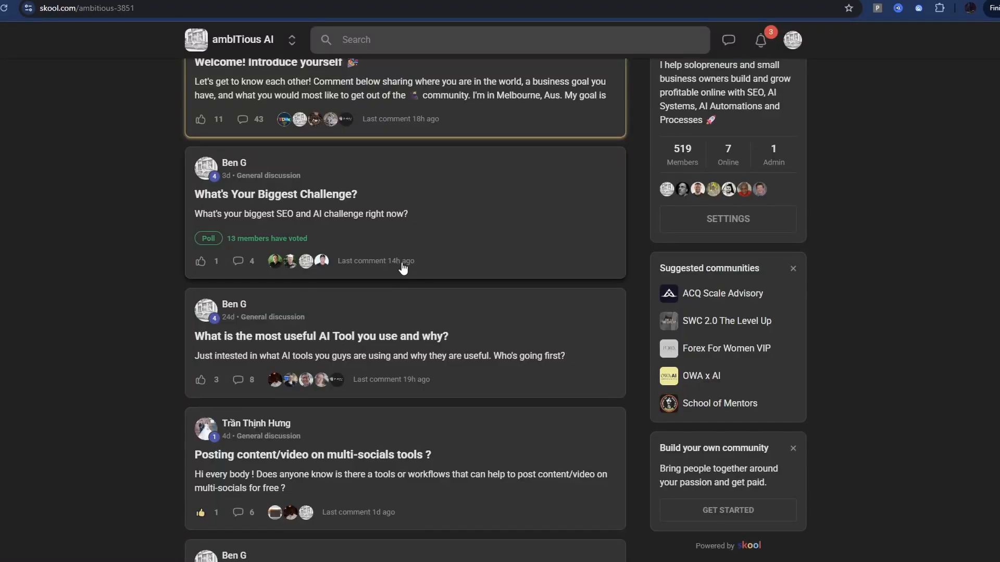
Step: View the per-option results of the 13-vote 'What's Your Biggest Challenge?' poll
left_click(275, 194)
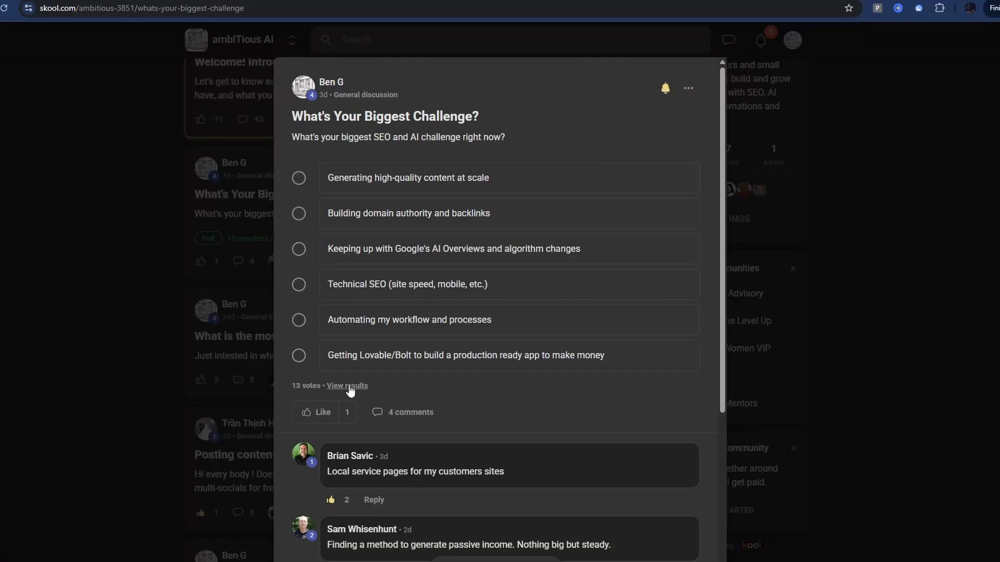
left_click(346, 385)
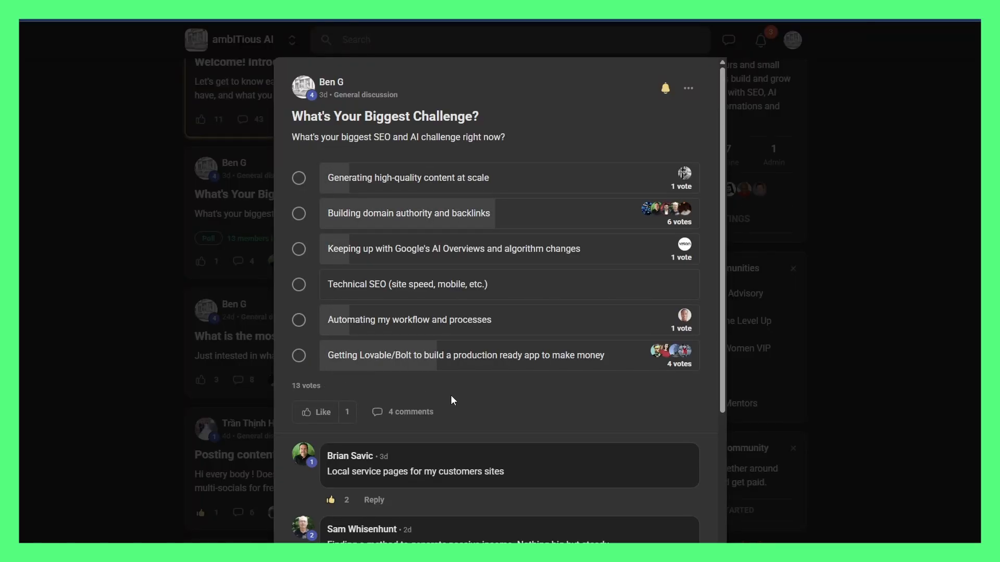
mouse_move(368, 376)
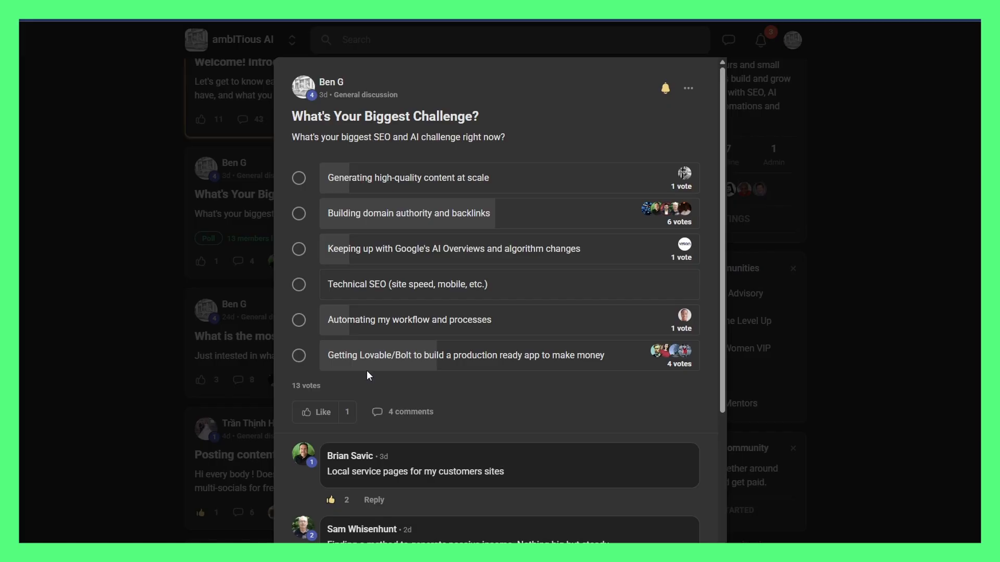
mouse_move(436, 382)
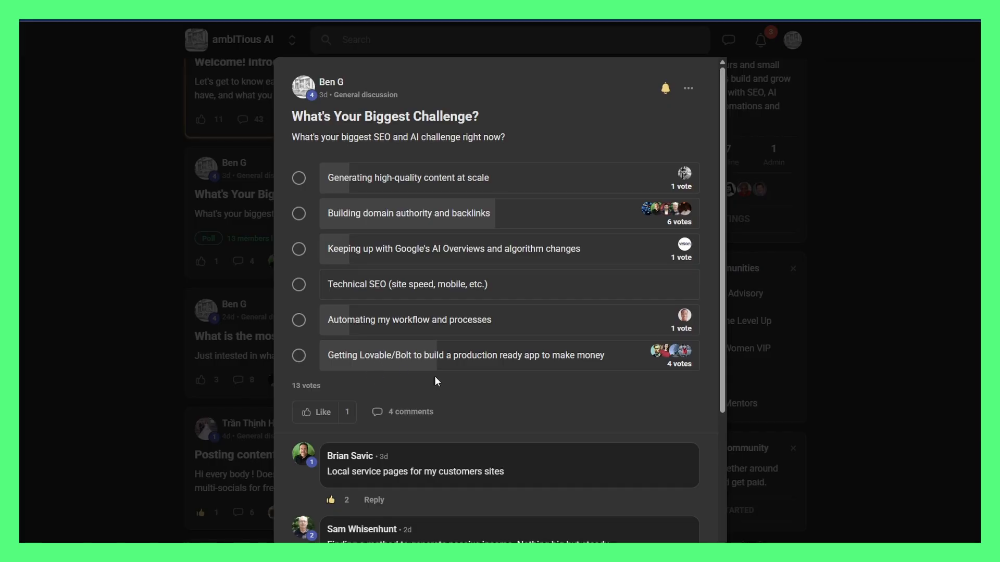
mouse_move(543, 391)
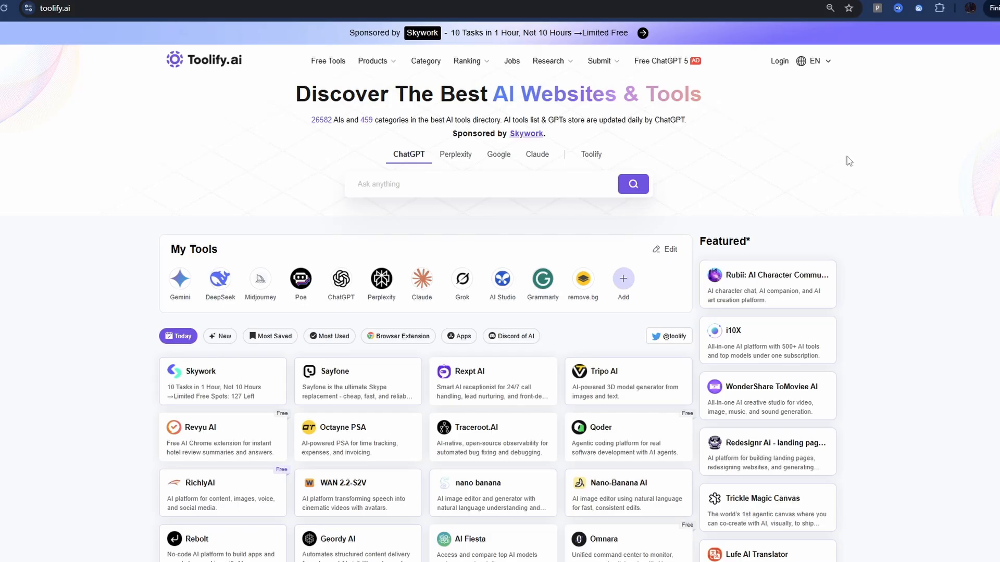
mouse_move(270, 98)
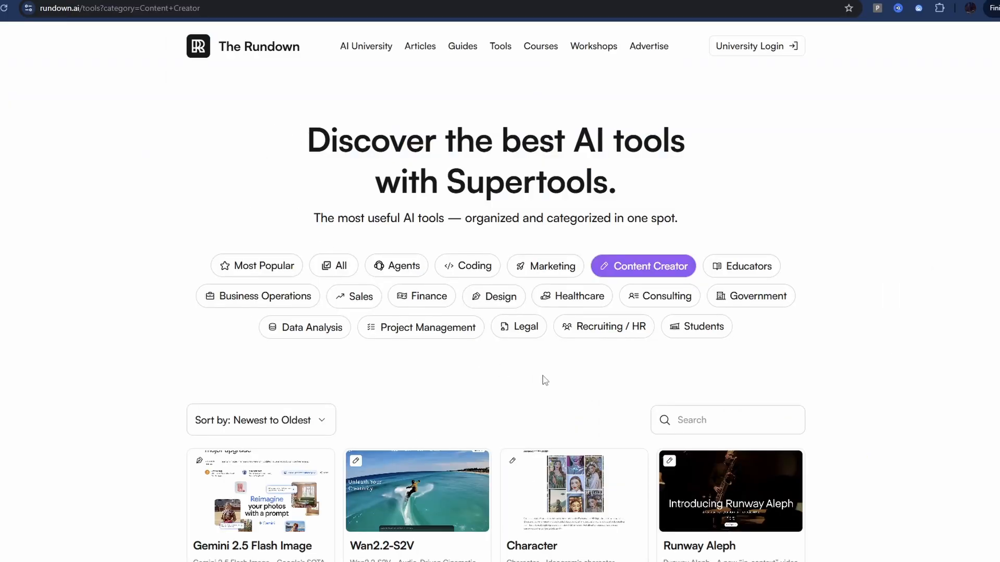
Step: Scroll through the Supertools AI directory filtered to Content Creator tools
scroll("down", 3)
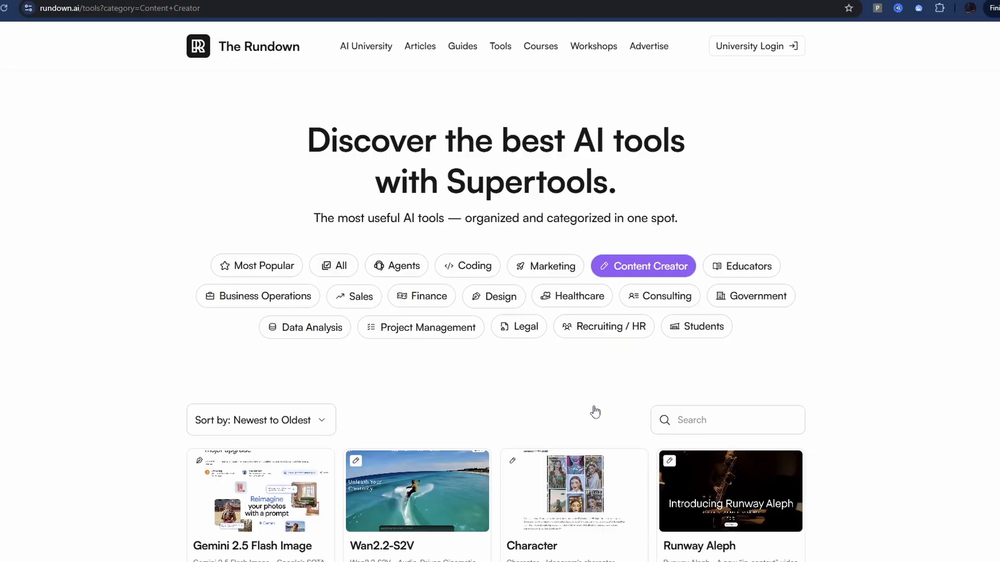
mouse_move(595, 410)
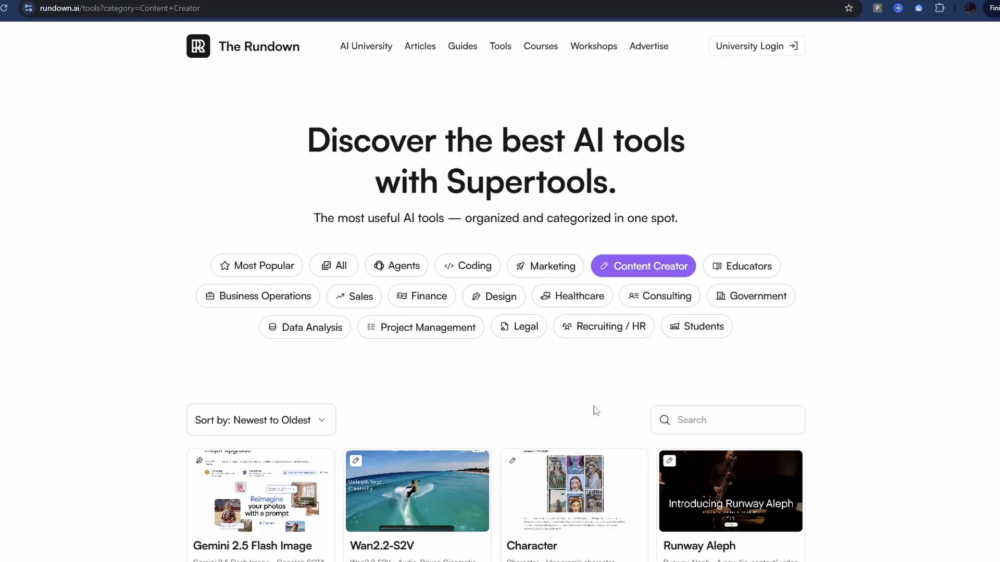
mouse_move(540, 242)
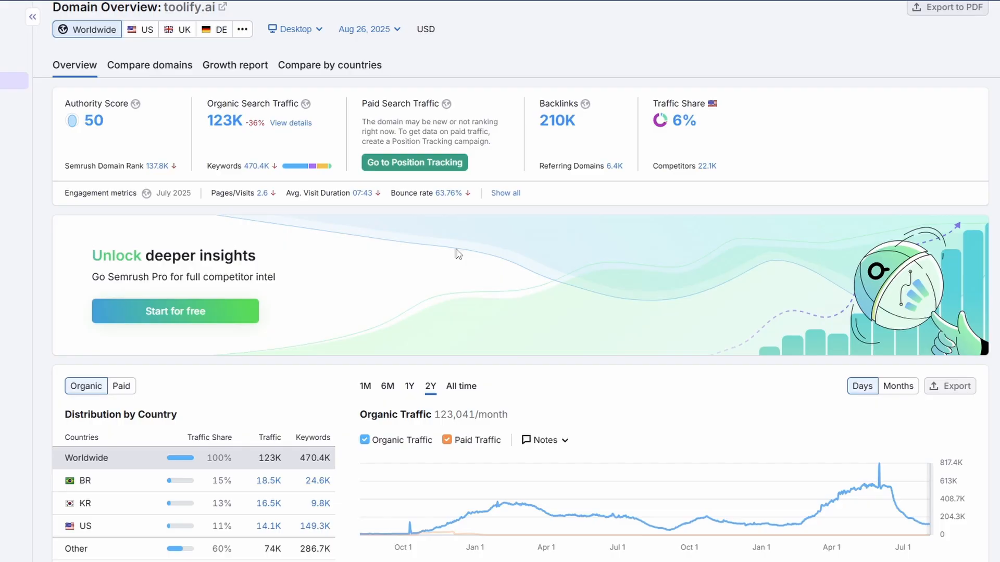
mouse_move(669, 312)
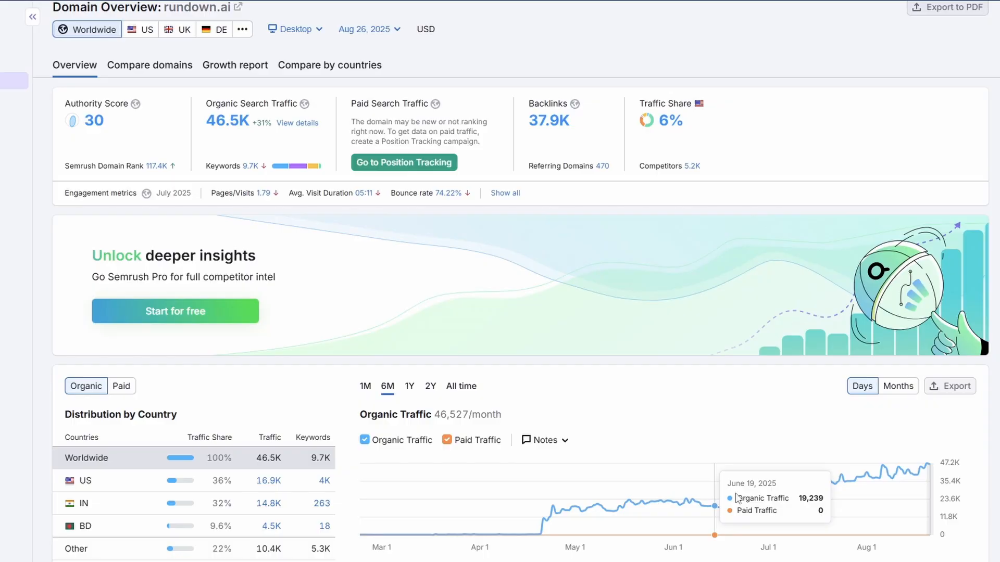
mouse_move(866, 442)
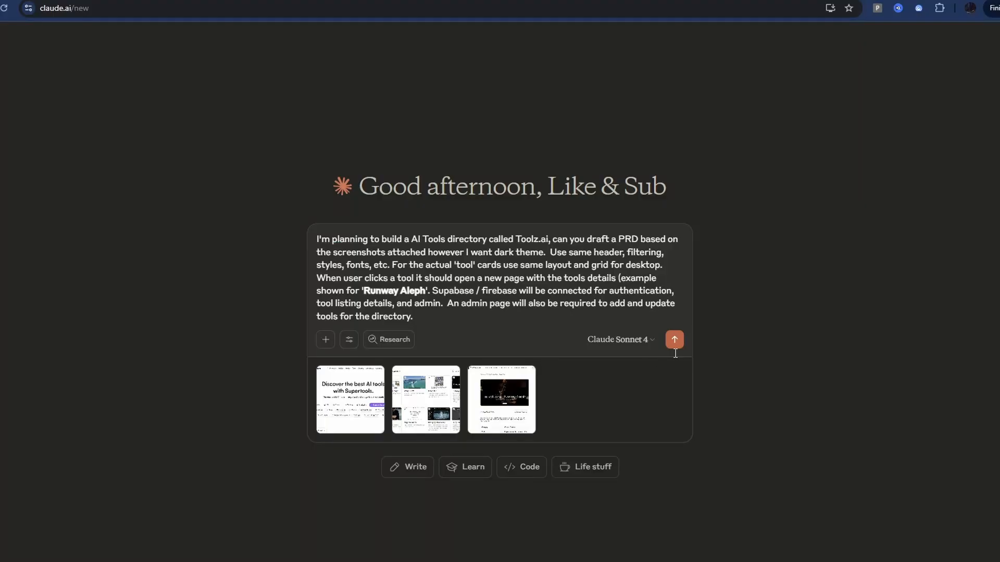
Step: Send Claude the PRD request for the dark Toolz.ai directory with the three screenshots
left_click(673, 339)
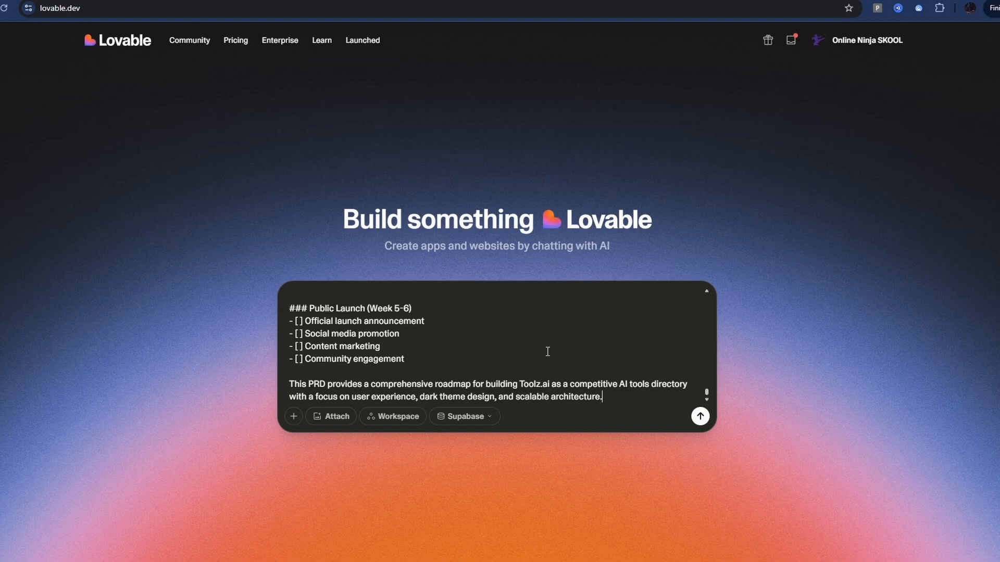
Step: Submit the pasted Toolz.ai PRD so Lovable starts building the toolz-ai-hub app
left_click(700, 416)
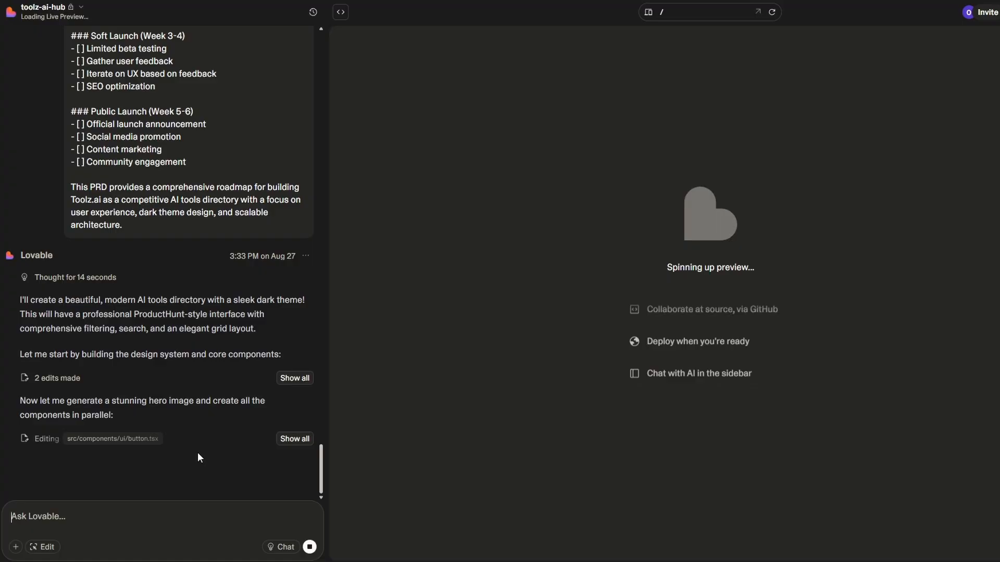
scroll("down", 3)
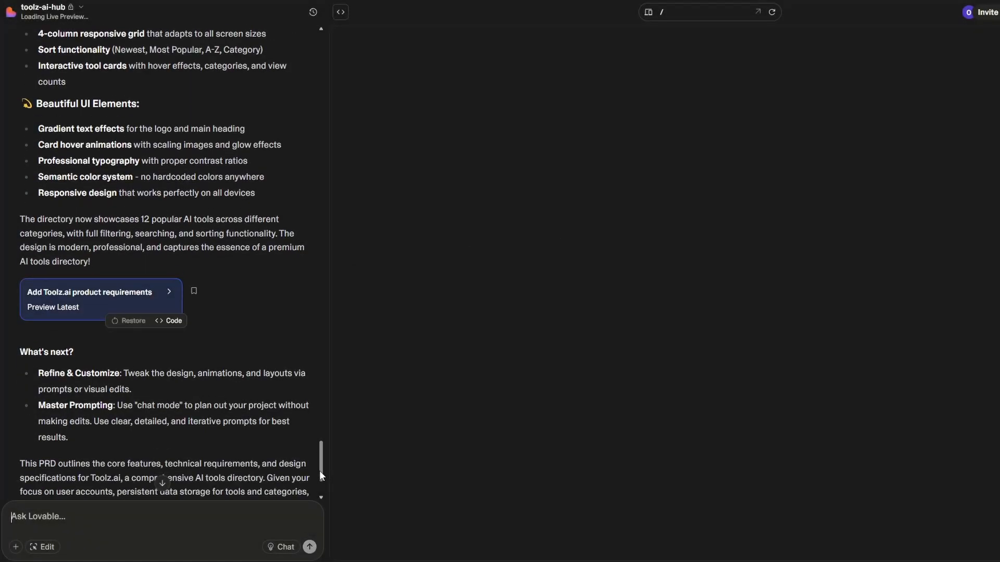
scroll("down", 3)
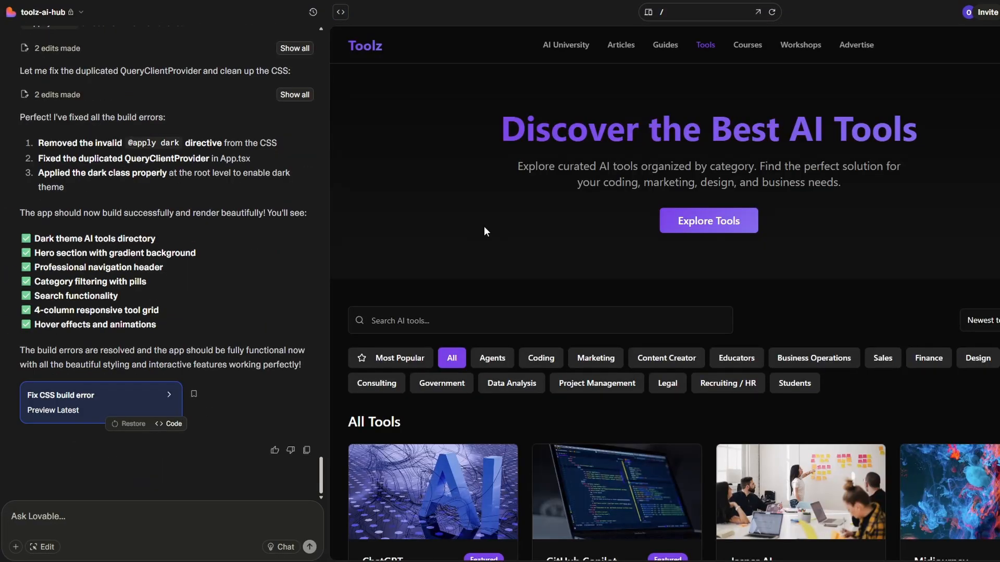
mouse_move(862, 291)
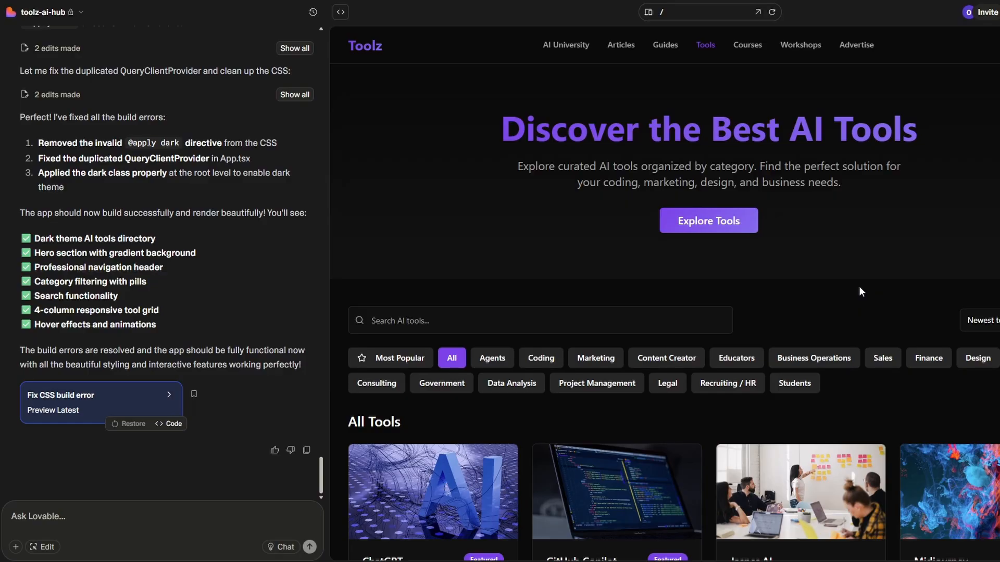
mouse_move(919, 412)
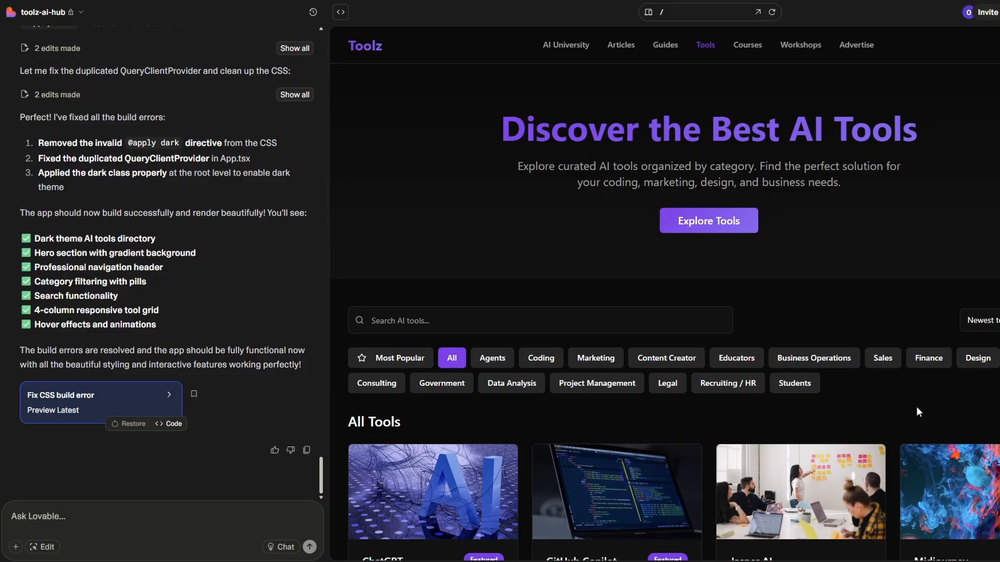
mouse_move(448, 4)
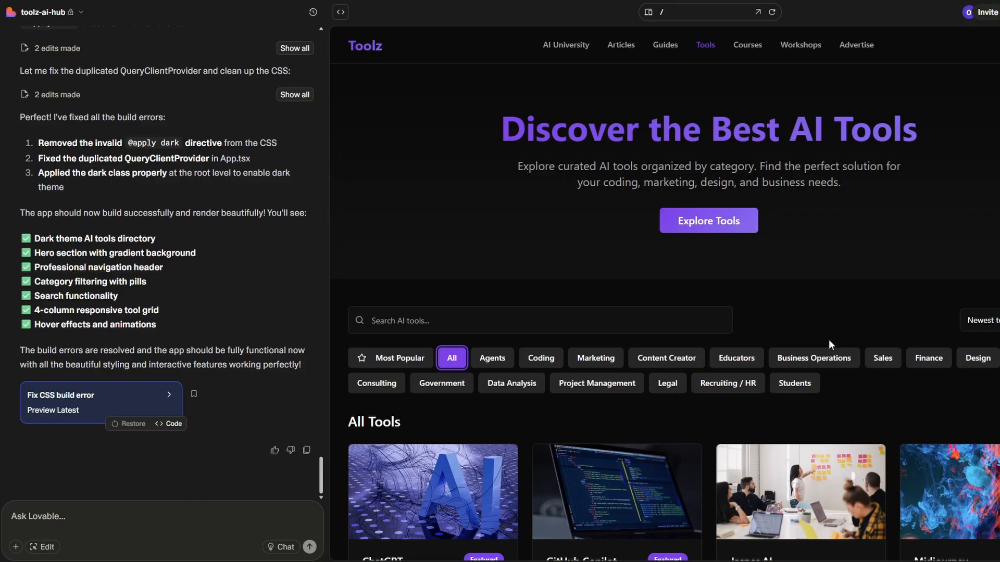
left_click(977, 243)
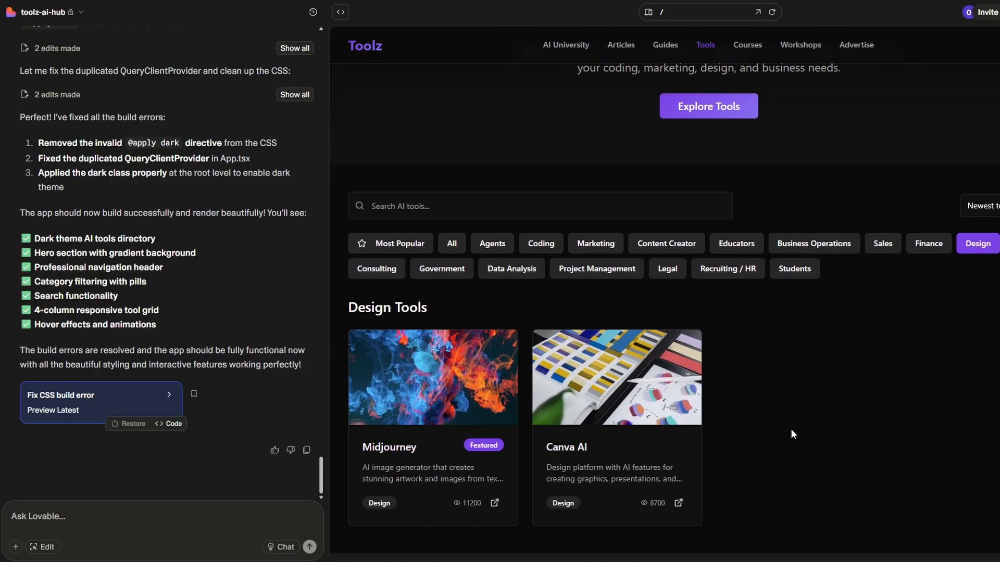
left_click(596, 244)
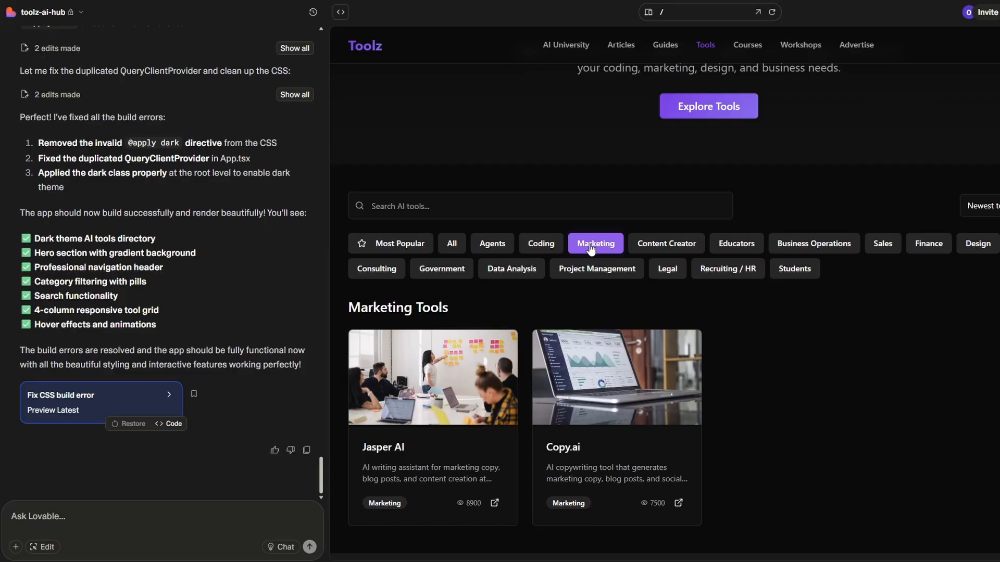
left_click(492, 244)
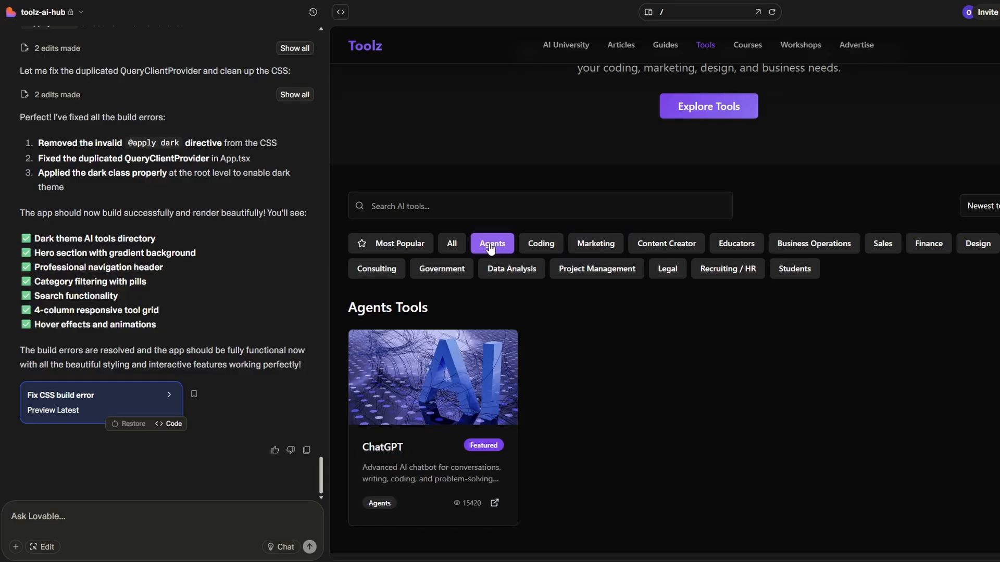
left_click(452, 244)
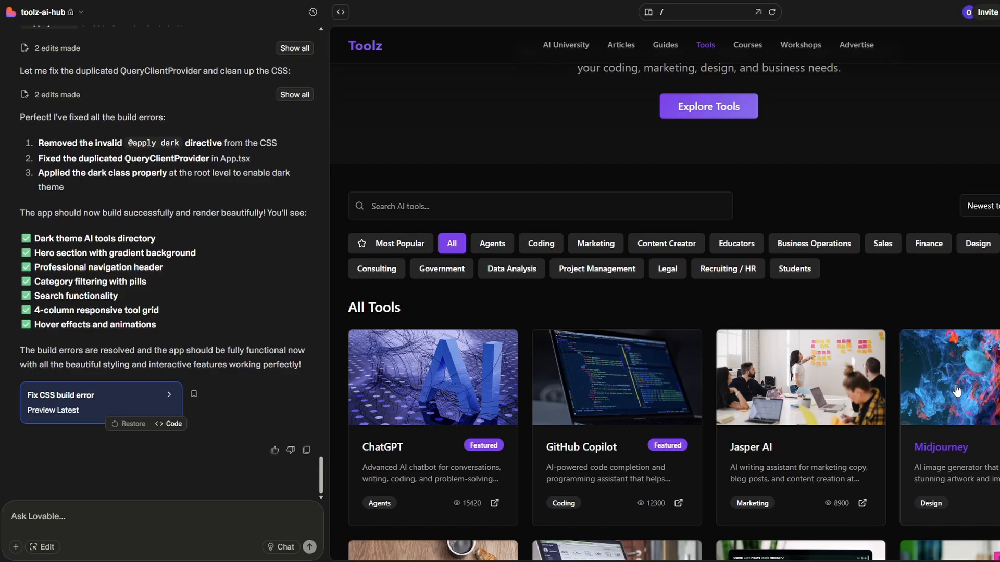
mouse_move(937, 374)
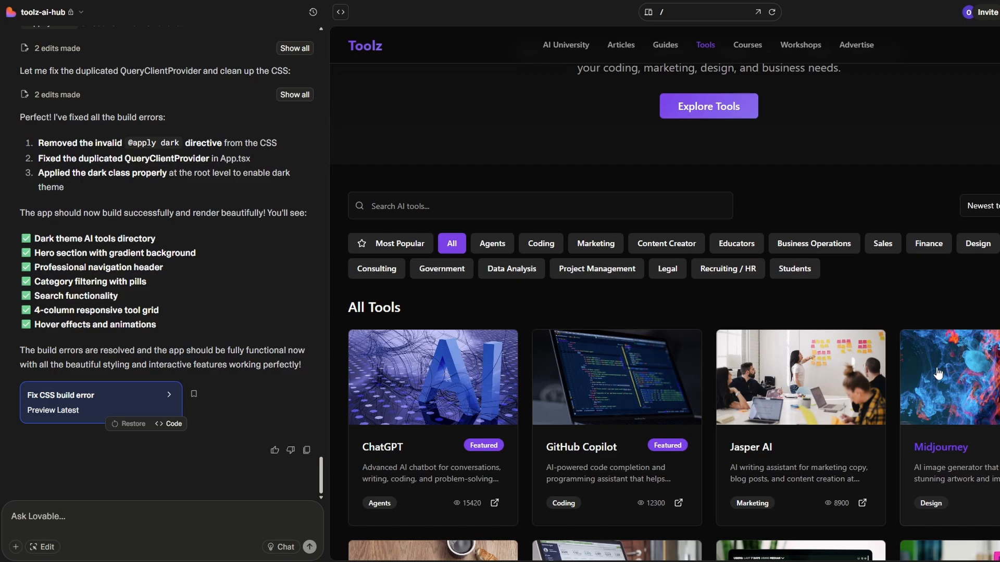
mouse_move(807, 410)
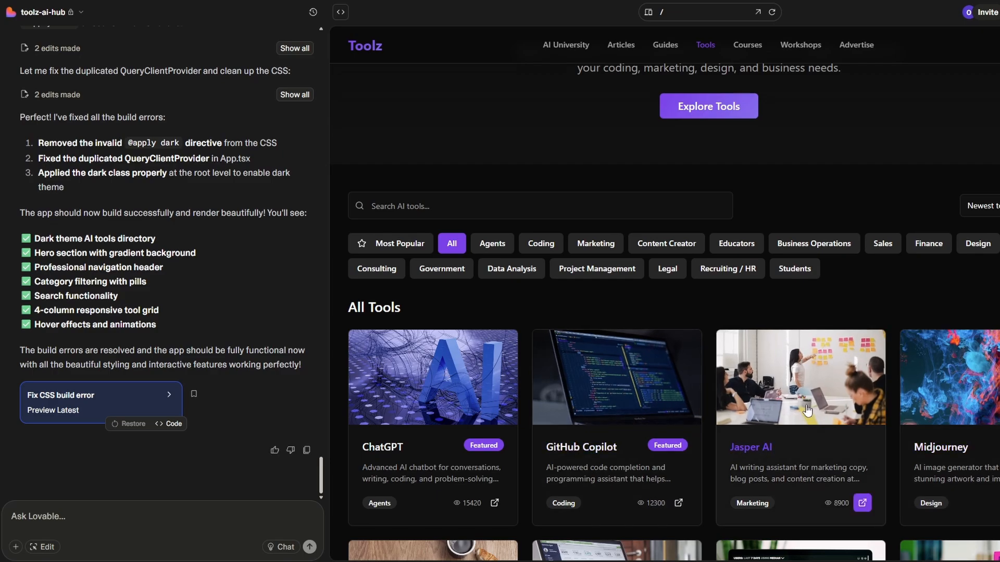
left_click(863, 503)
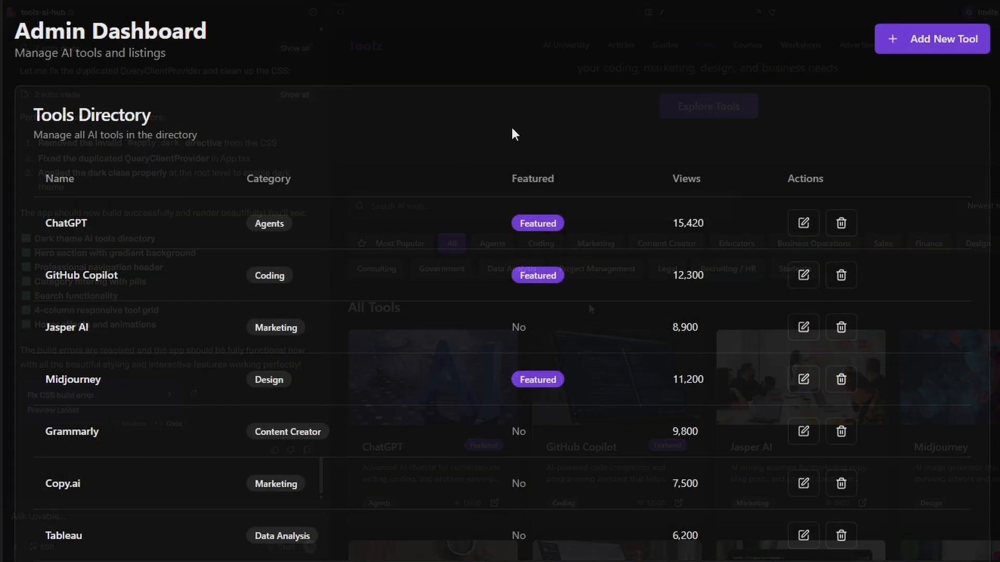
left_click(804, 223)
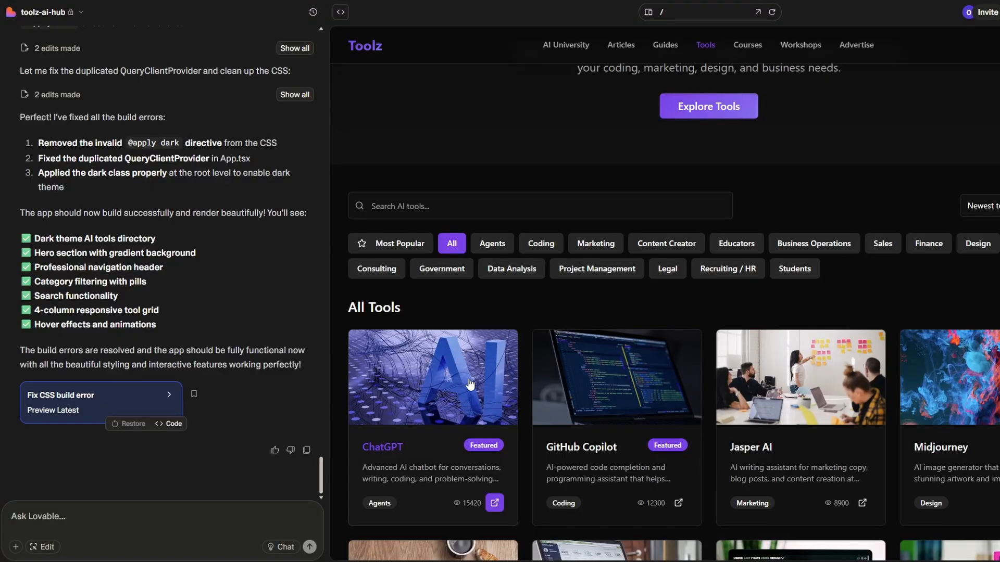
mouse_move(462, 397)
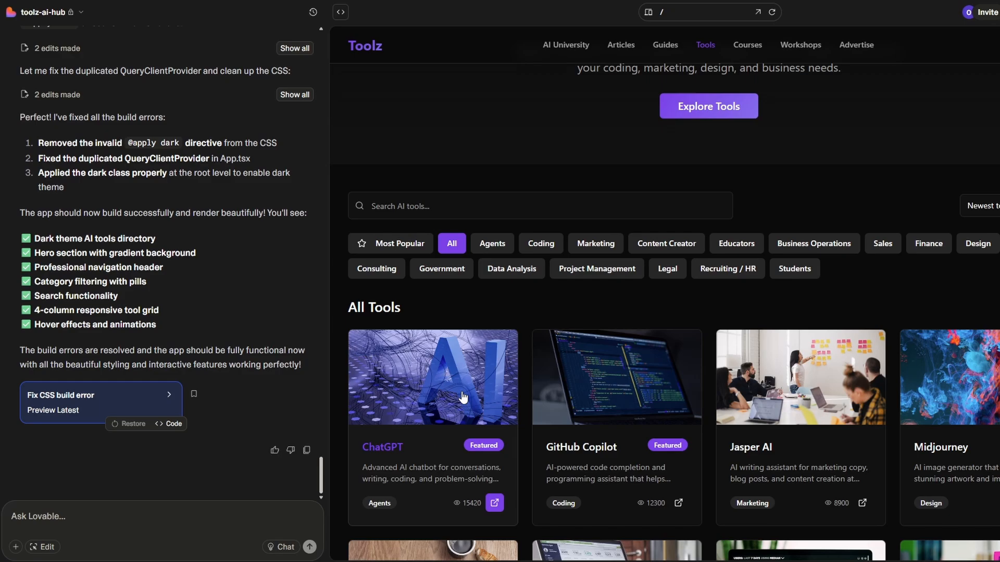
mouse_move(437, 366)
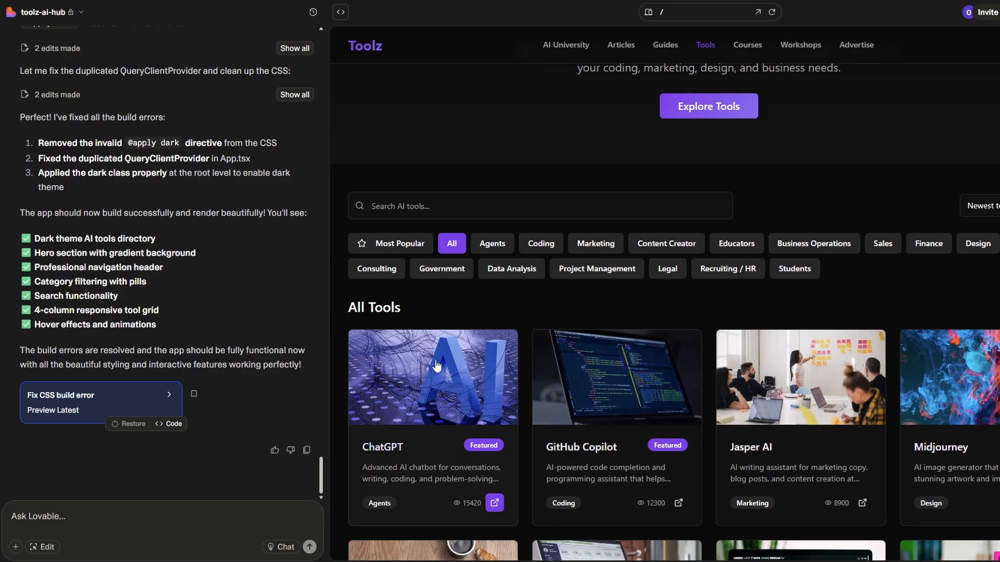
mouse_move(456, 388)
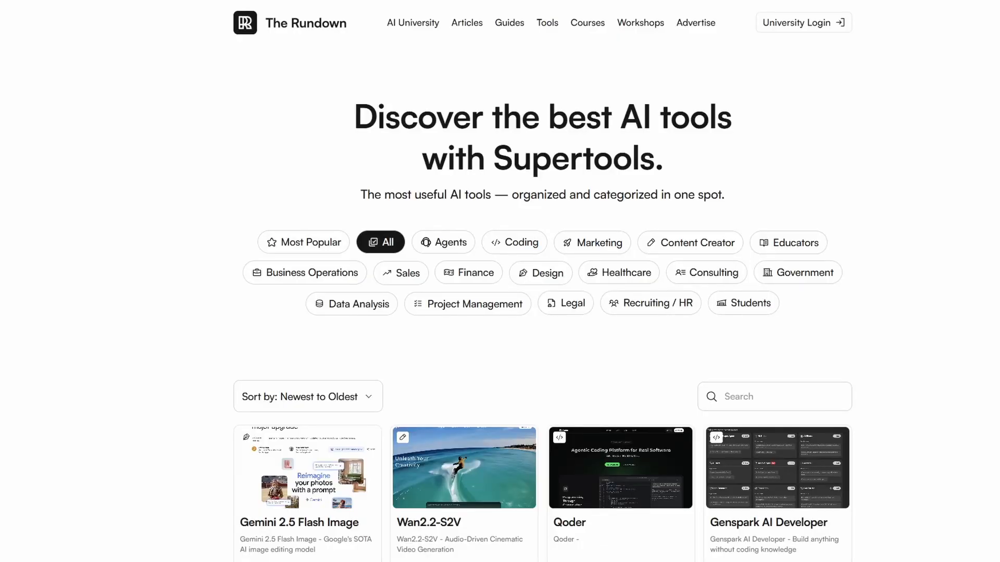
Step: Search the Supertools directory for 'ca' to find a tool by name
type("ca")
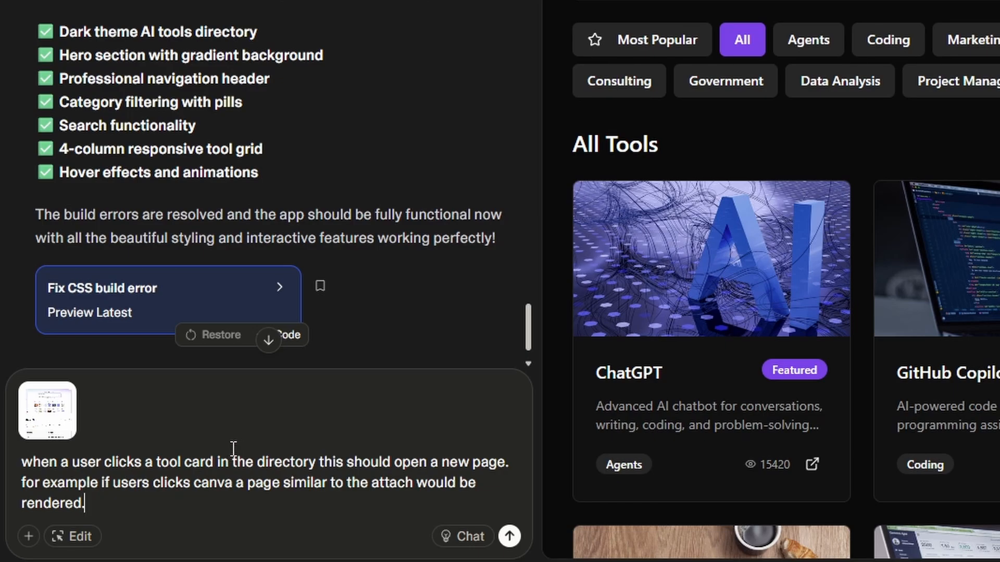
mouse_move(288, 463)
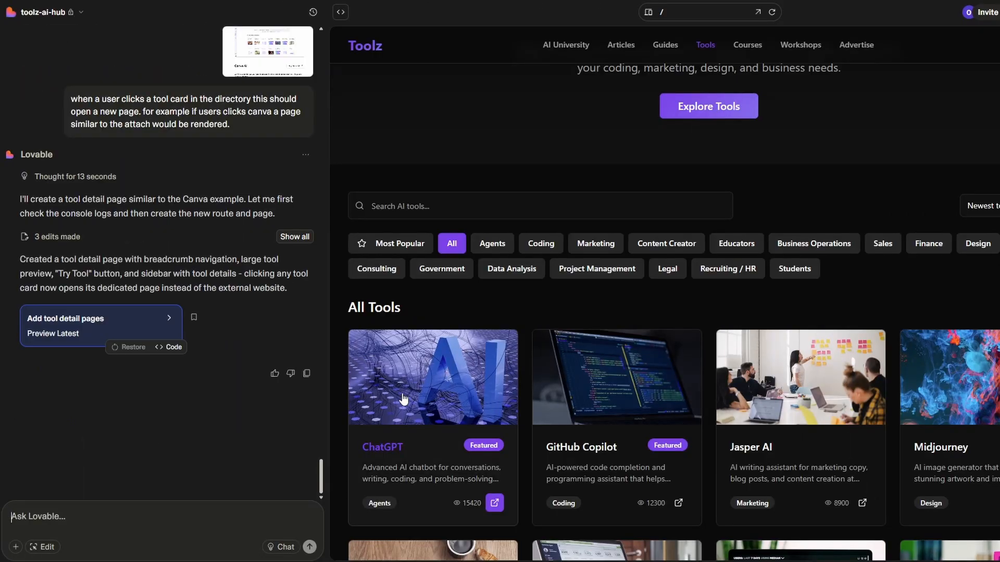
mouse_move(841, 174)
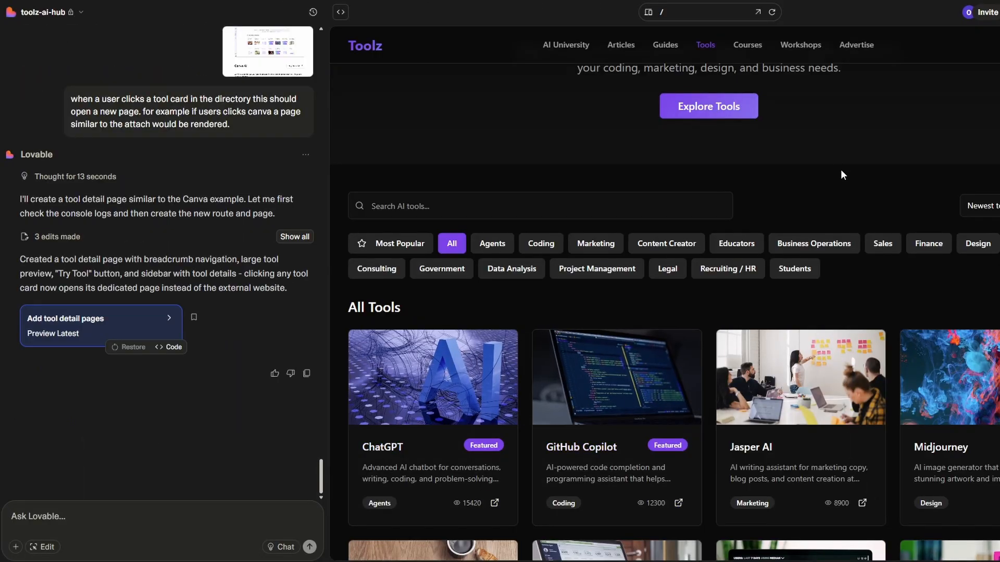
Step: Filter the Toolz preview to Design and check Canva AI's new detail page
left_click(977, 243)
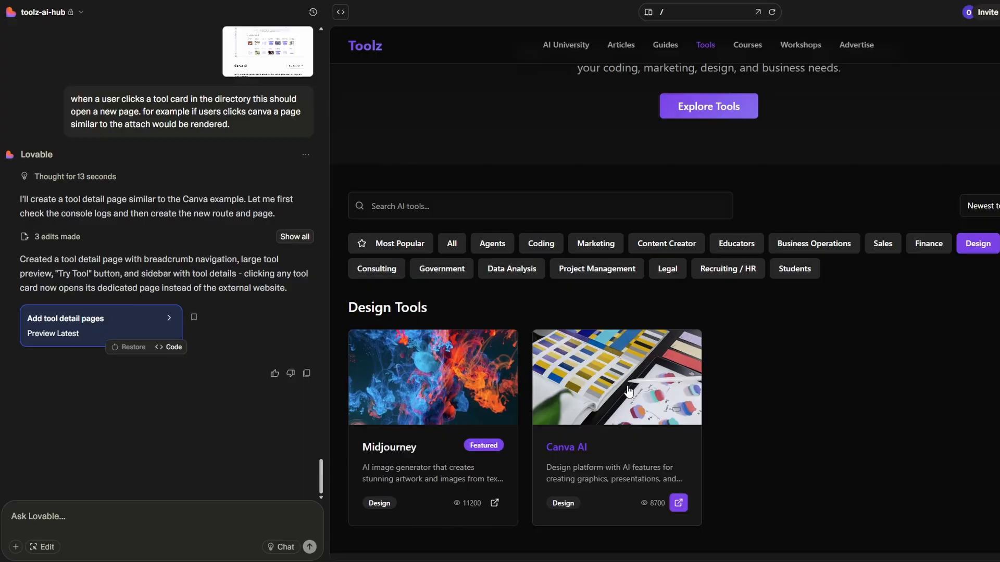
left_click(628, 391)
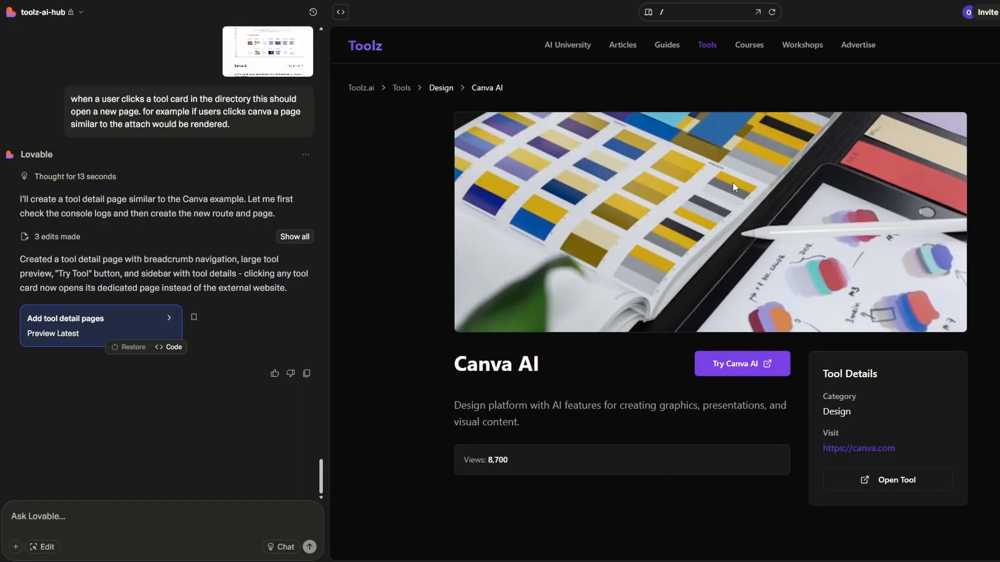
mouse_move(579, 405)
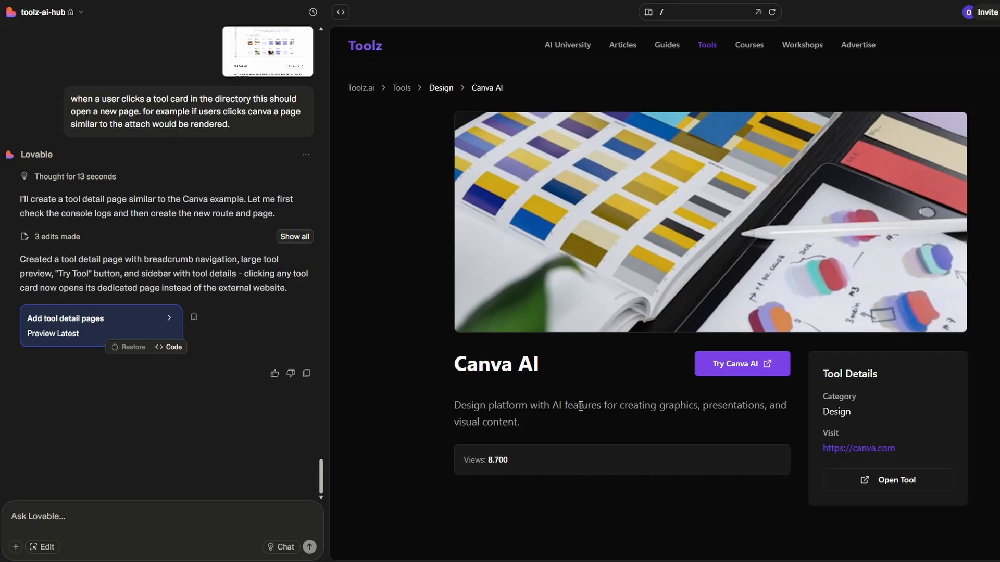
mouse_move(836, 400)
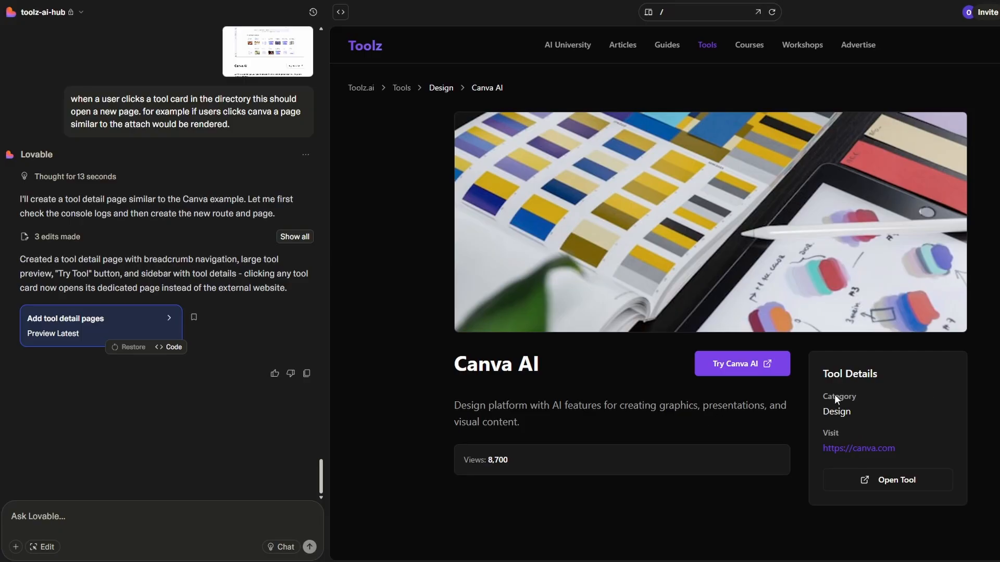
mouse_move(941, 455)
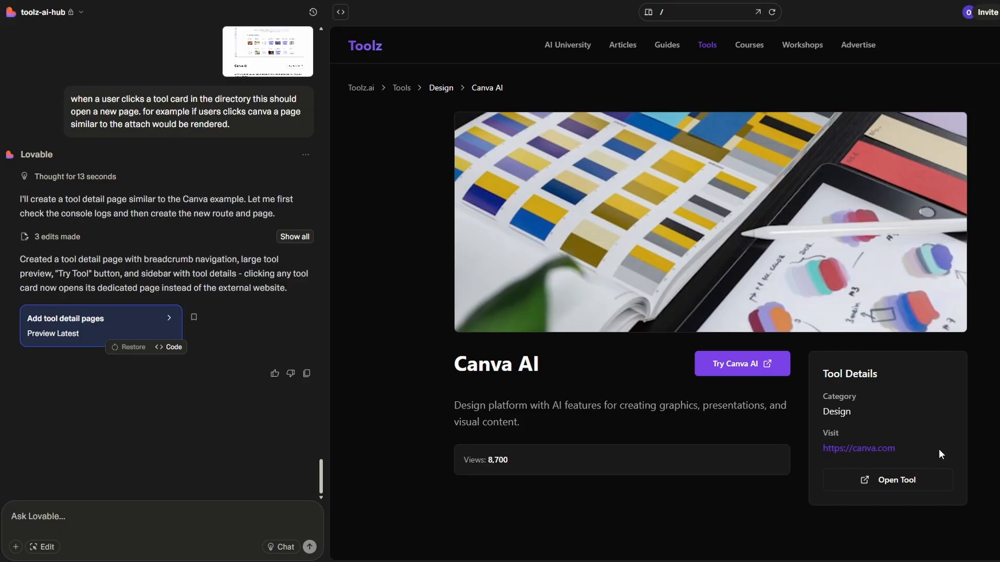
mouse_move(620, 458)
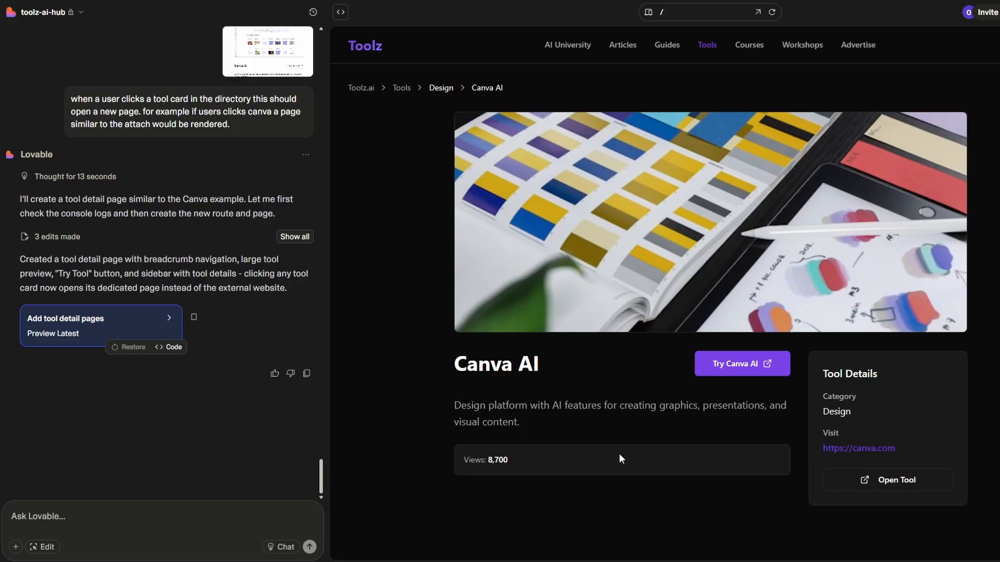
mouse_move(461, 407)
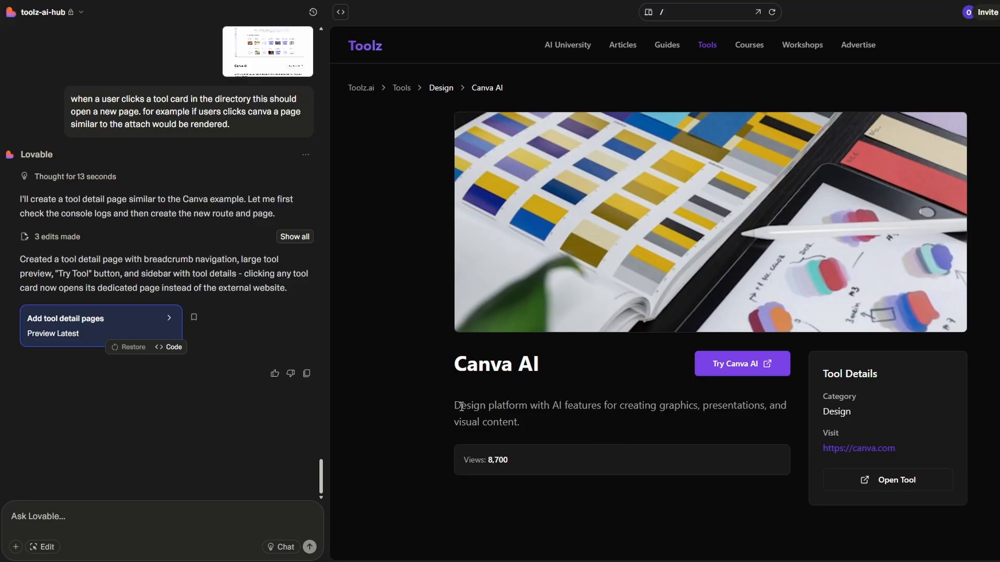
mouse_move(531, 432)
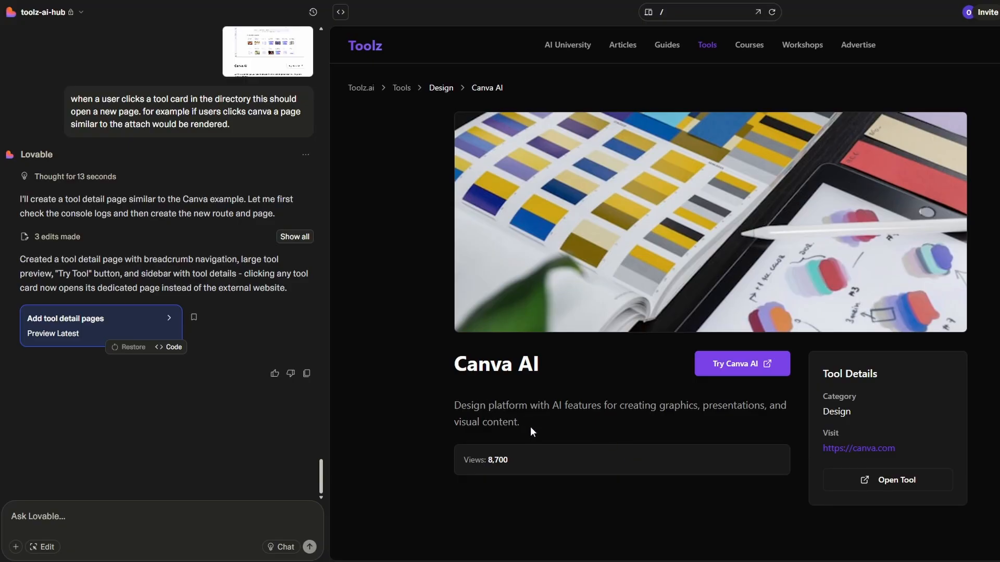
mouse_move(527, 429)
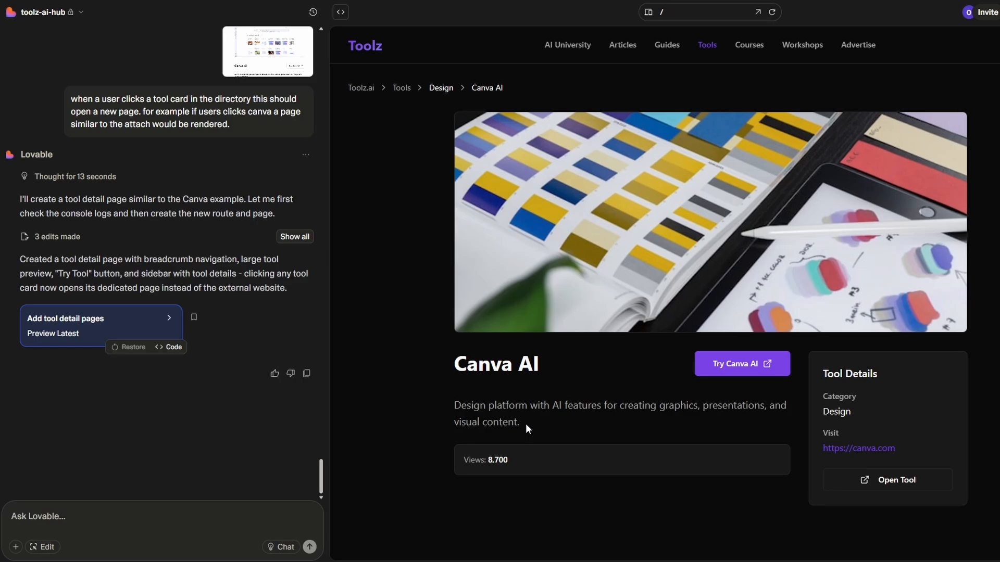
mouse_move(644, 217)
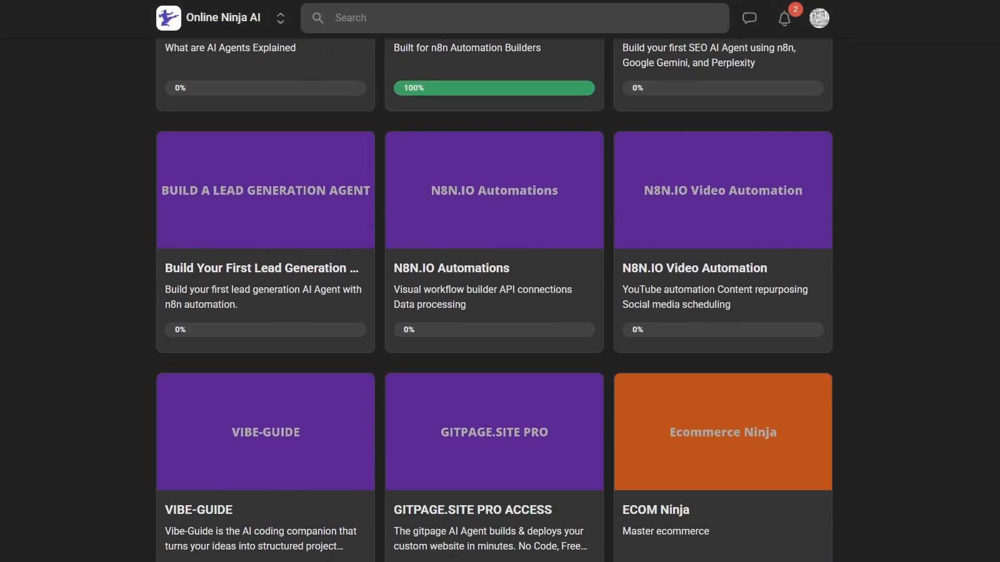
scroll("down", 3)
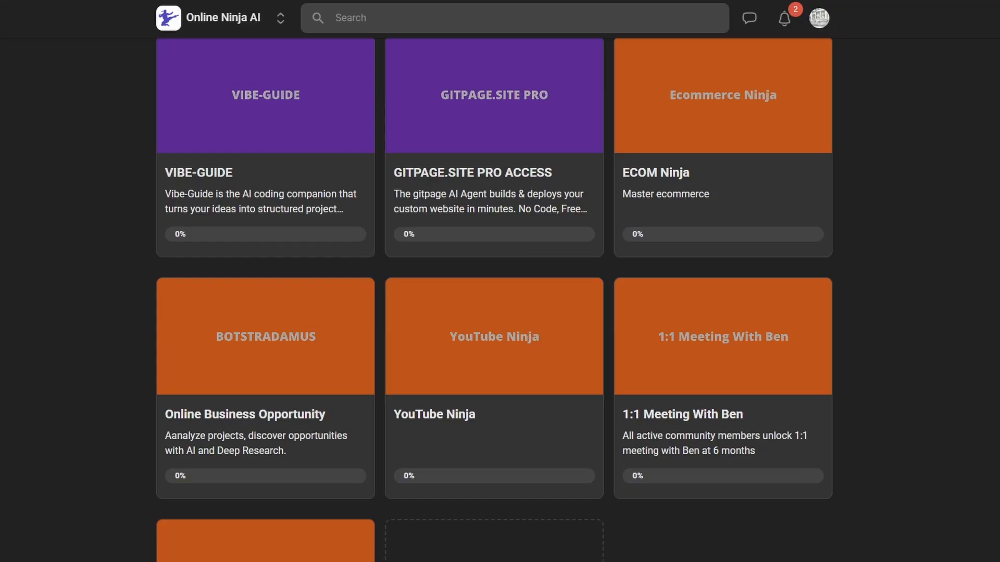
scroll("down", 3)
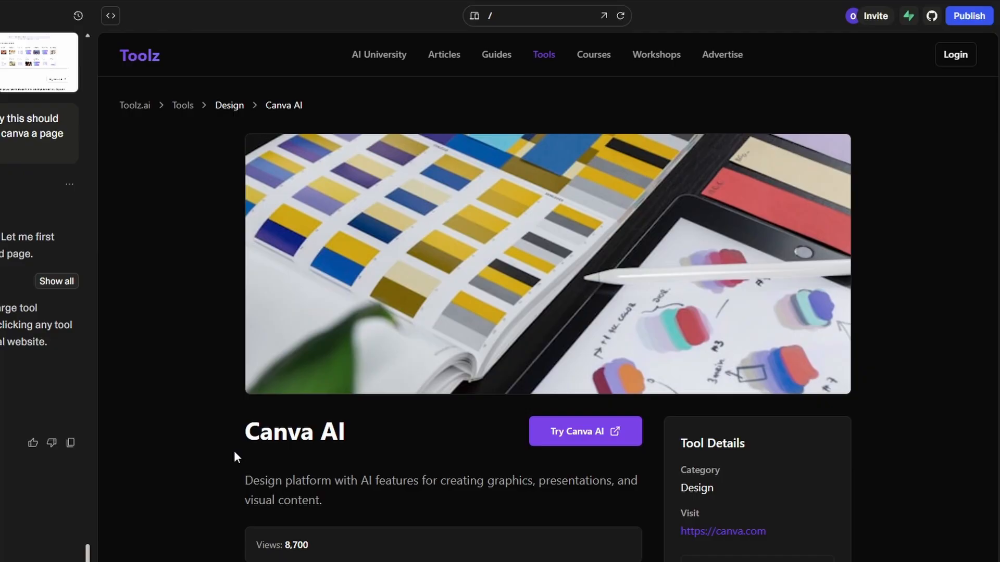
mouse_move(766, 456)
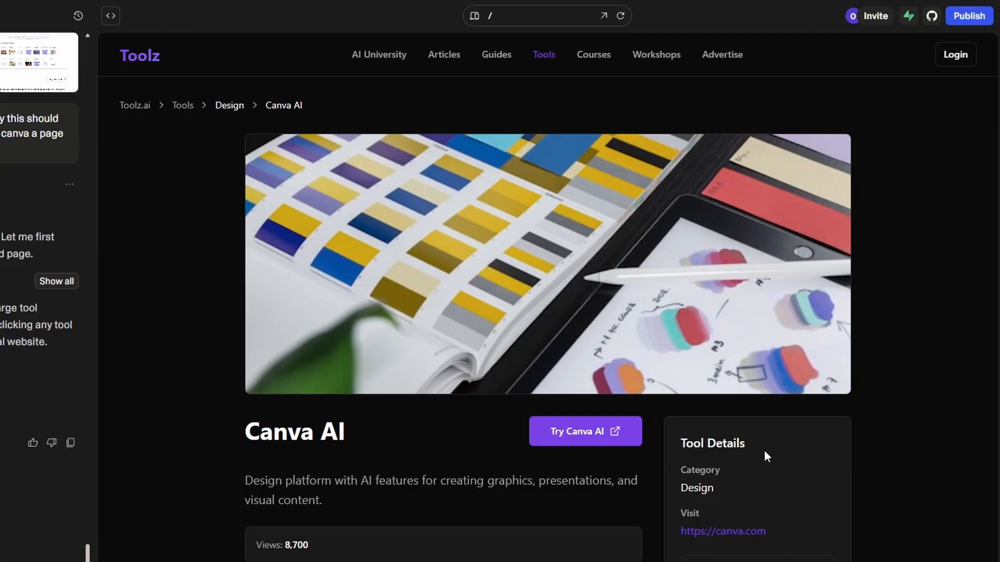
mouse_move(887, 252)
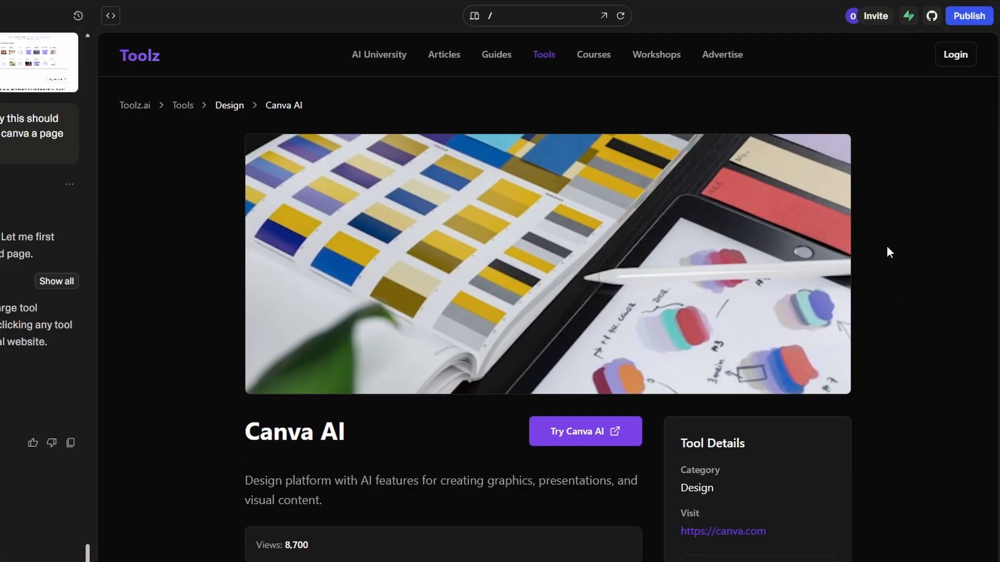
mouse_move(887, 112)
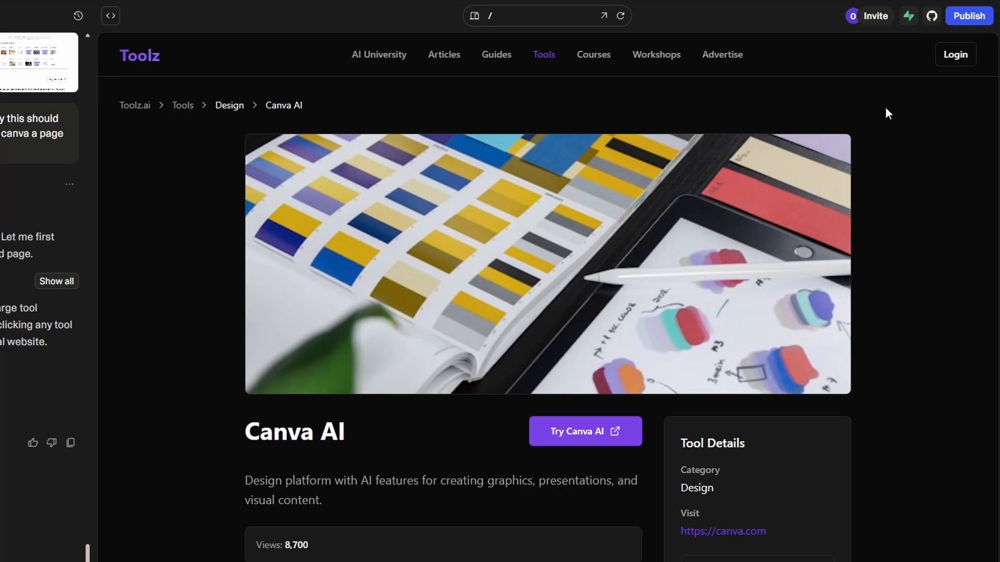
left_click(908, 15)
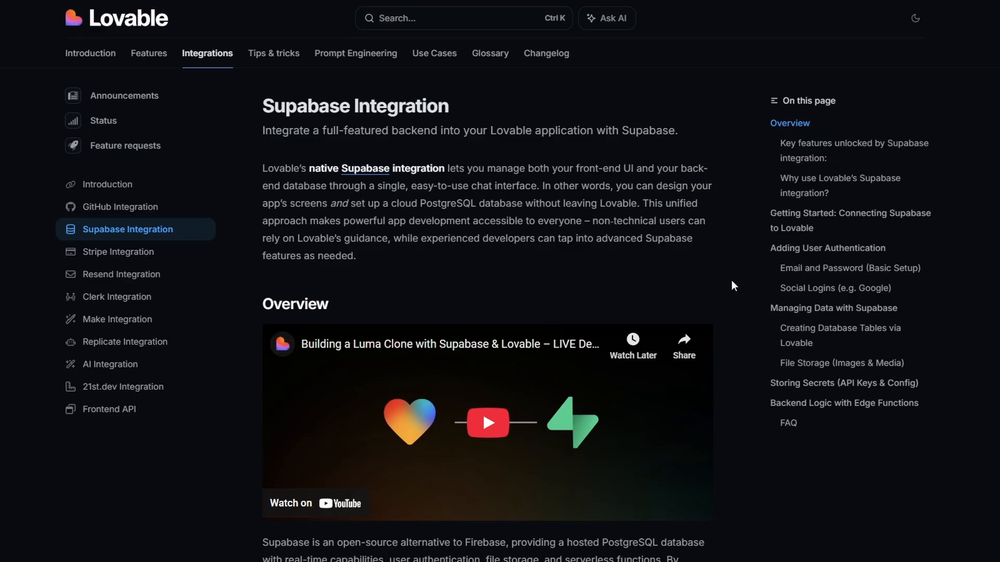
mouse_move(729, 452)
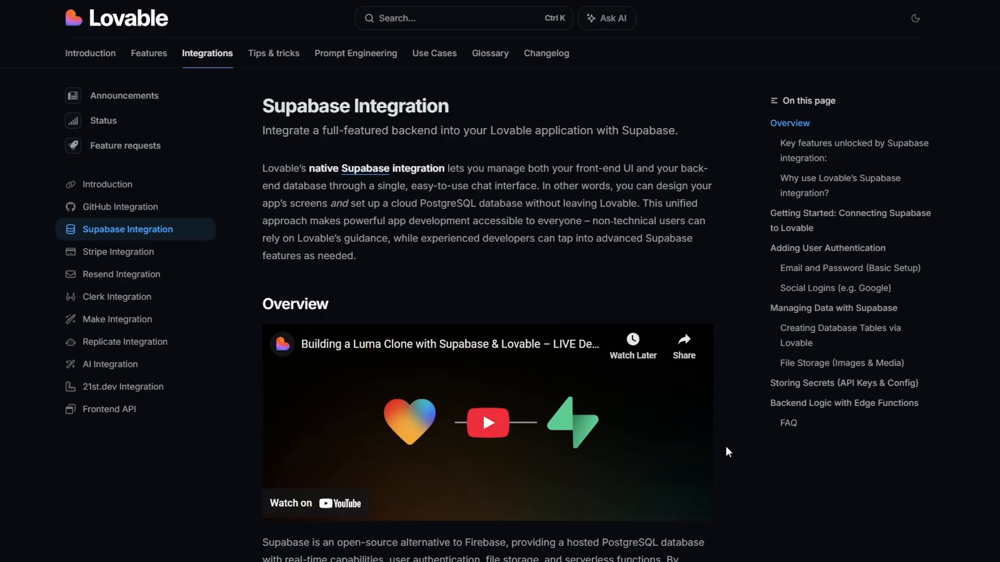
scroll("down", 3)
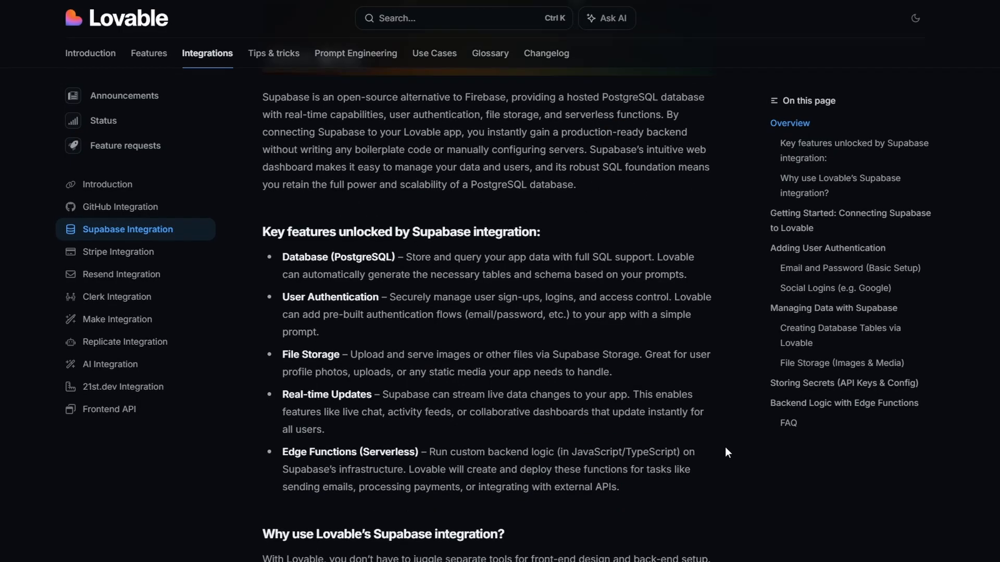
scroll("down", 3)
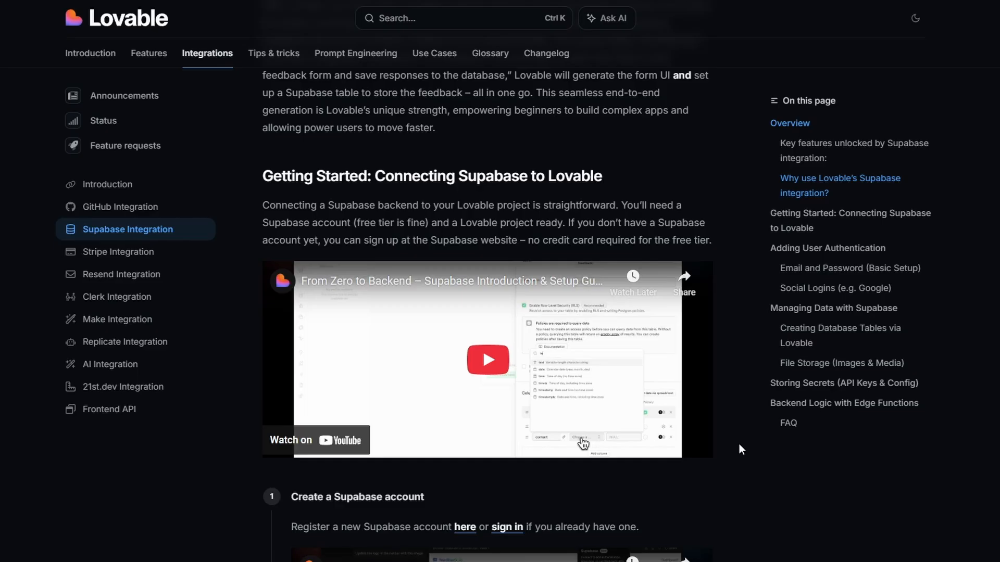
scroll("down", 3)
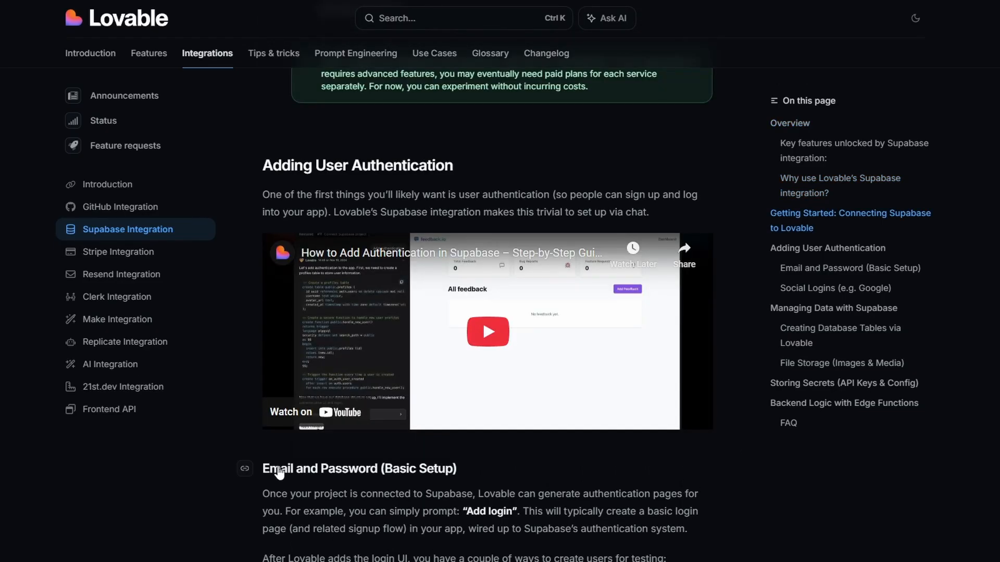
mouse_move(704, 483)
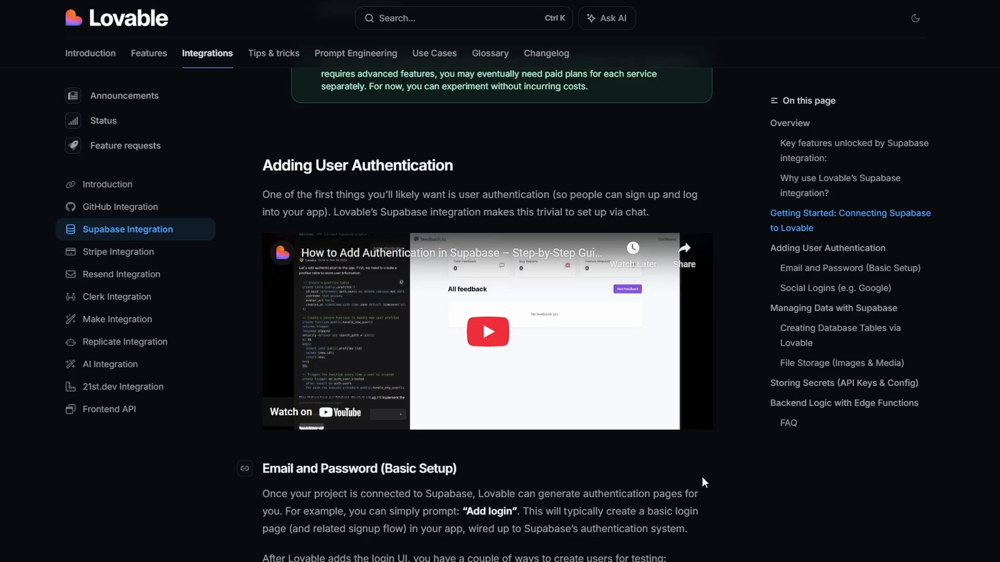
scroll("down", 3)
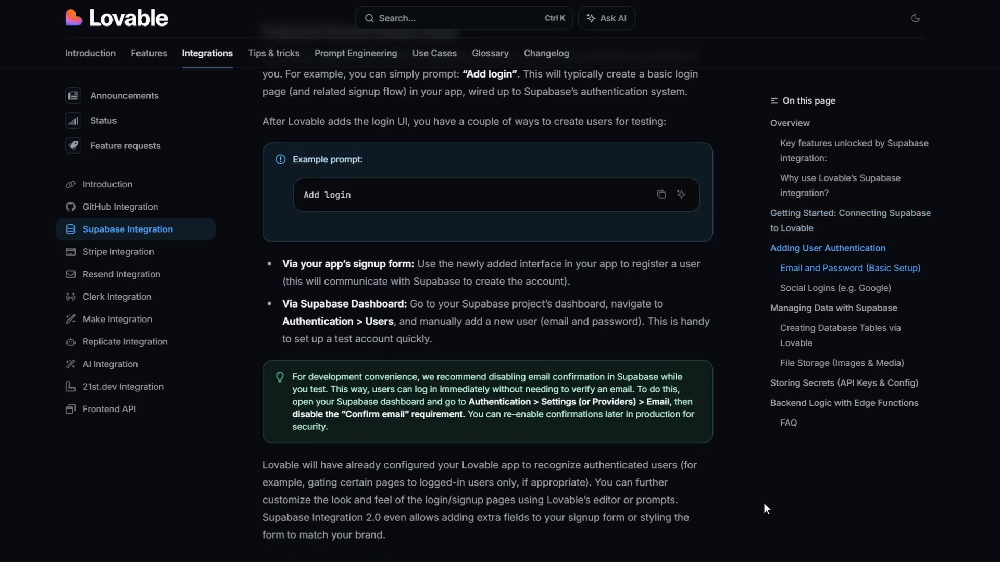
scroll("down", 3)
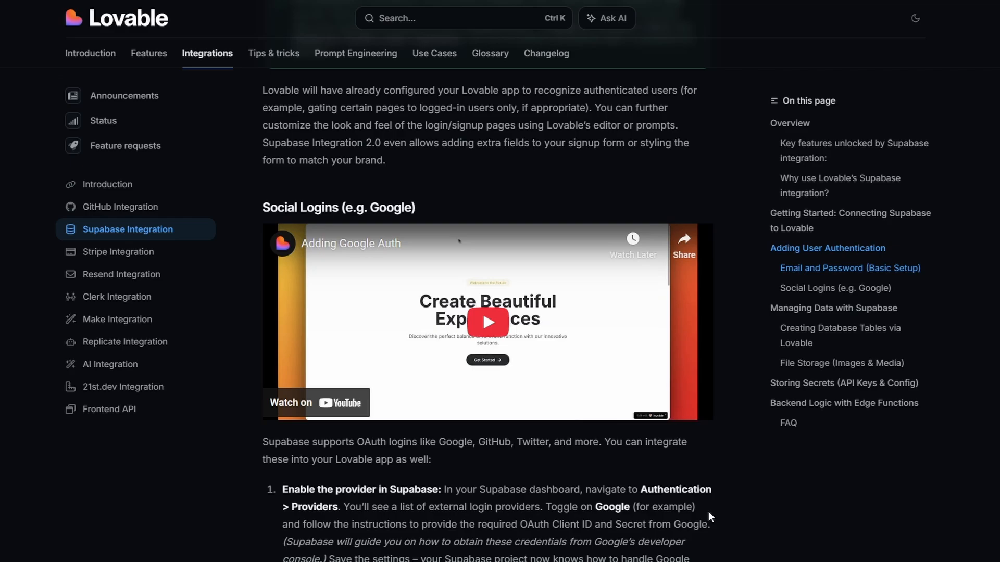
mouse_move(204, 512)
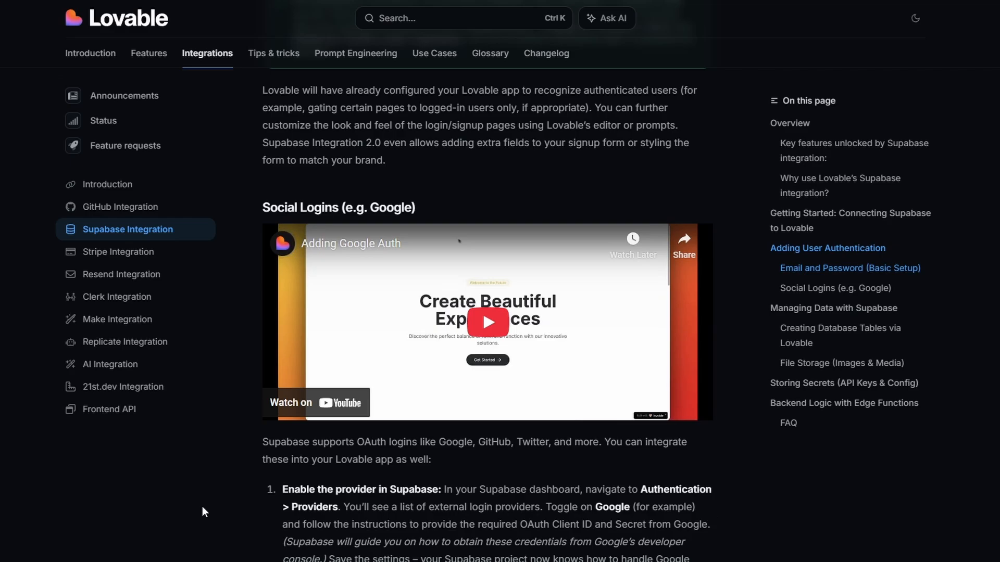
mouse_move(210, 504)
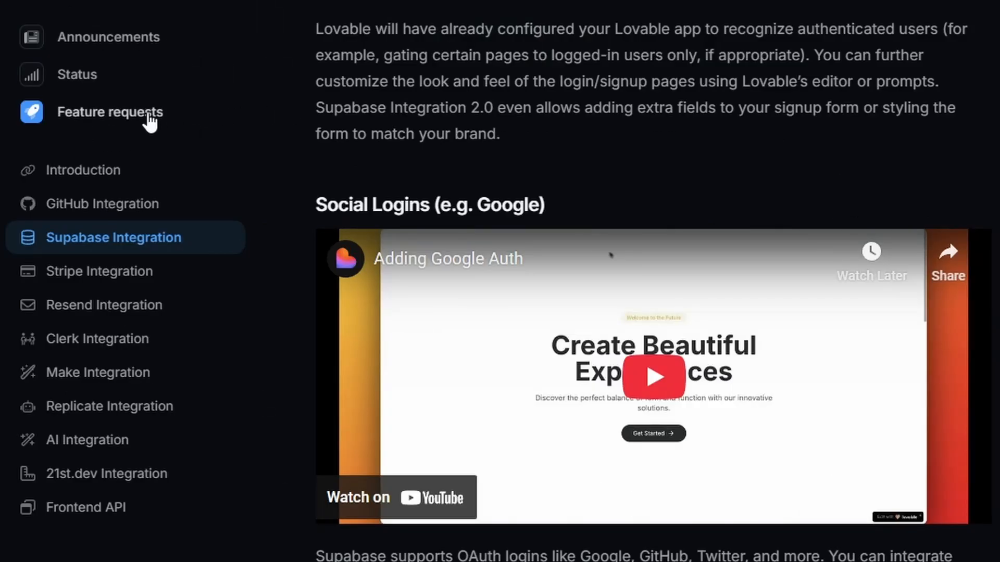
mouse_move(112, 277)
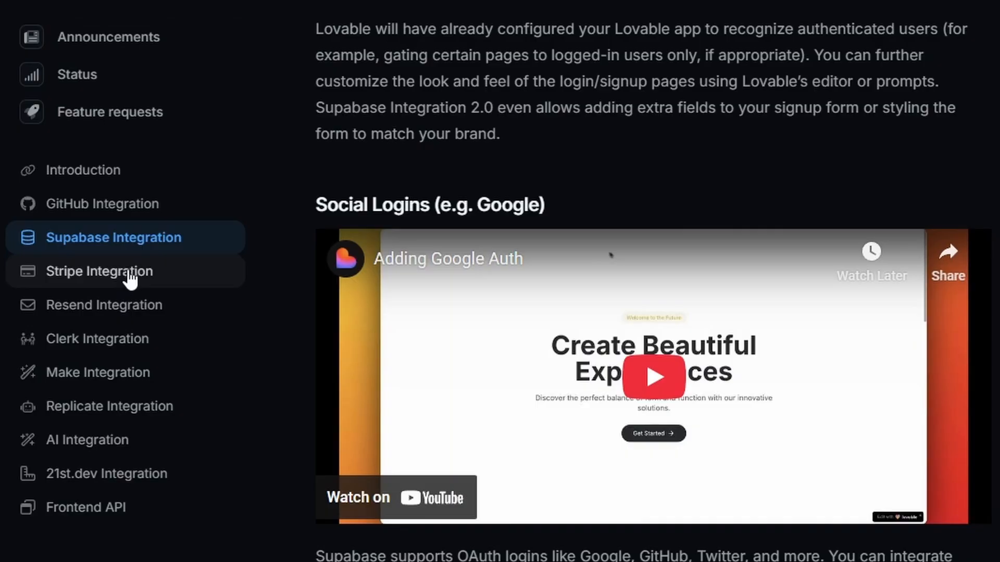
mouse_move(242, 358)
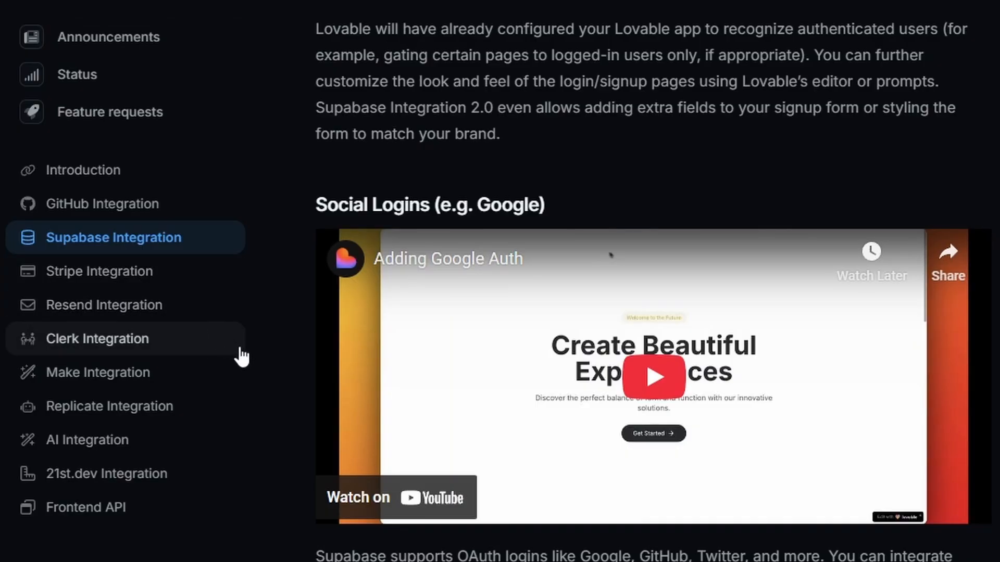
mouse_move(181, 543)
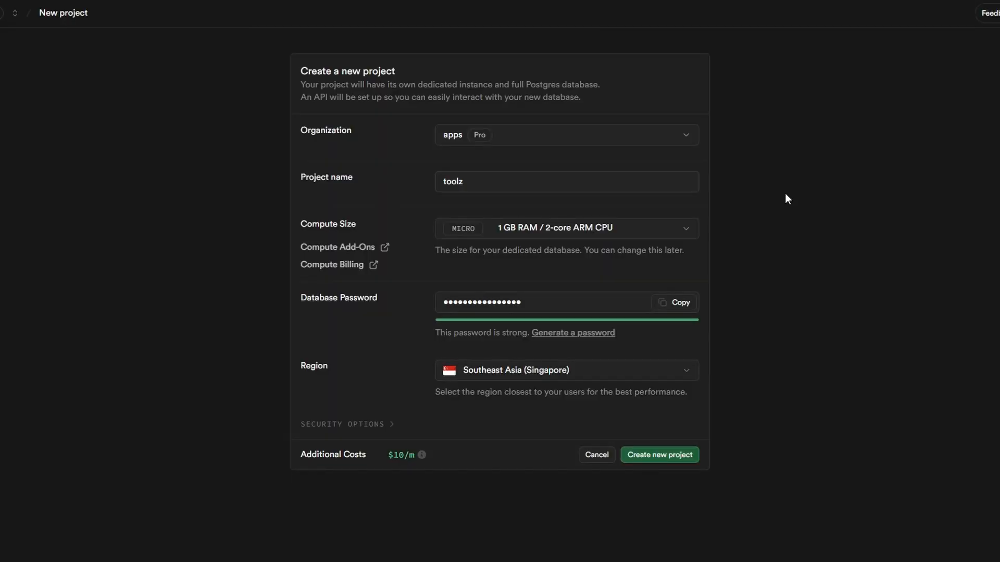
mouse_move(573, 172)
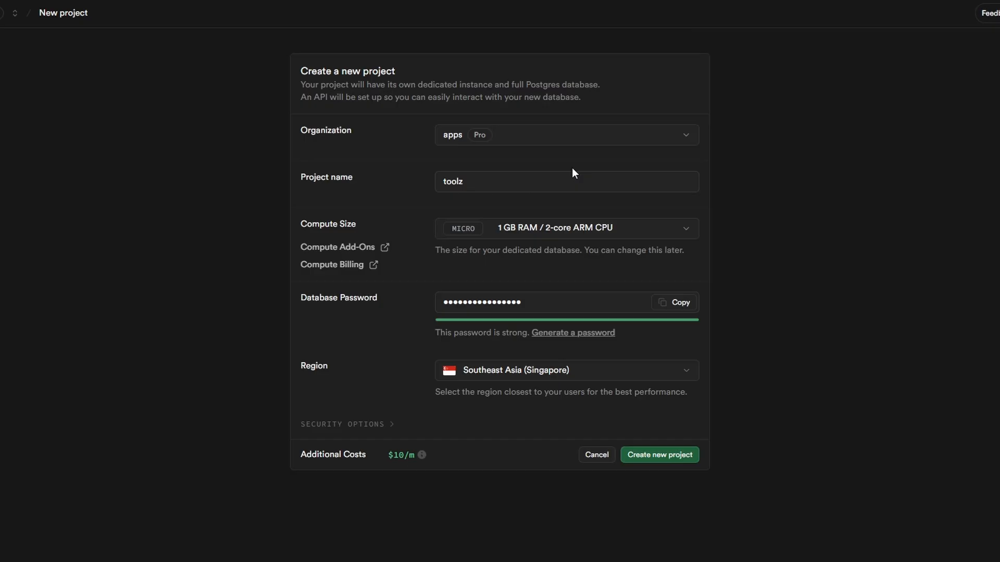
mouse_move(838, 334)
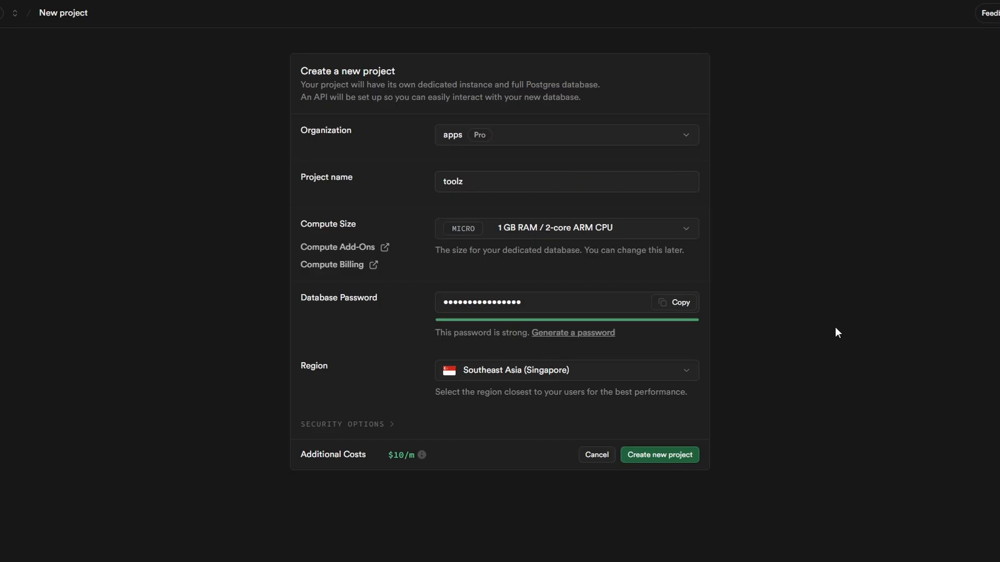
mouse_move(639, 344)
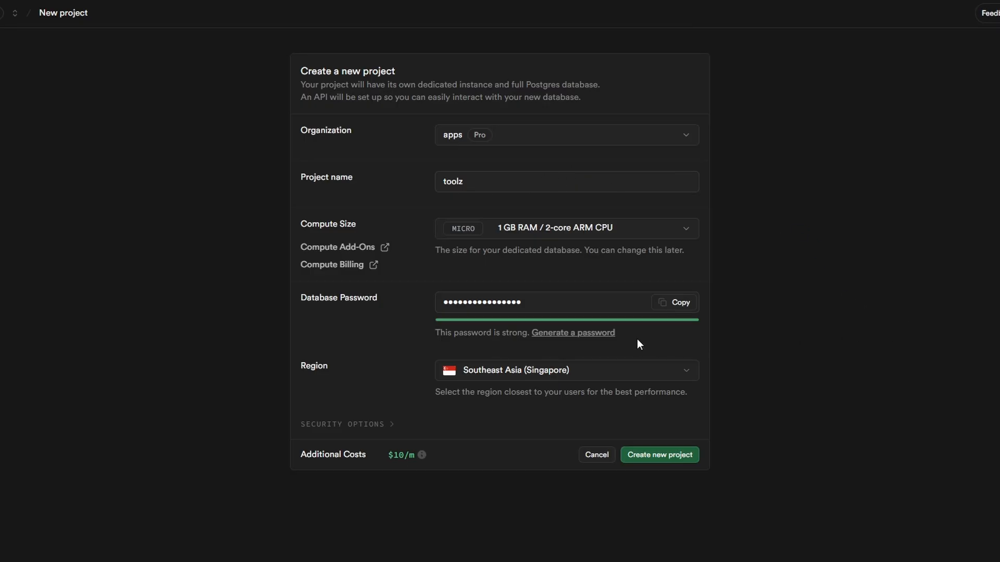
mouse_move(821, 395)
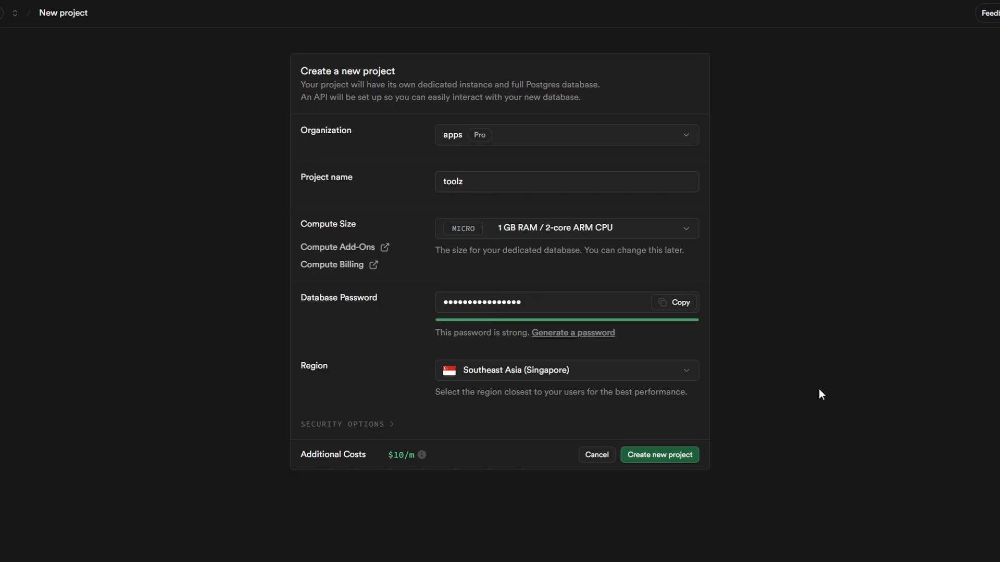
mouse_move(856, 386)
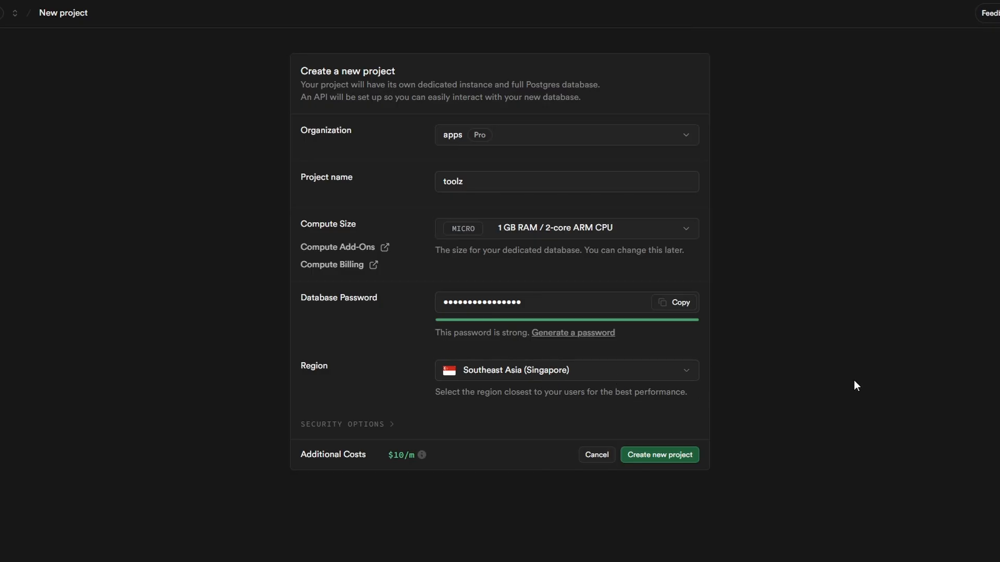
mouse_move(850, 429)
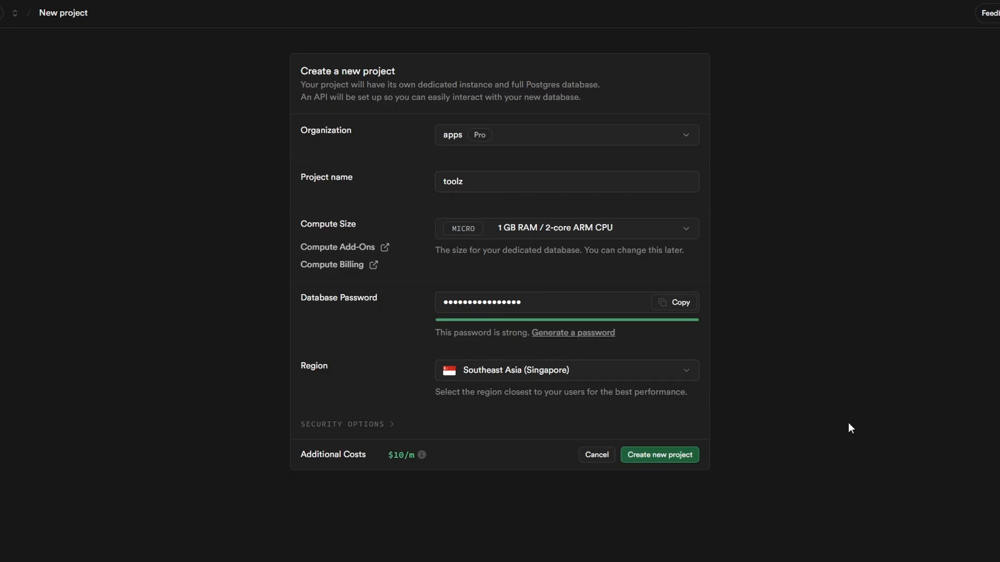
mouse_move(365, 481)
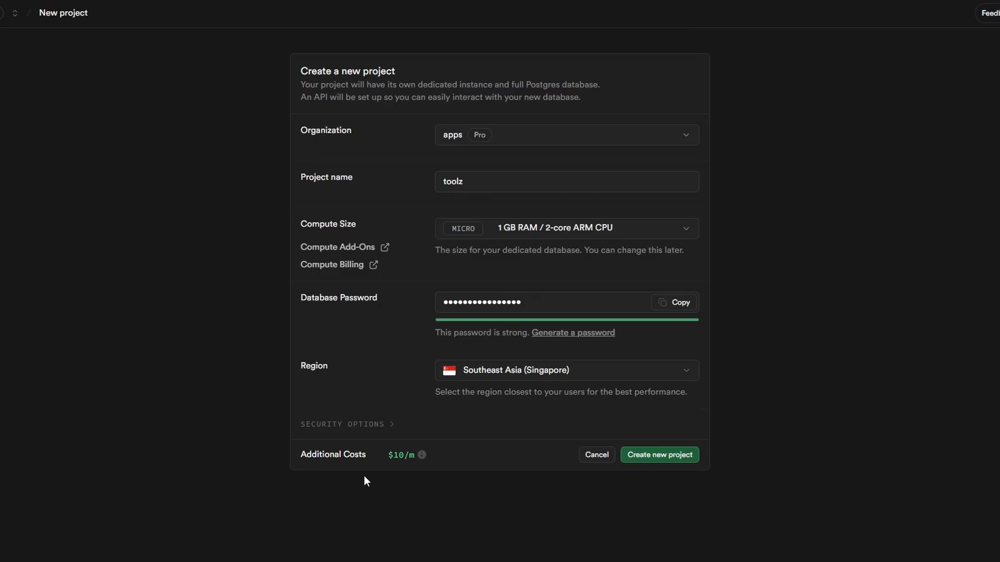
mouse_move(449, 510)
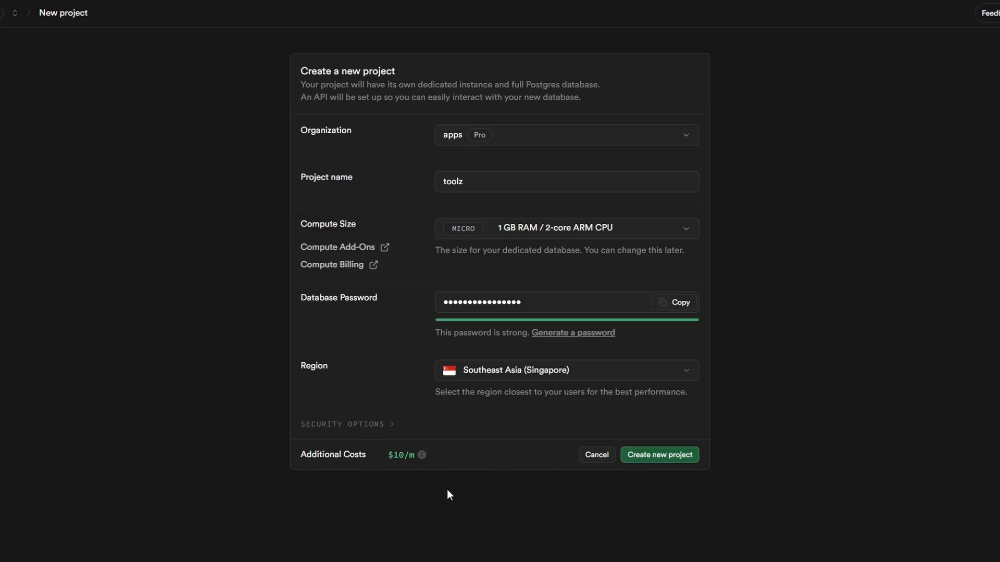
mouse_move(468, 500)
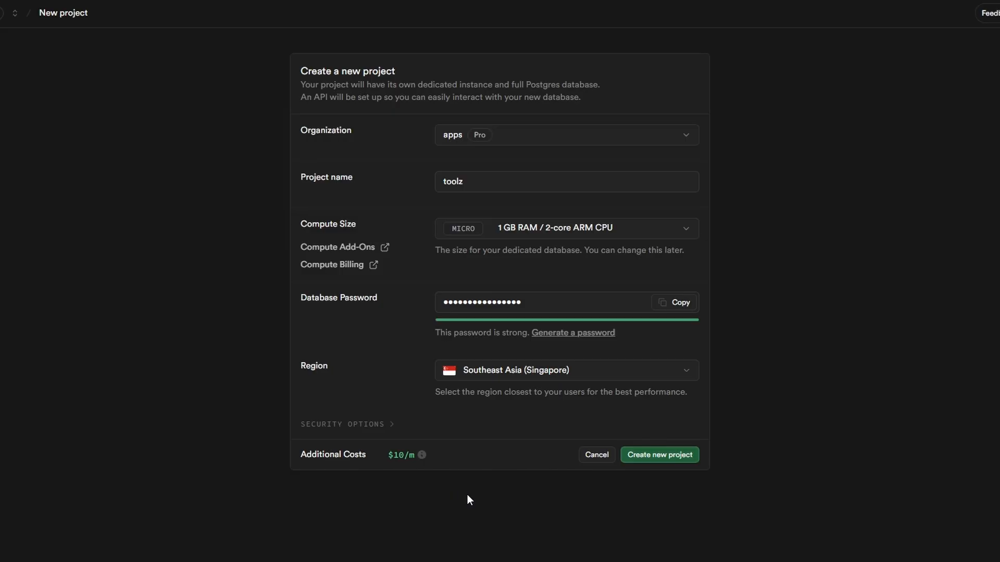
mouse_move(640, 511)
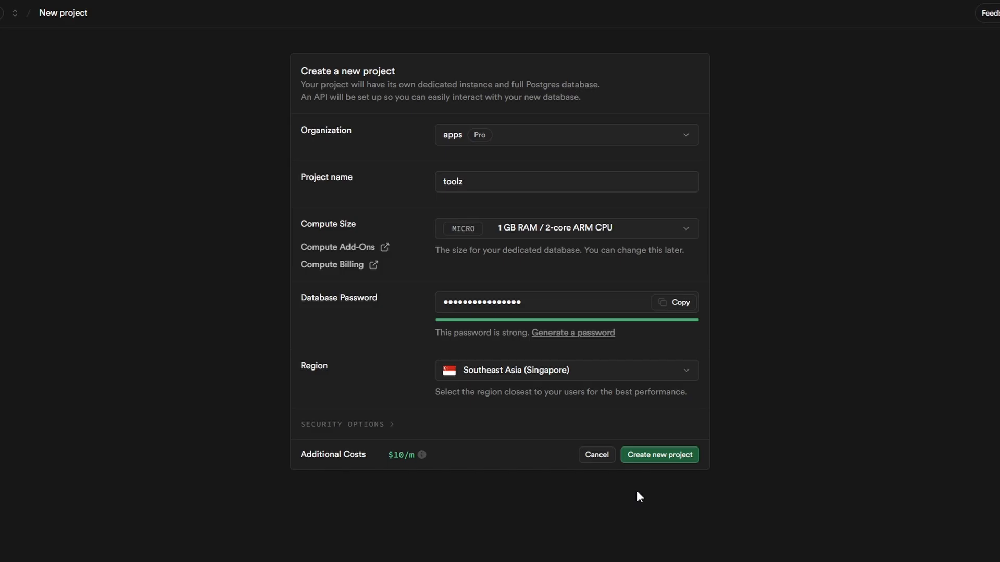
Step: Create the toolz project in Singapore on Micro compute, accepting the added monthly cost
left_click(659, 454)
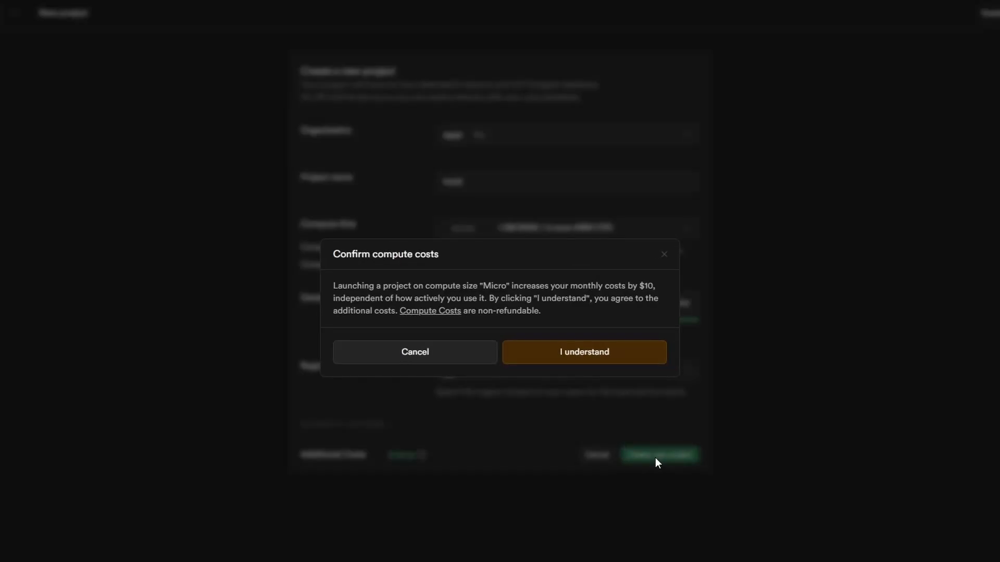
left_click(583, 352)
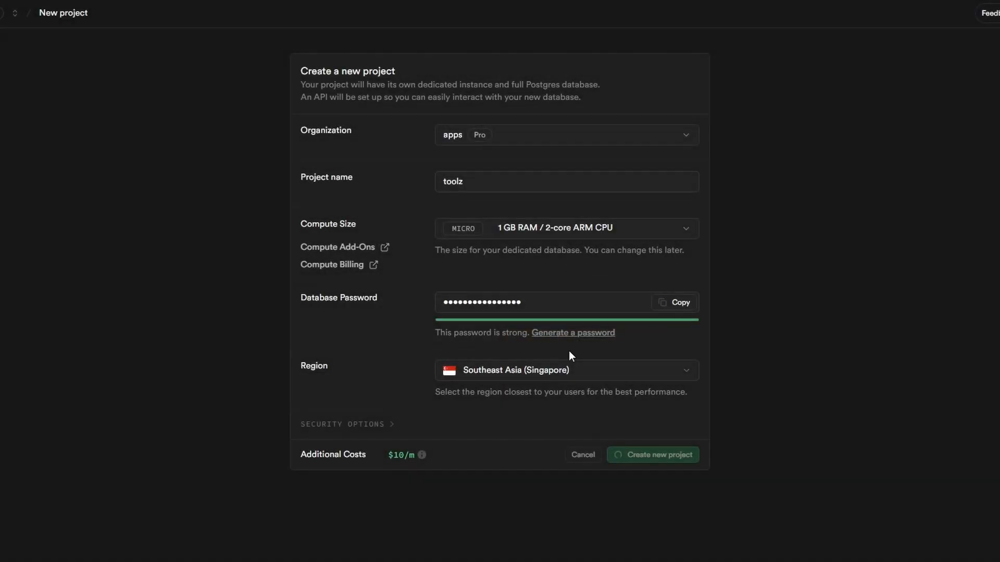
left_click(652, 456)
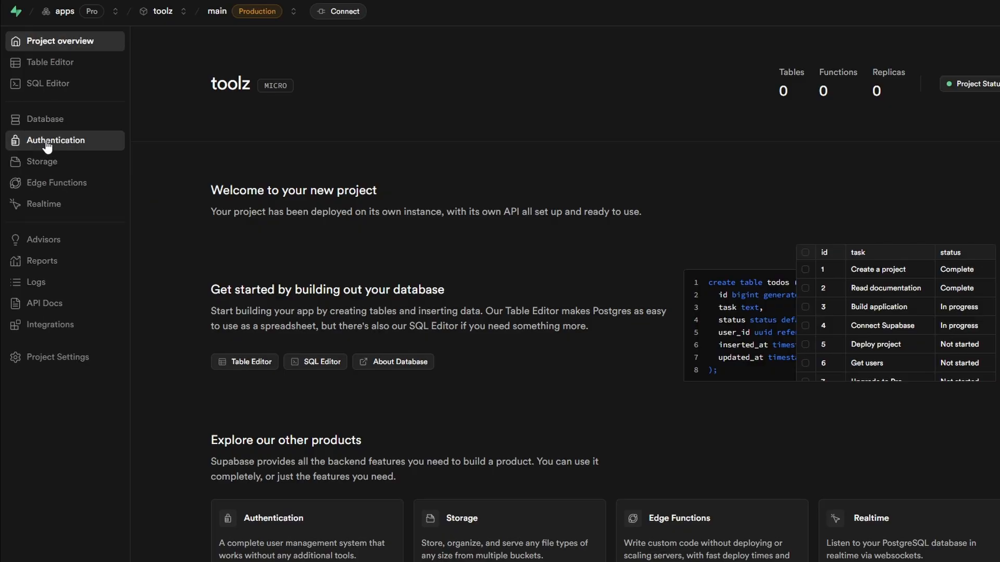
Step: Switch off Confirm email under Sign In / Providers and save the change
left_click(57, 140)
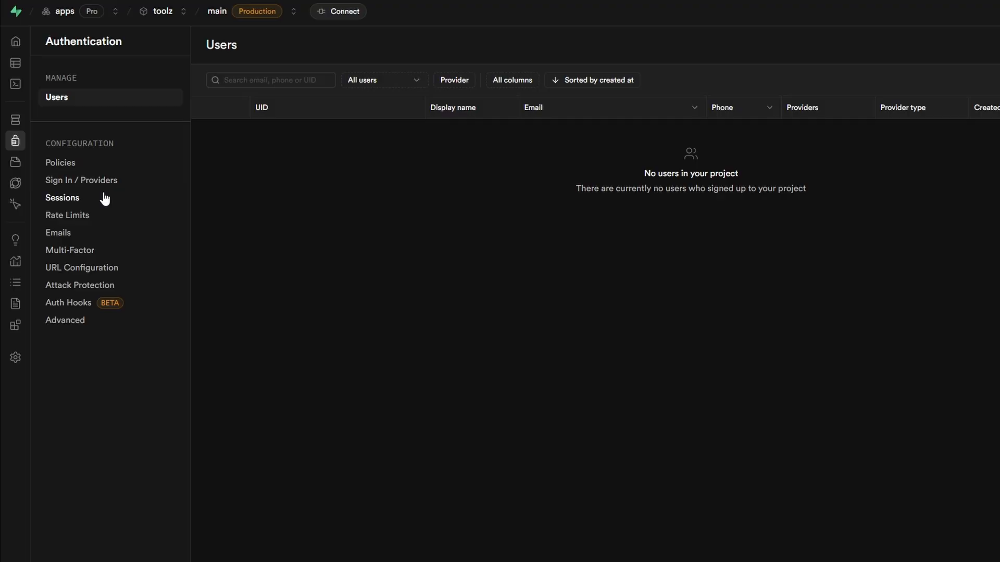
left_click(82, 181)
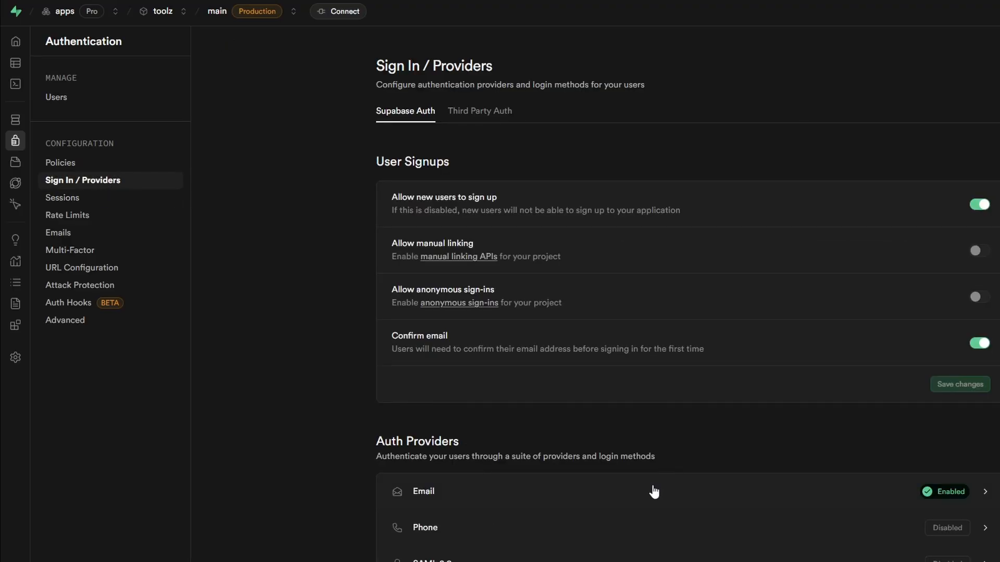
mouse_move(400, 344)
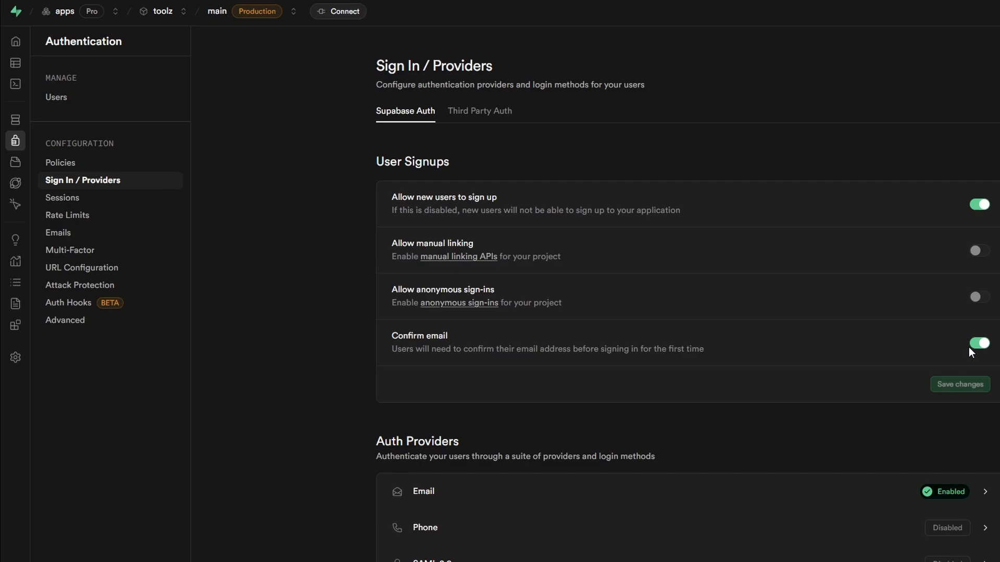
left_click(979, 344)
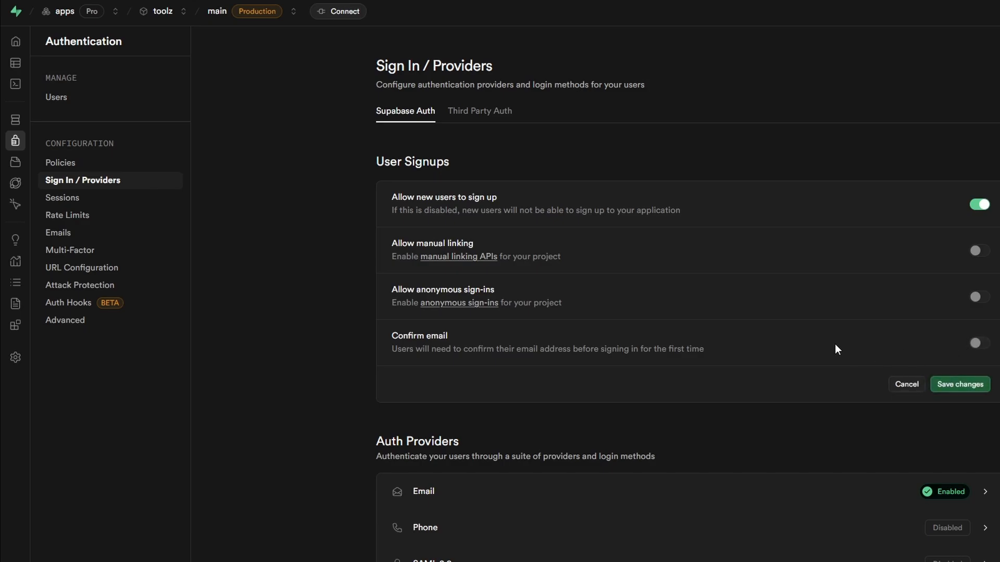
left_click(964, 384)
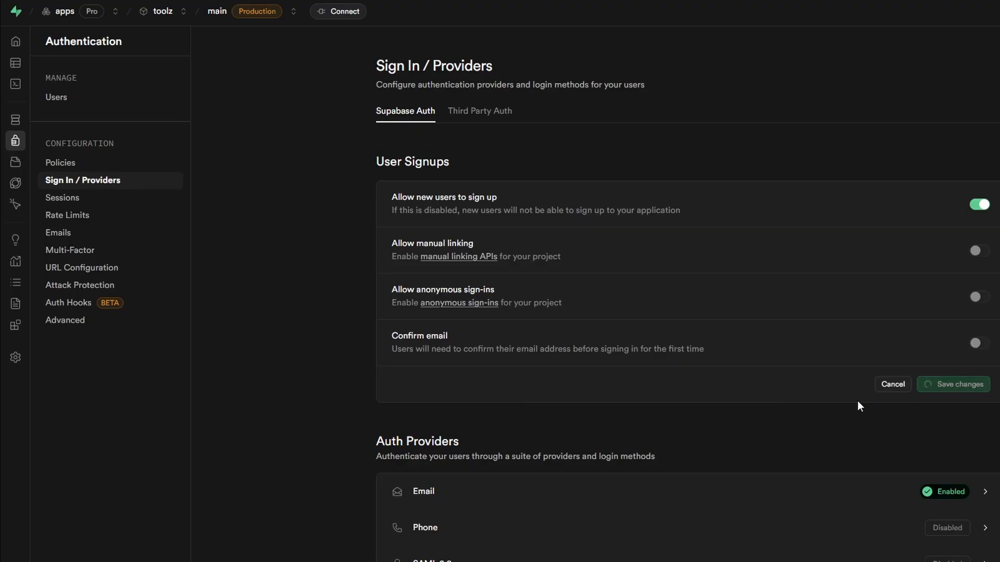
left_click(960, 384)
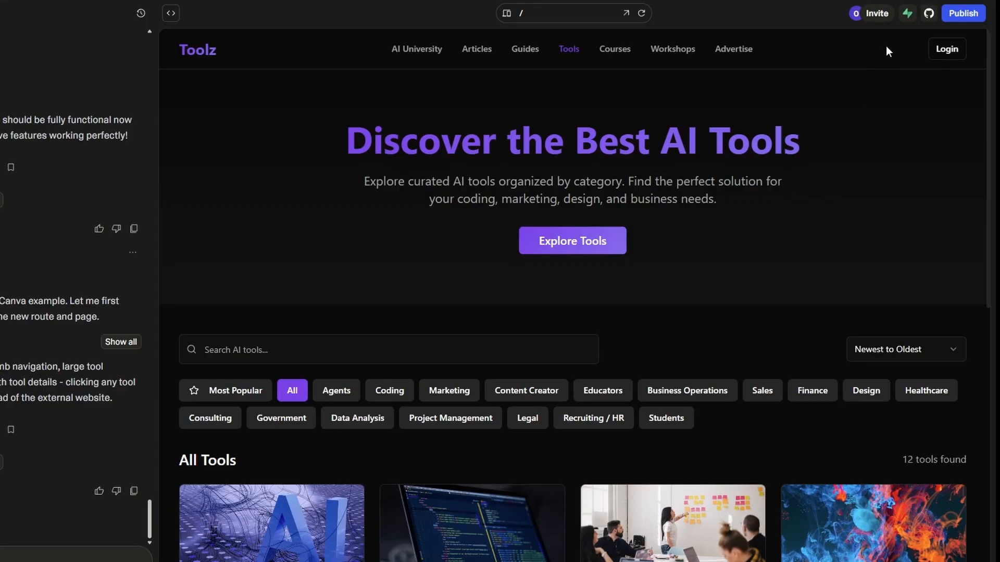
Step: Link the Supabase project toolz to the app through the Supabase integration
left_click(906, 14)
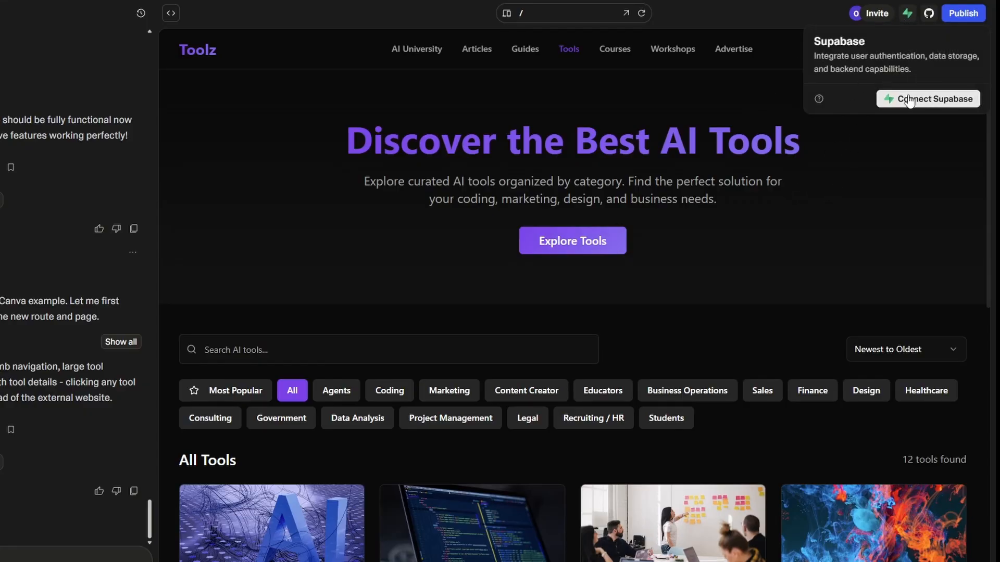
left_click(929, 99)
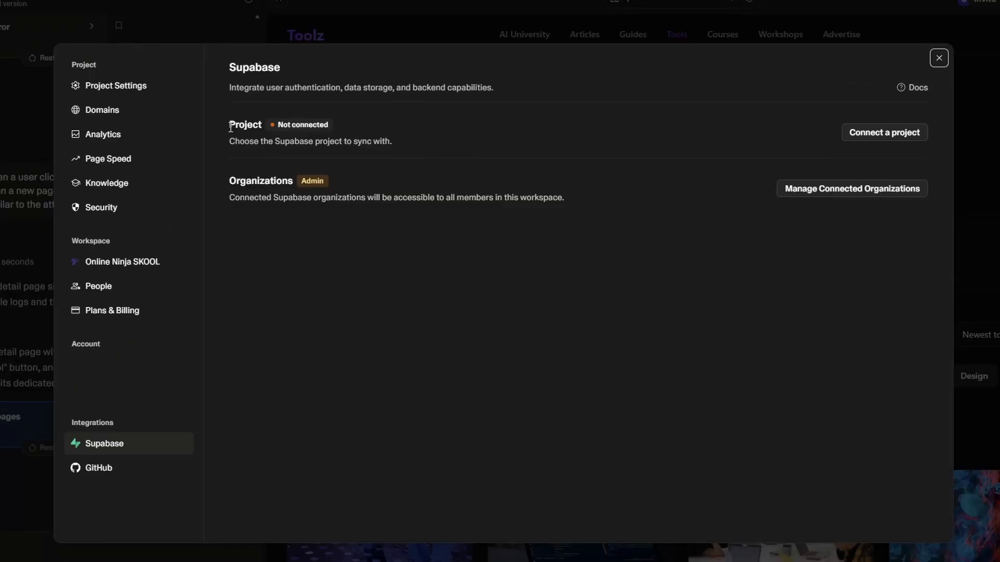
left_click(883, 132)
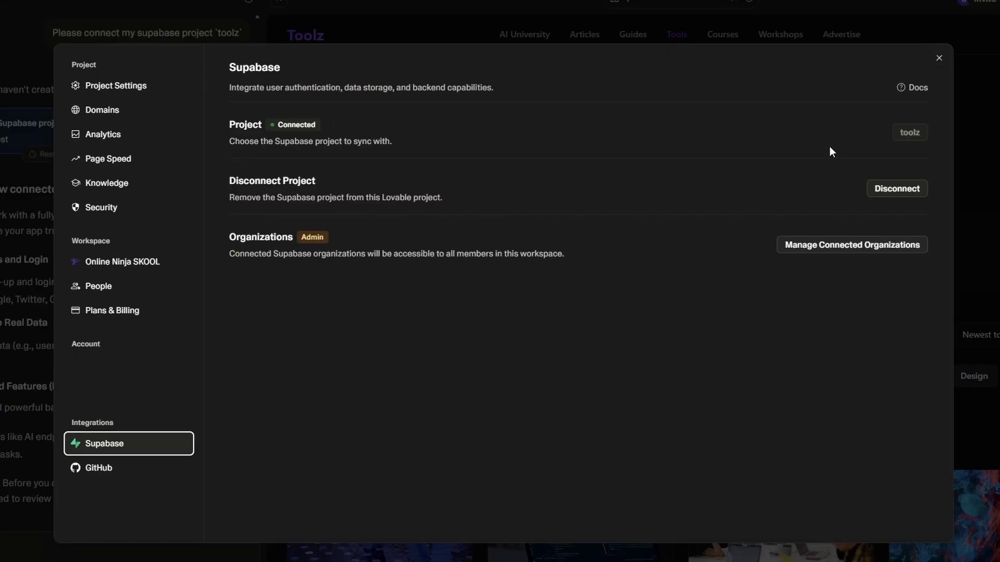
mouse_move(789, 159)
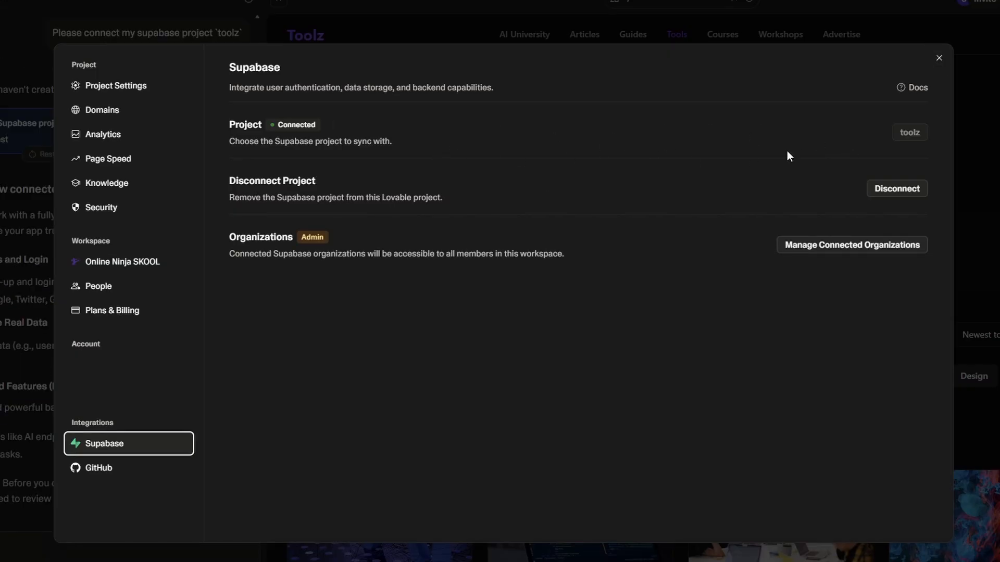
mouse_move(556, 172)
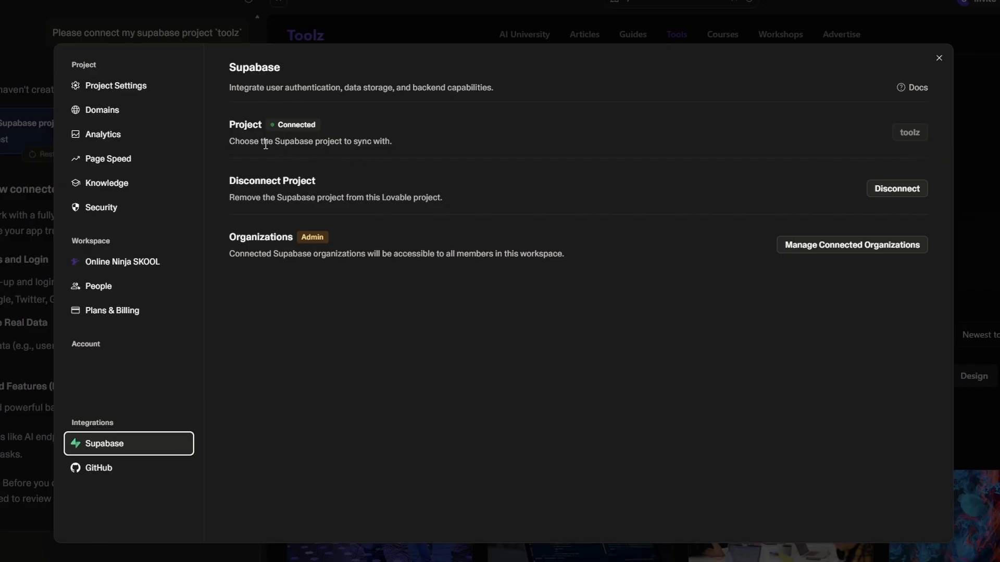
mouse_move(440, 187)
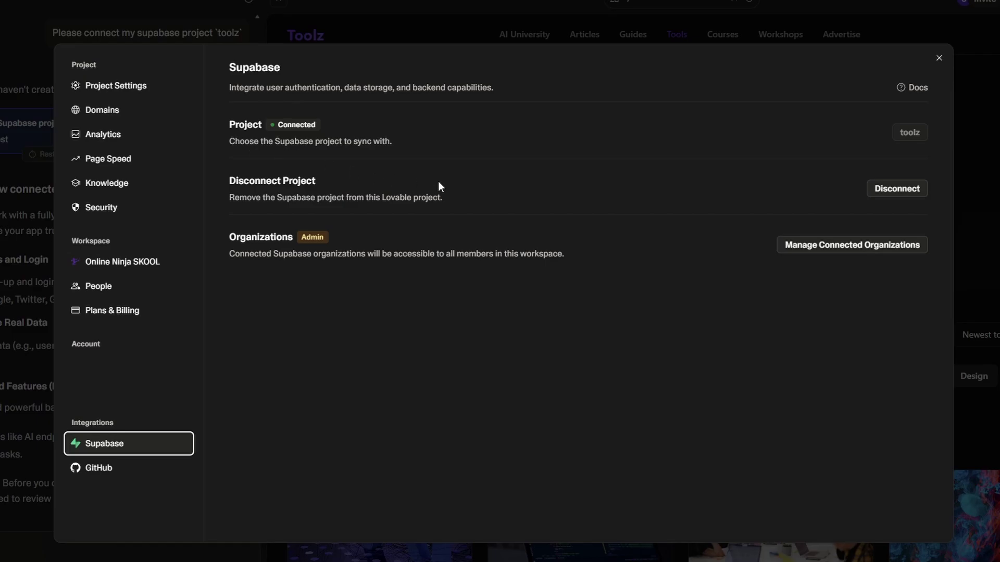
Step: Send the prompt requesting Supabase email/password auth, an admin listings page and data migration
left_click(937, 58)
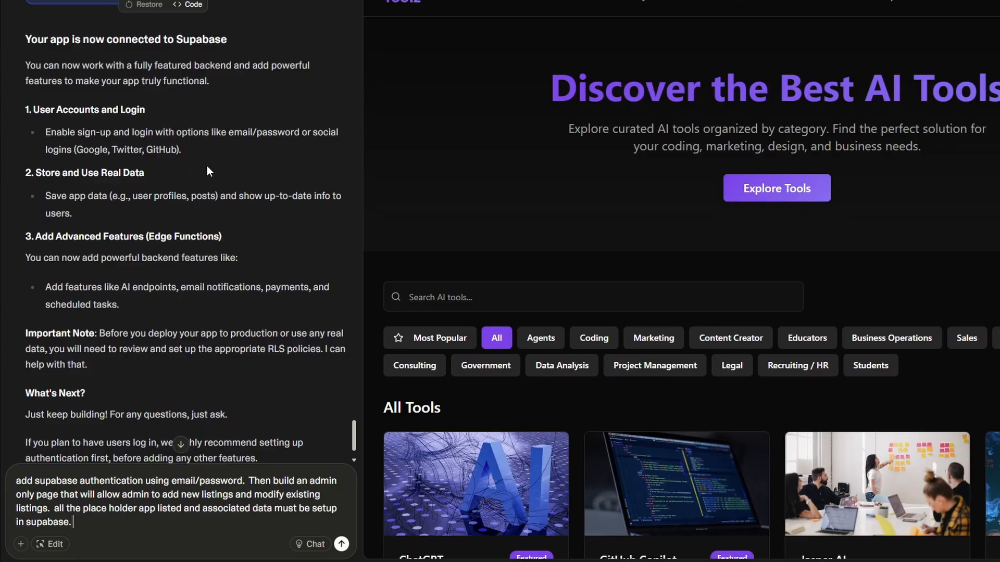
mouse_move(206, 126)
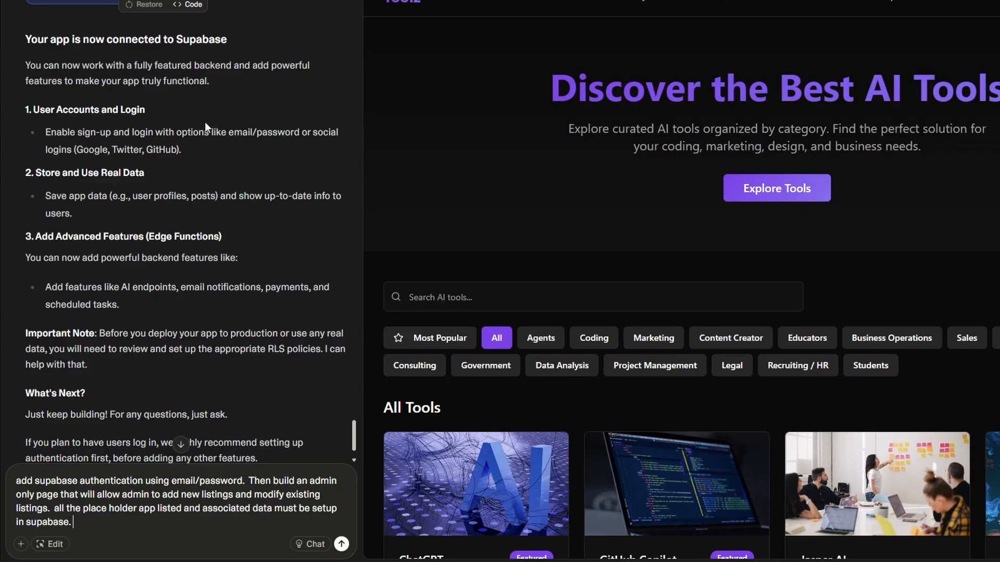
mouse_move(236, 175)
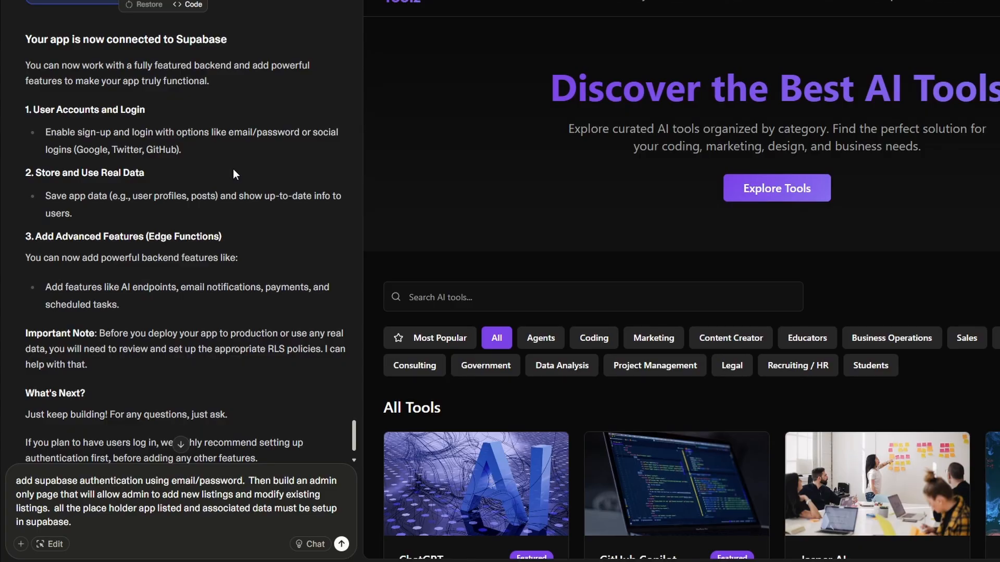
left_click(108, 525)
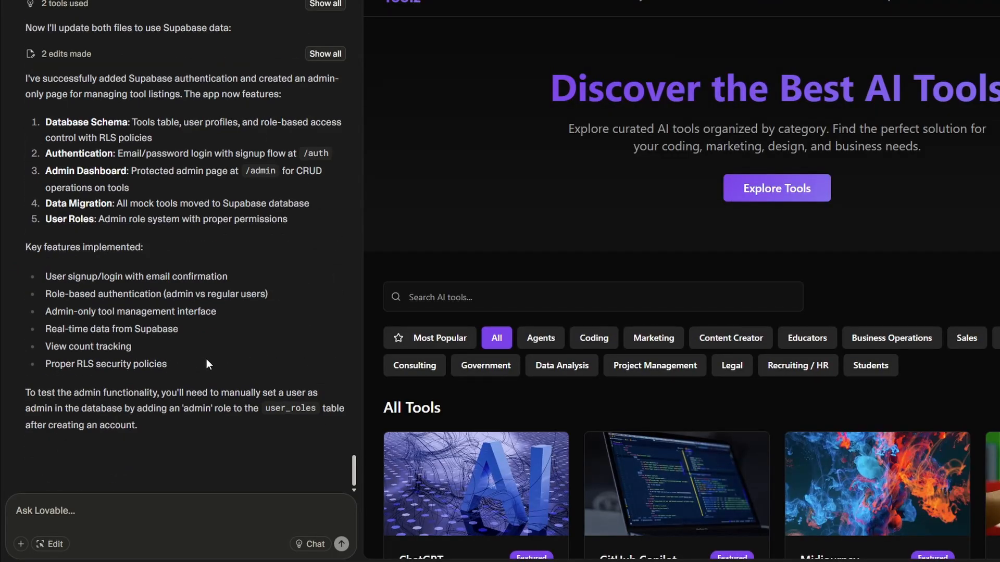
mouse_move(218, 143)
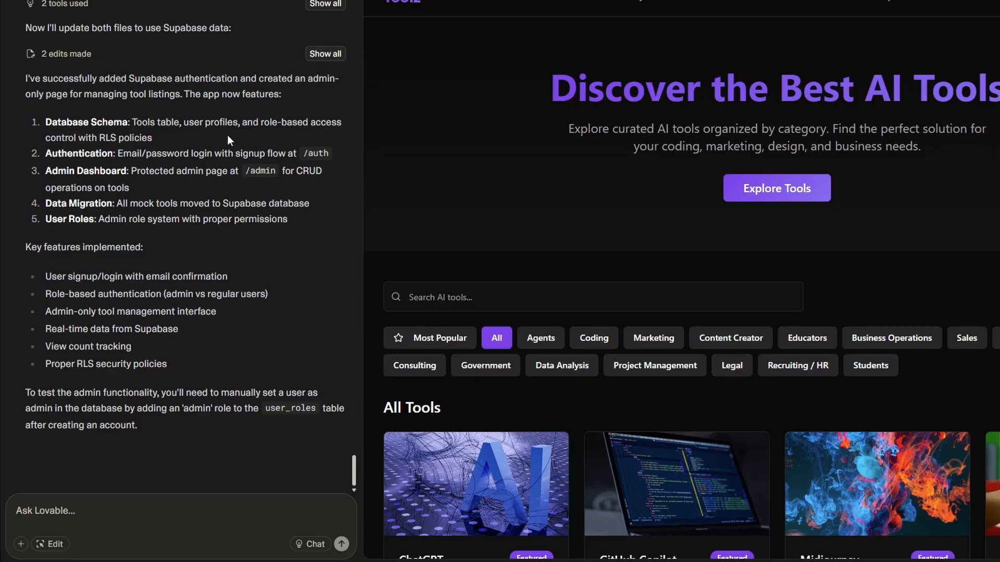
mouse_move(160, 187)
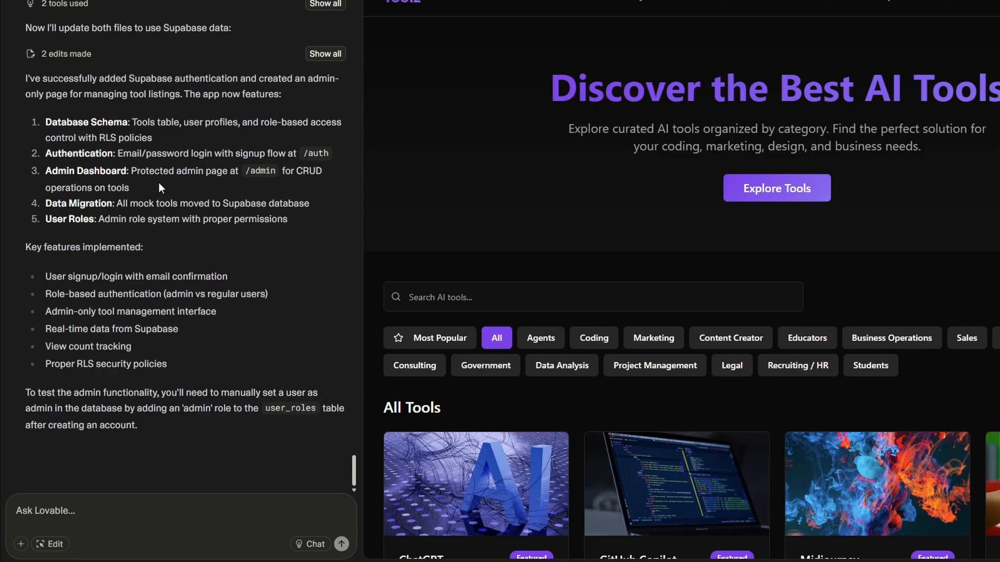
mouse_move(169, 216)
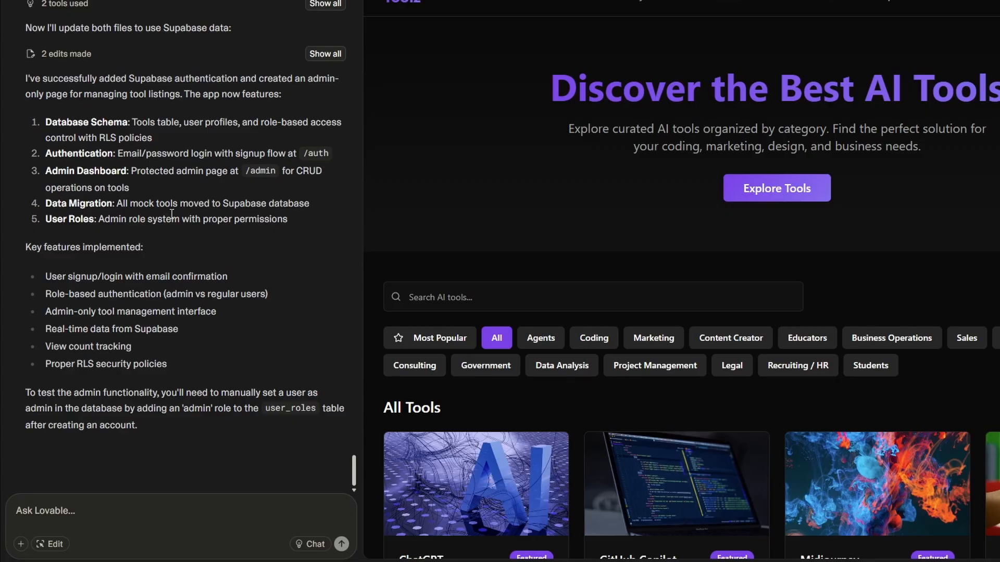
mouse_move(194, 246)
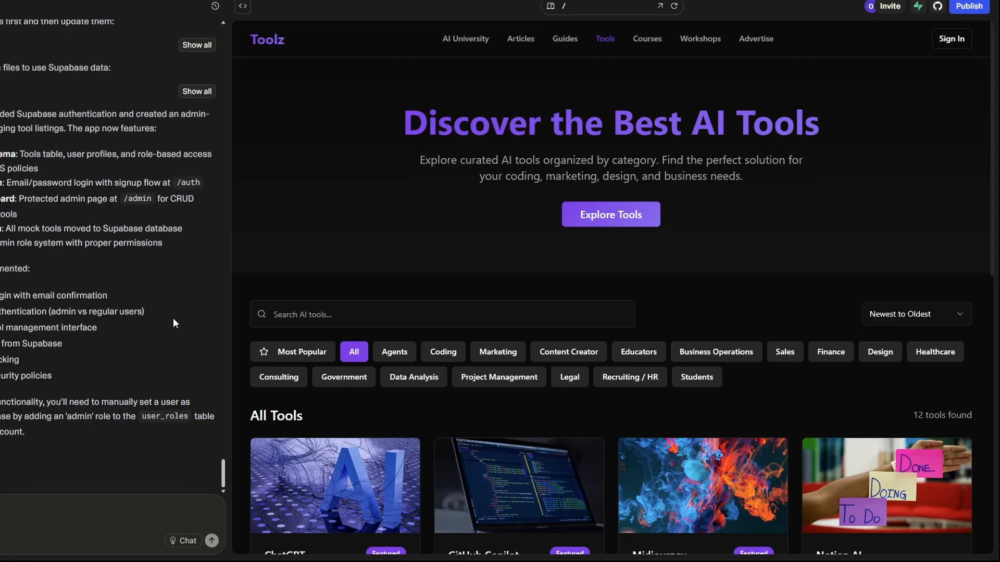
mouse_move(419, 259)
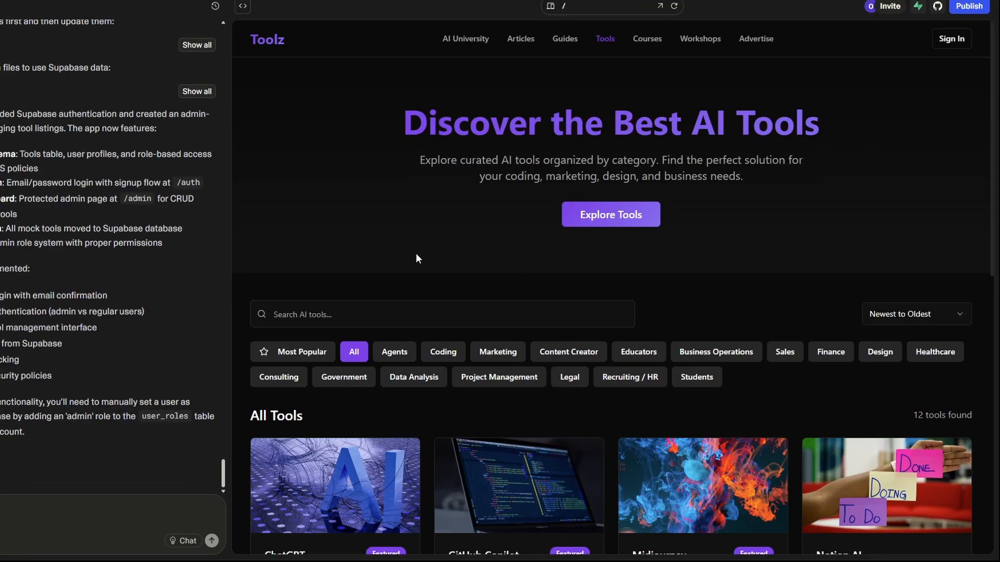
Step: Create a new test account from the Sign Up form with a test email and password
left_click(952, 38)
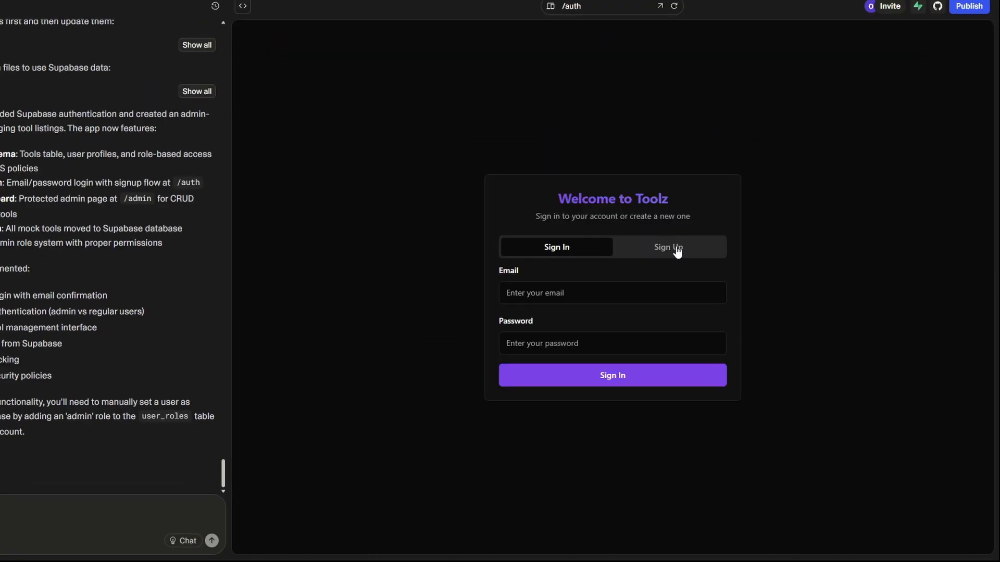
left_click(669, 248)
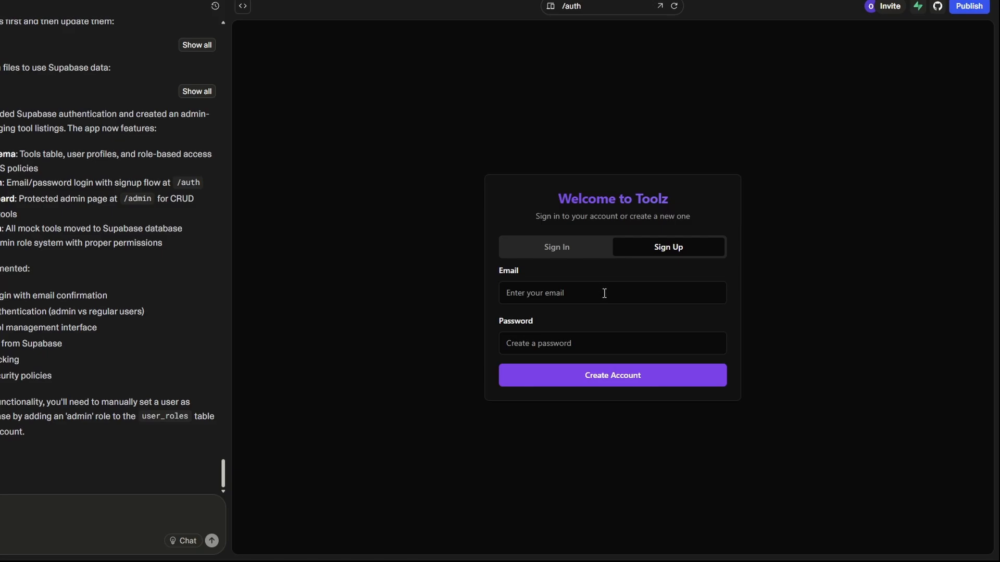
left_click(612, 375)
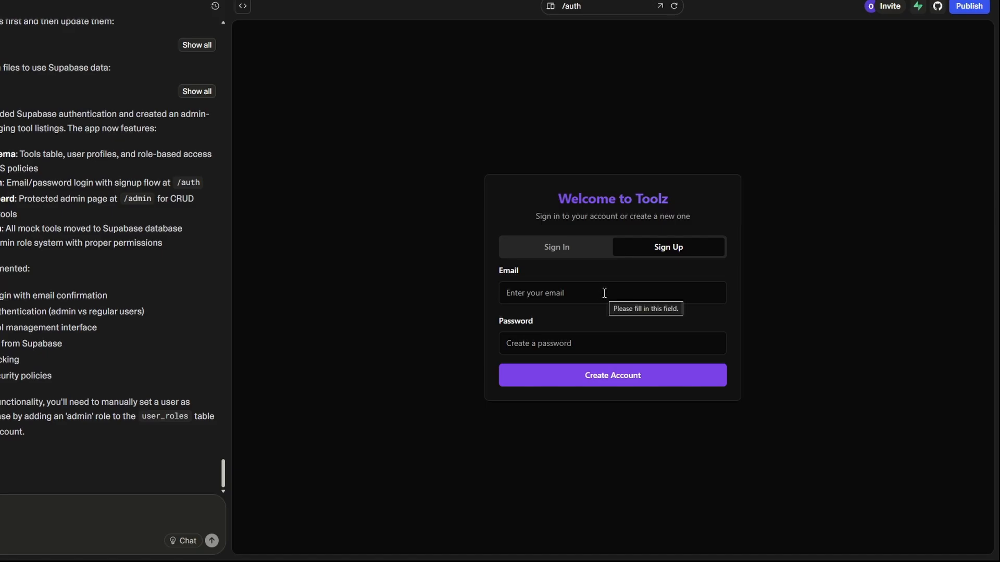
type("test@test.com")
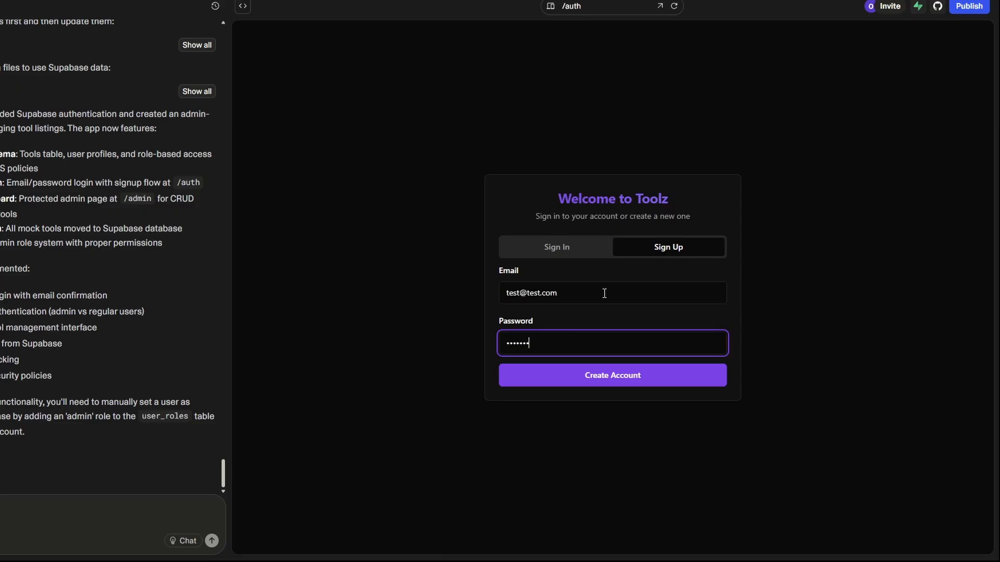
left_click(612, 375)
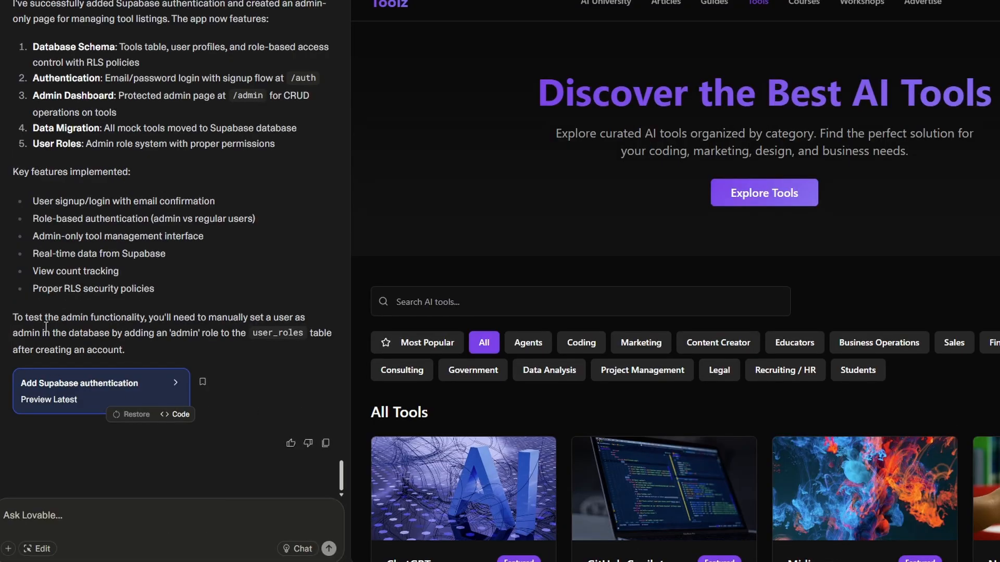
mouse_move(63, 322)
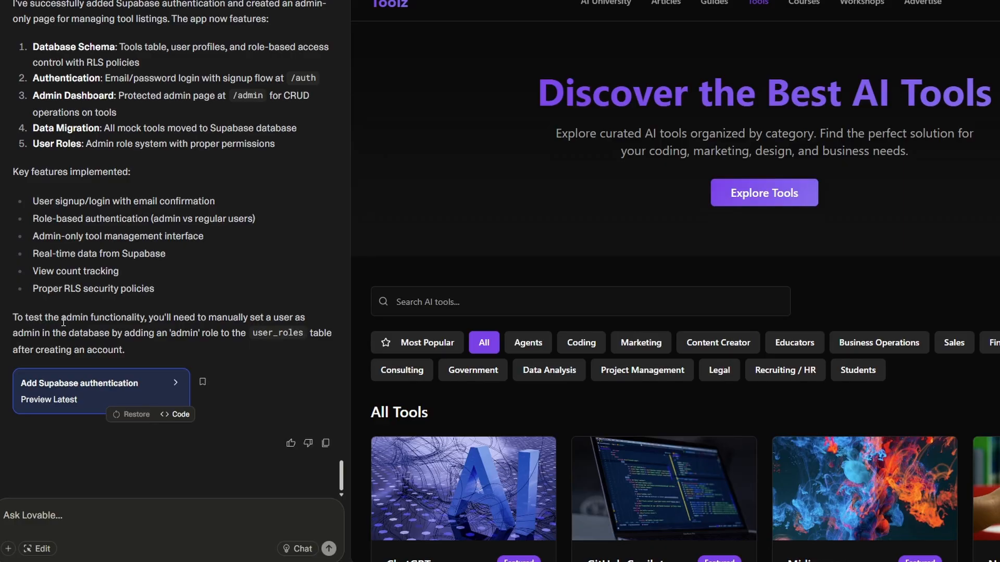
mouse_move(163, 317)
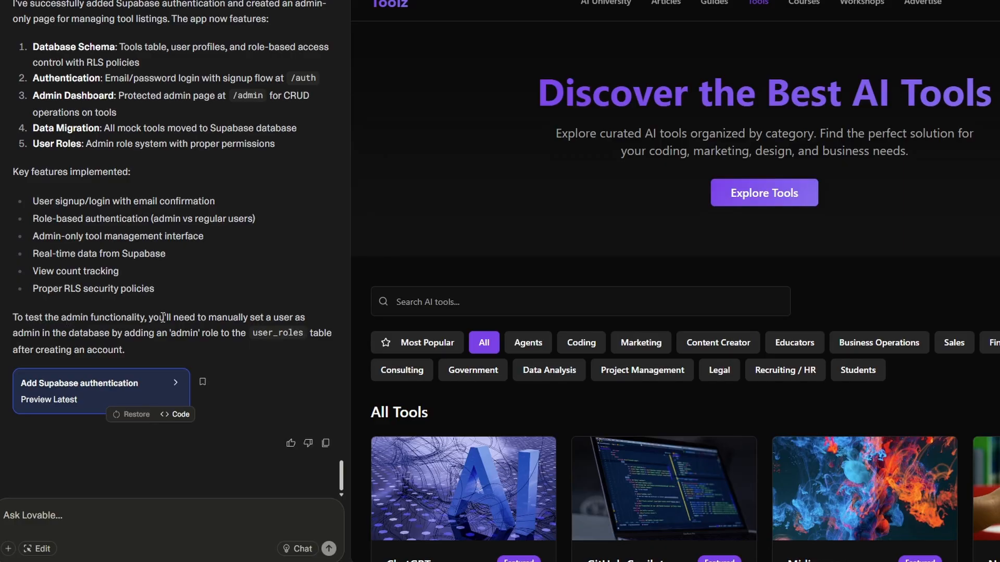
mouse_move(348, 241)
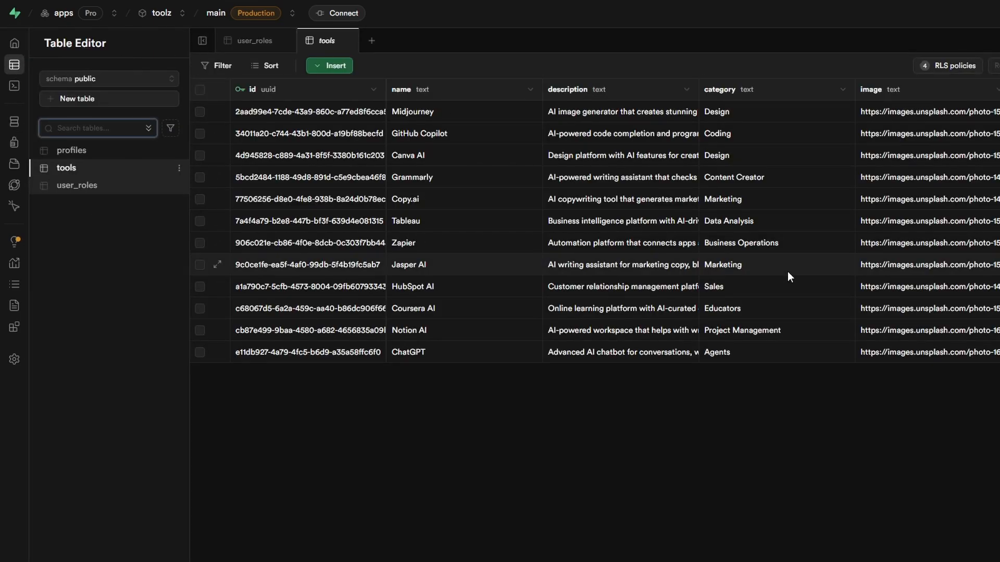
Step: Change the test account's role in the user_roles table to admin
left_click(94, 128)
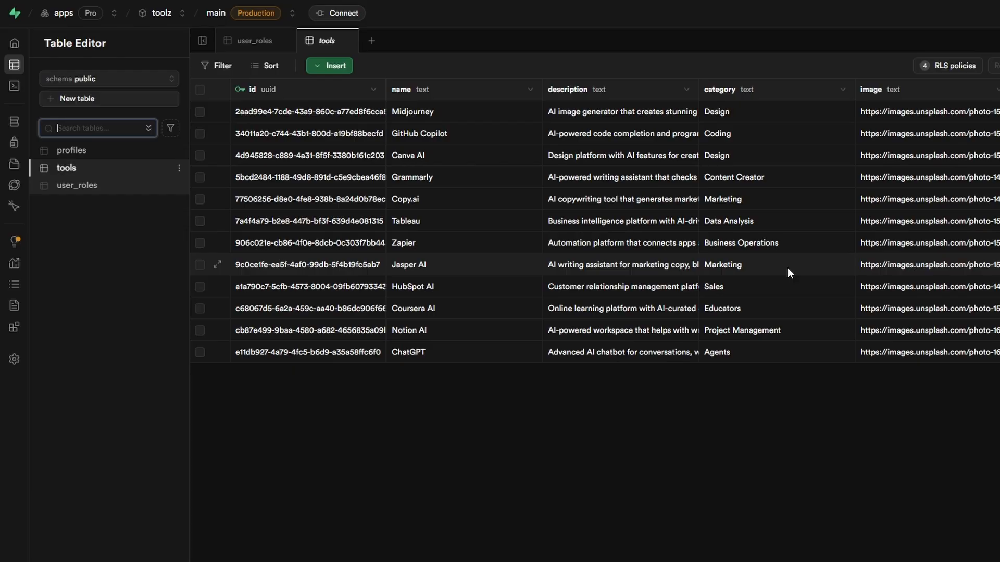
left_click(76, 185)
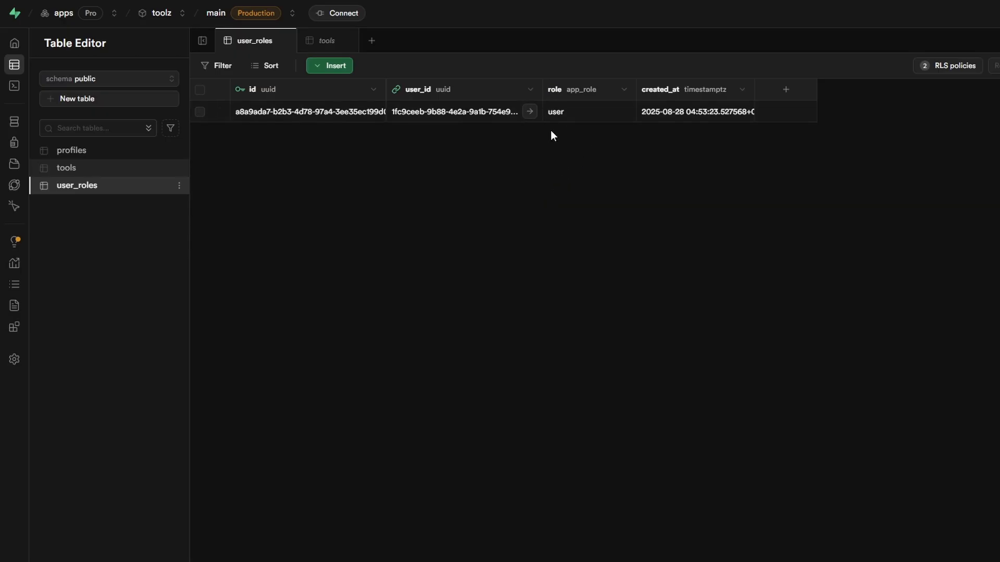
left_click(587, 112)
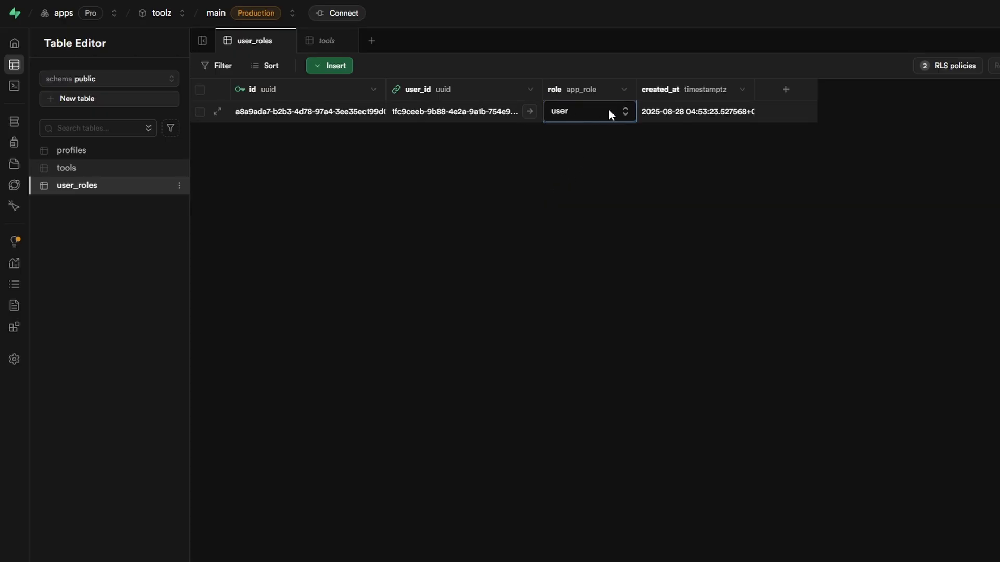
left_click(588, 110)
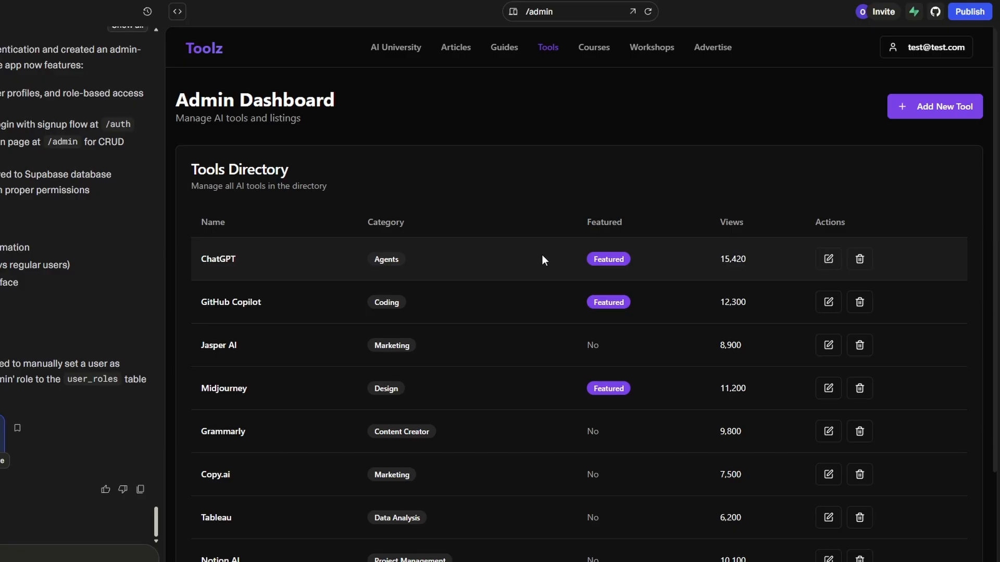
mouse_move(583, 185)
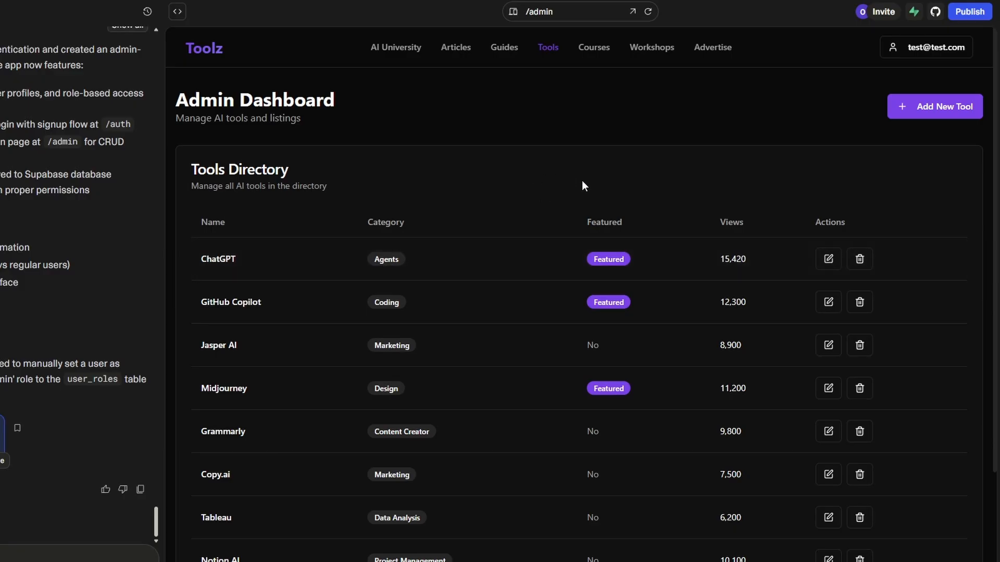
mouse_move(588, 187)
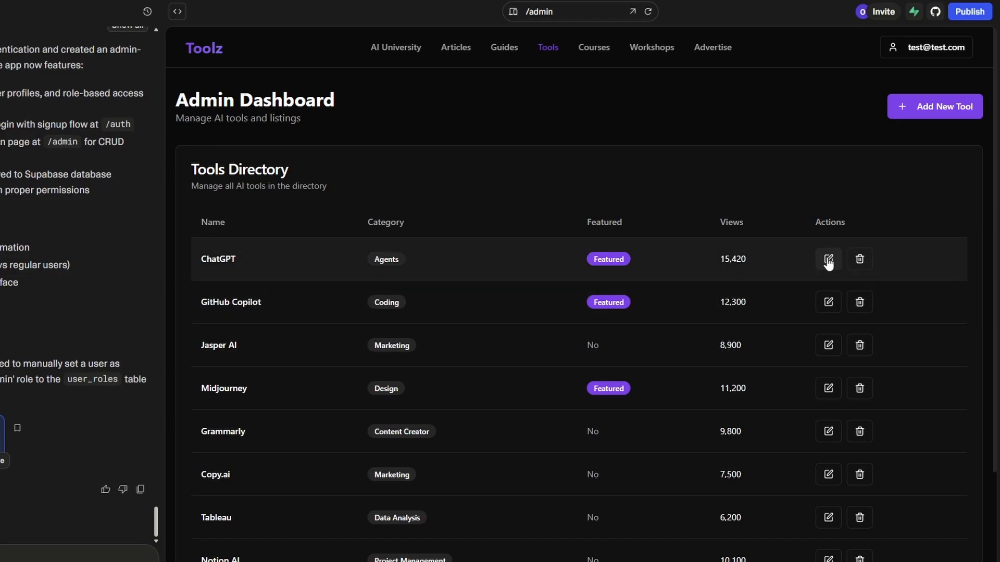
Step: Open the ChatGPT tool's editor from the admin dashboard tools list
left_click(828, 259)
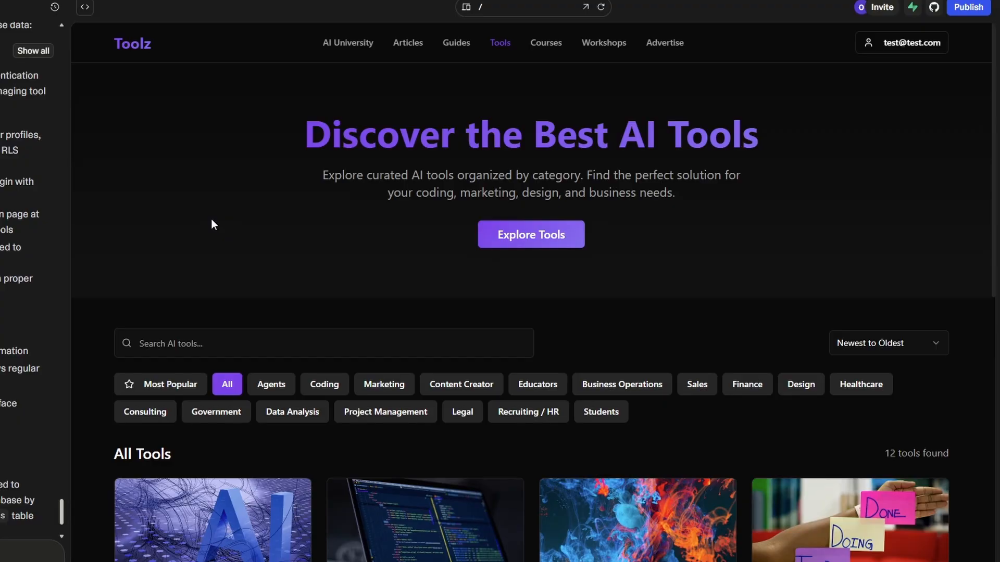
mouse_move(230, 108)
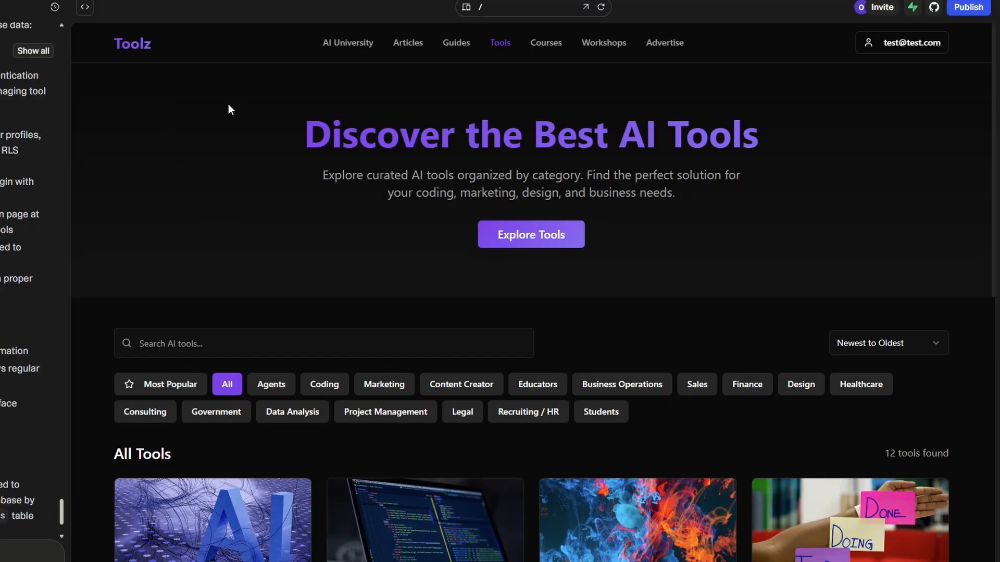
mouse_move(324, 109)
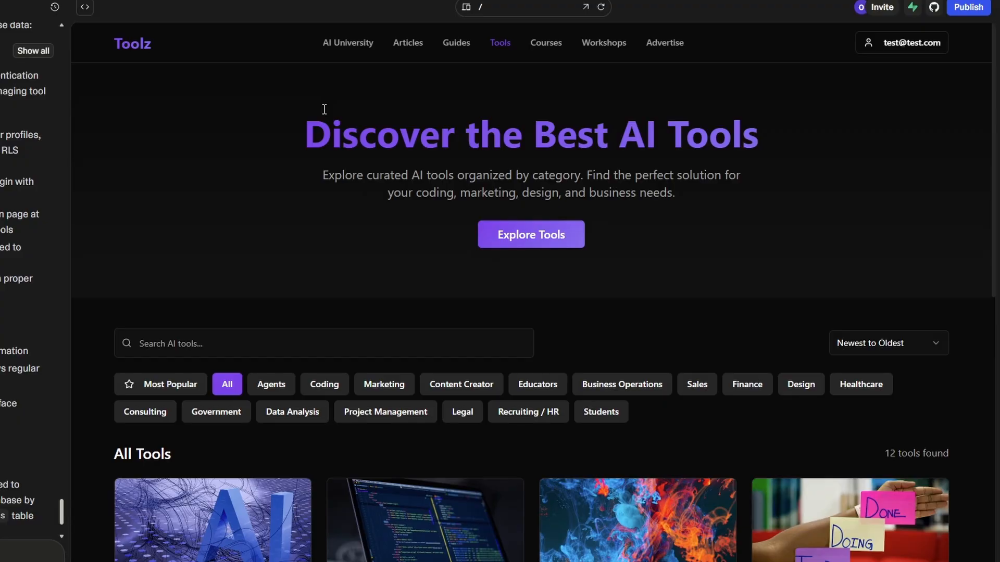
mouse_move(721, 148)
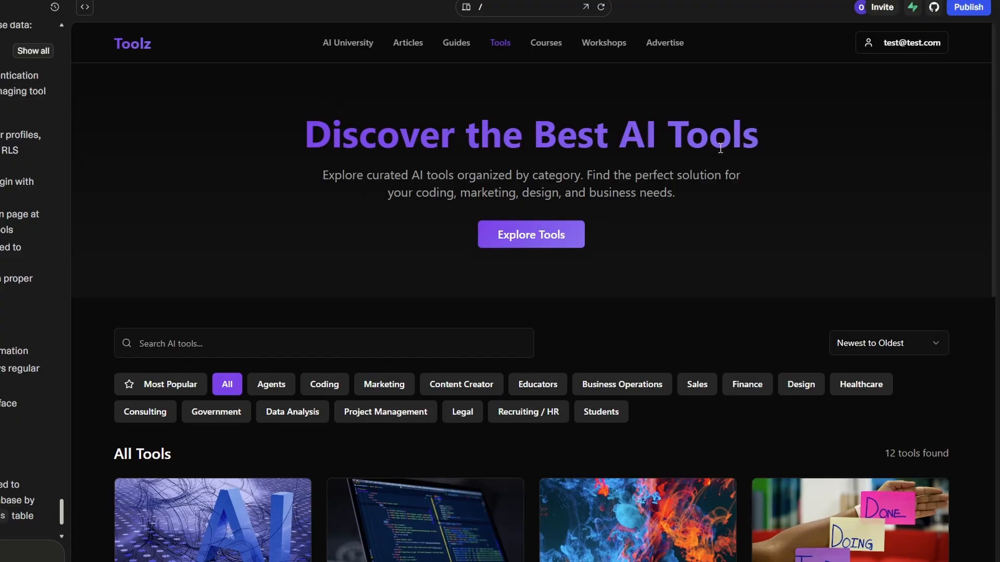
mouse_move(862, 135)
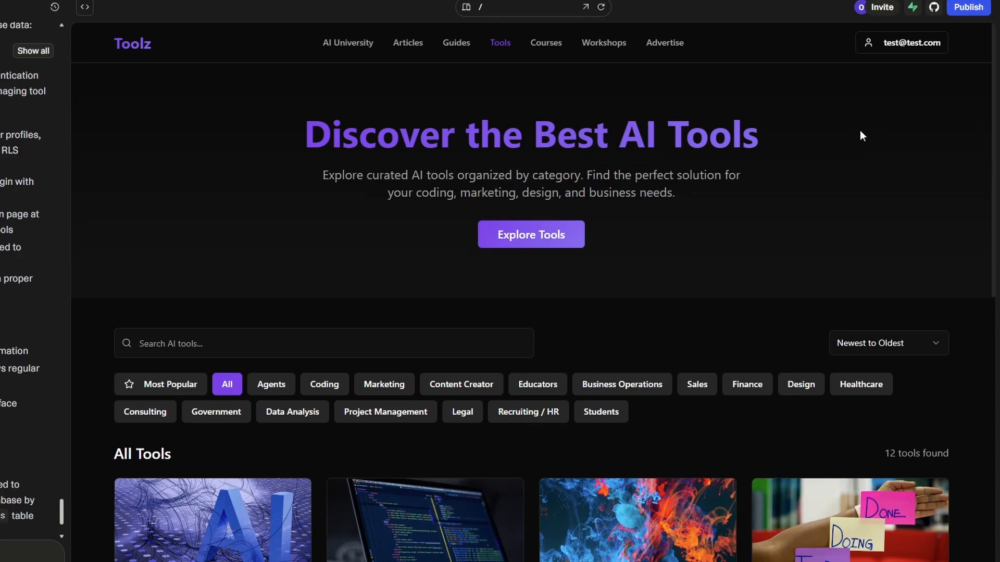
mouse_move(920, 28)
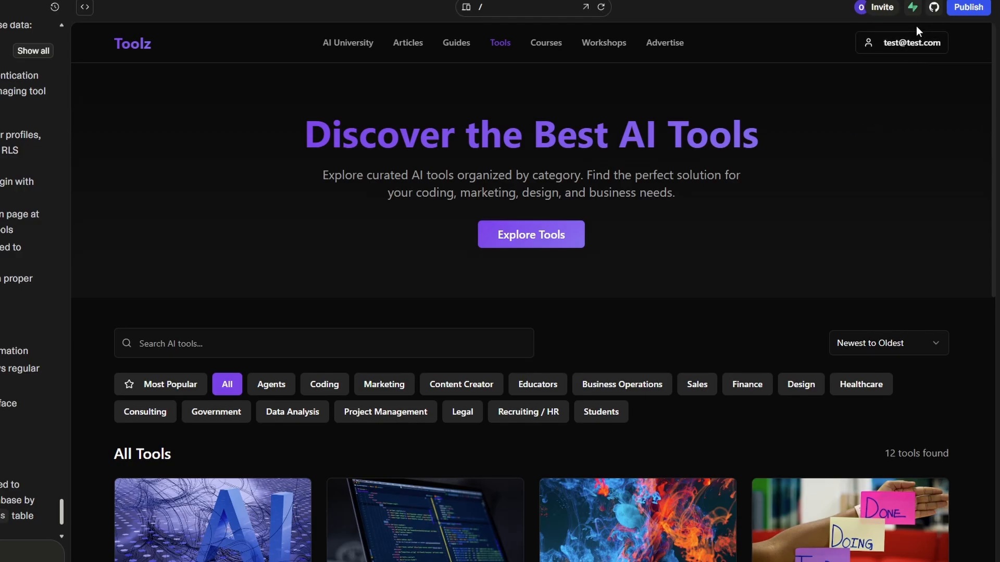
Step: Leave the signed-in Toolz home page for the Netlify ninjatoolz project overview
left_click(933, 7)
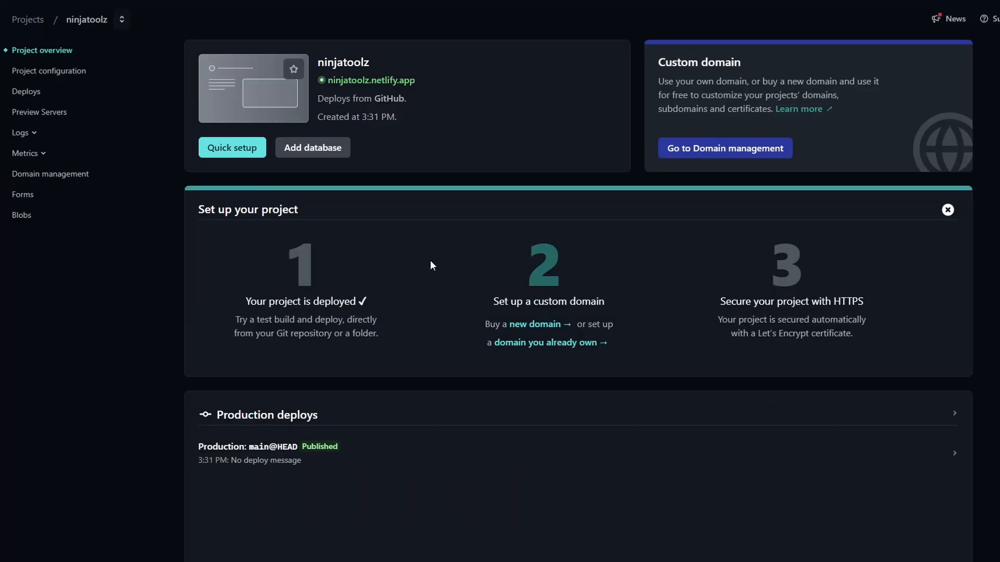
mouse_move(333, 91)
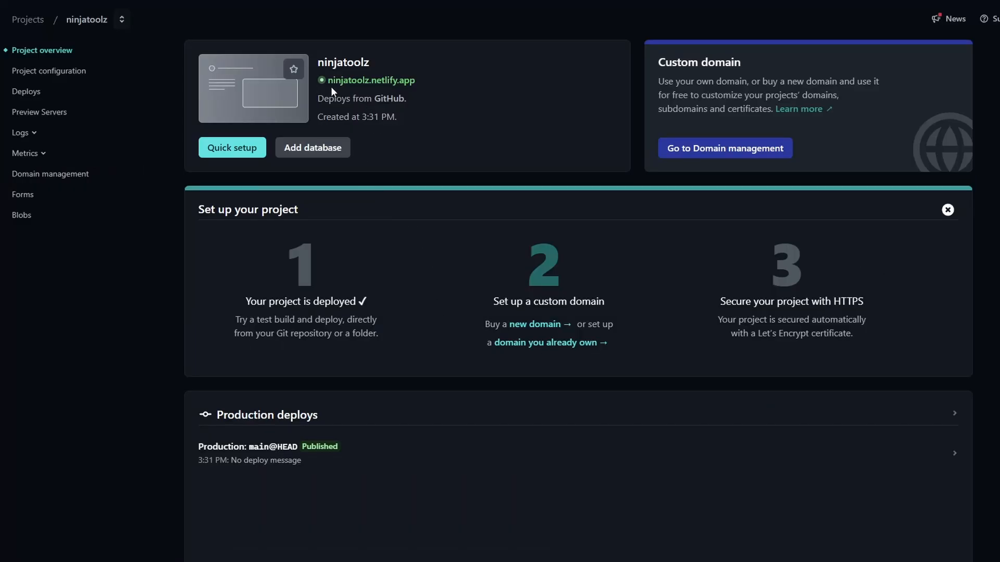
mouse_move(444, 95)
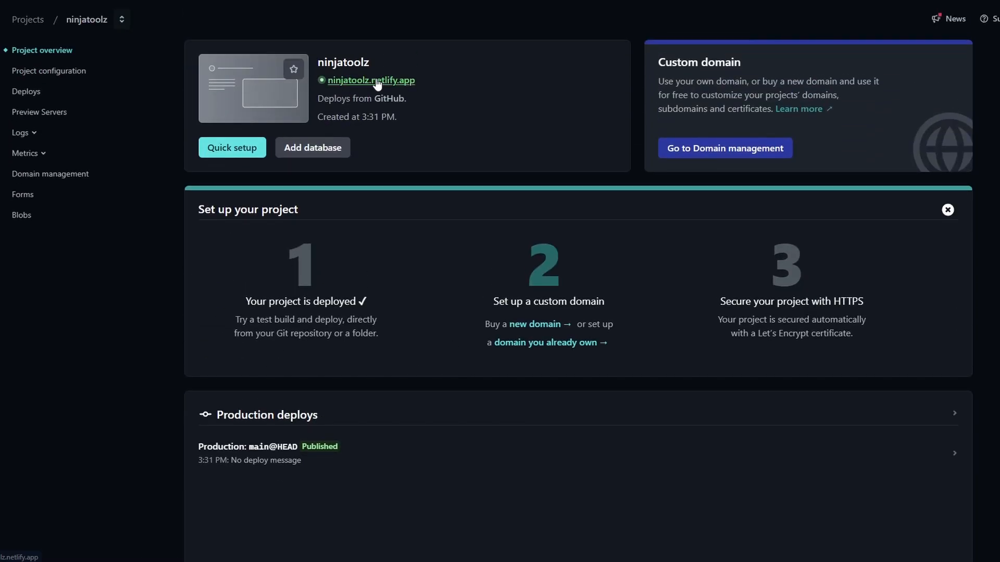
Step: Open the live ninjatoolz.netlify.app site showing the Toolz directory
left_click(371, 80)
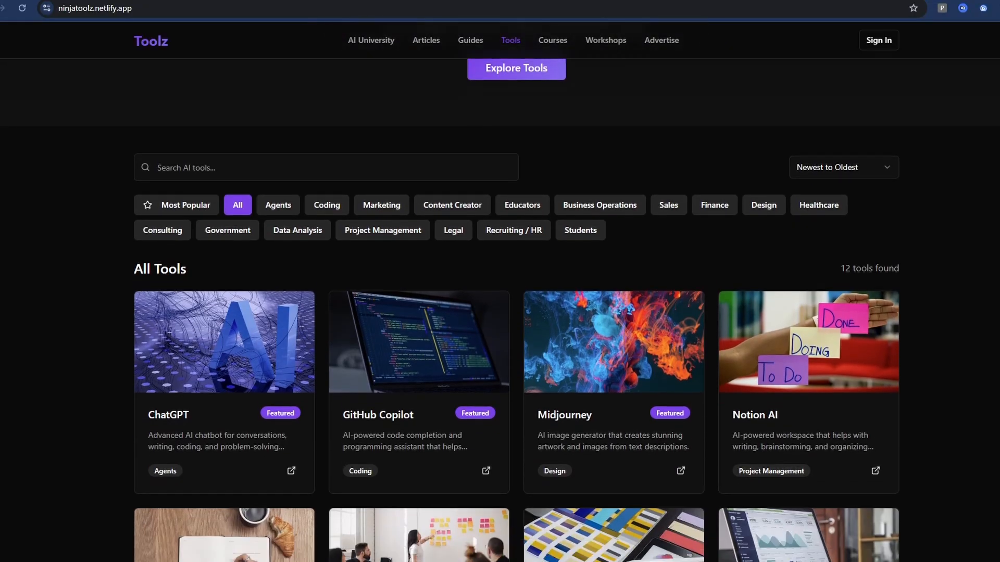
scroll("up", 3)
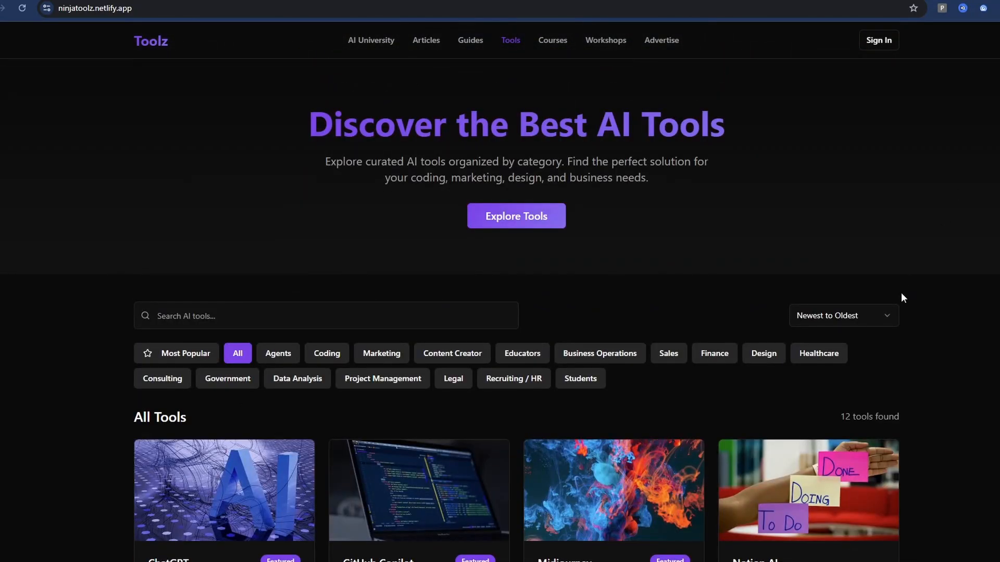
mouse_move(928, 239)
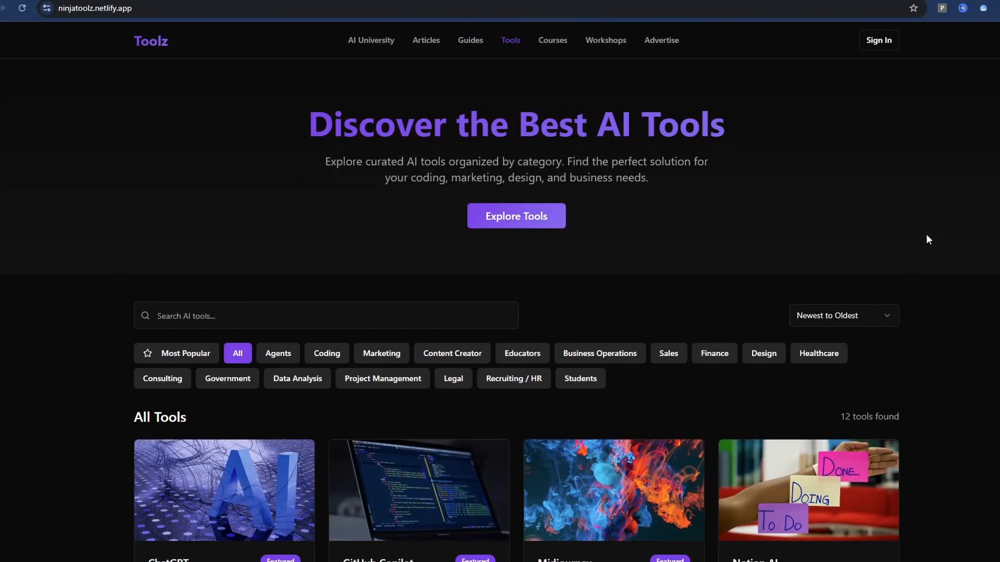